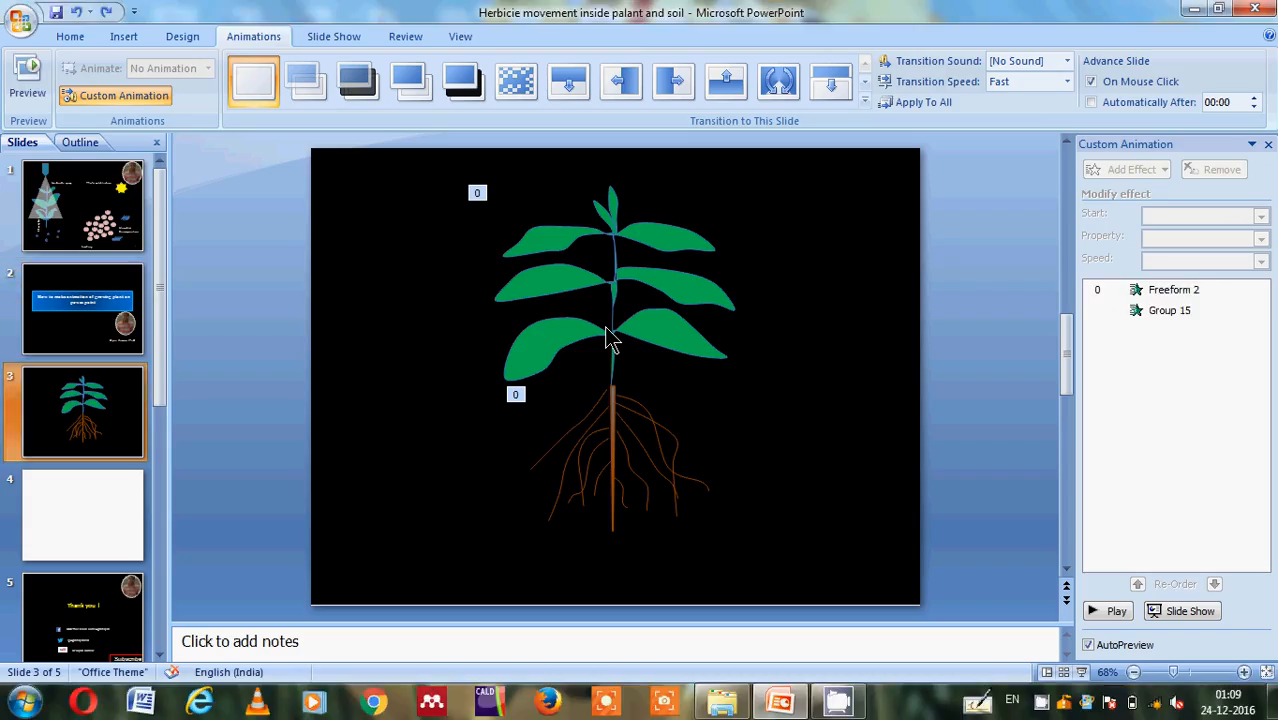
- Go to the blank fourth slide and bring up the Insert commands
click(82, 516)
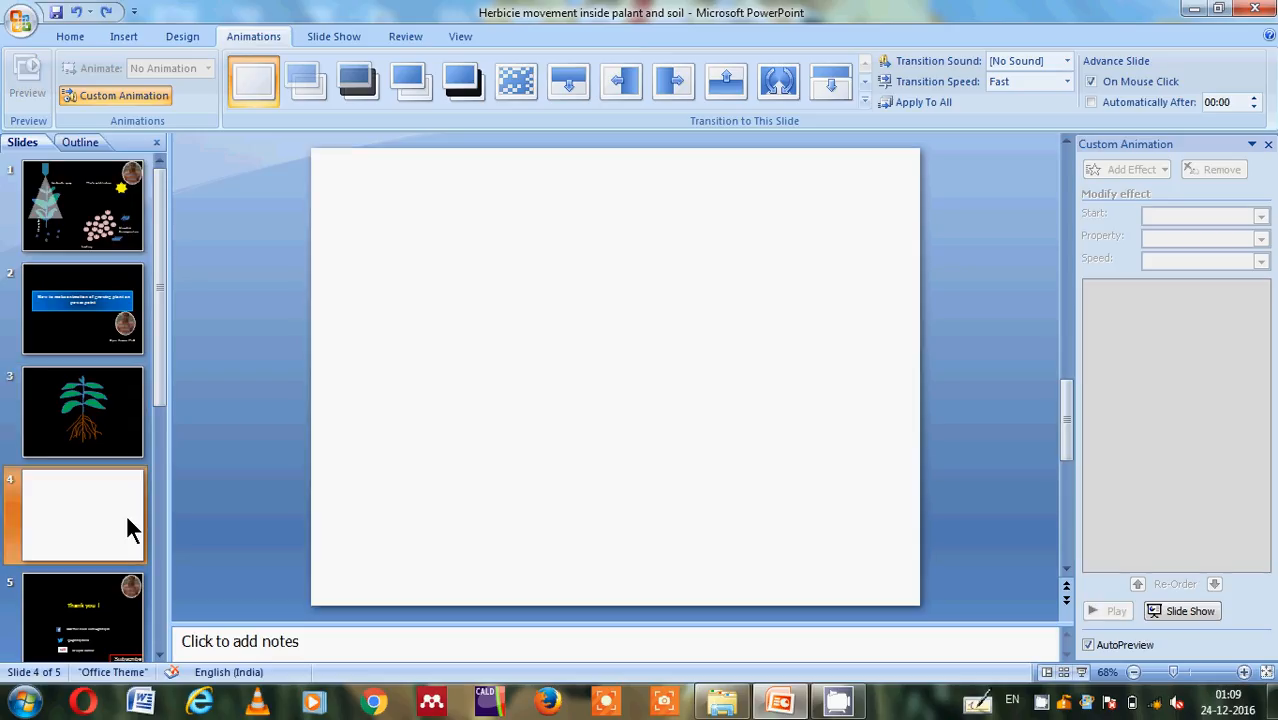
mouse_move(498, 324)
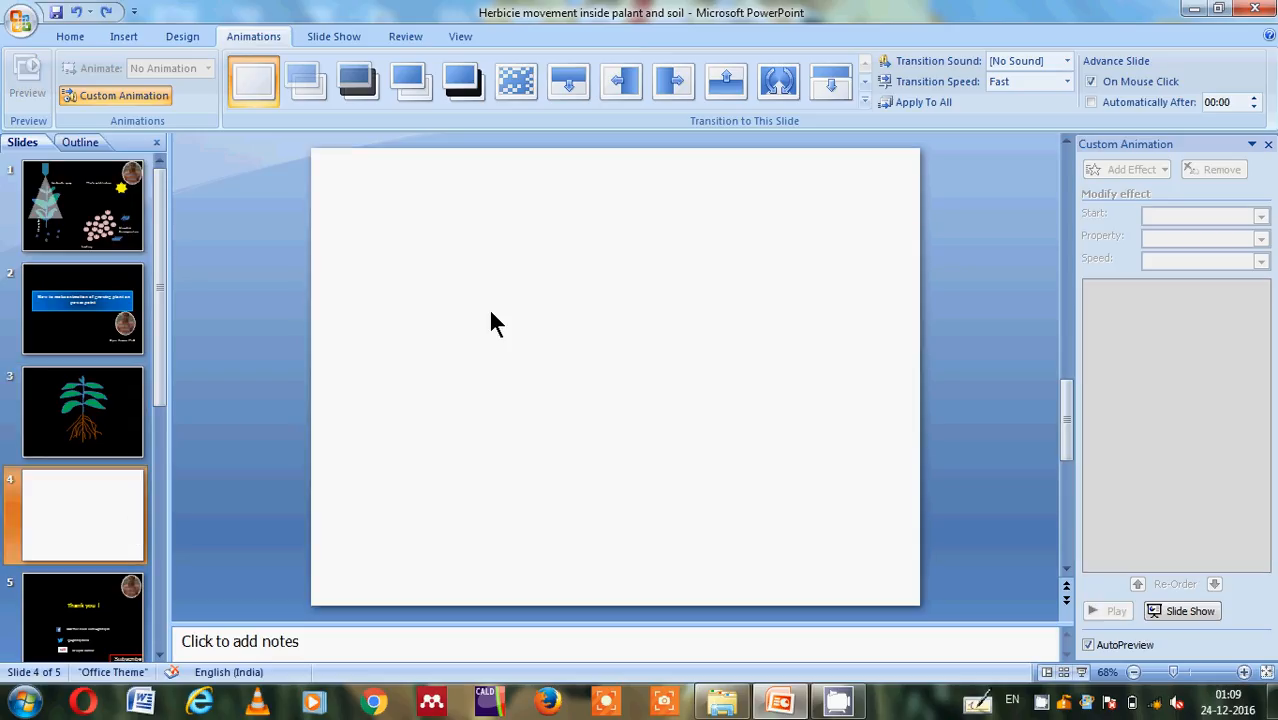
mouse_move(284, 206)
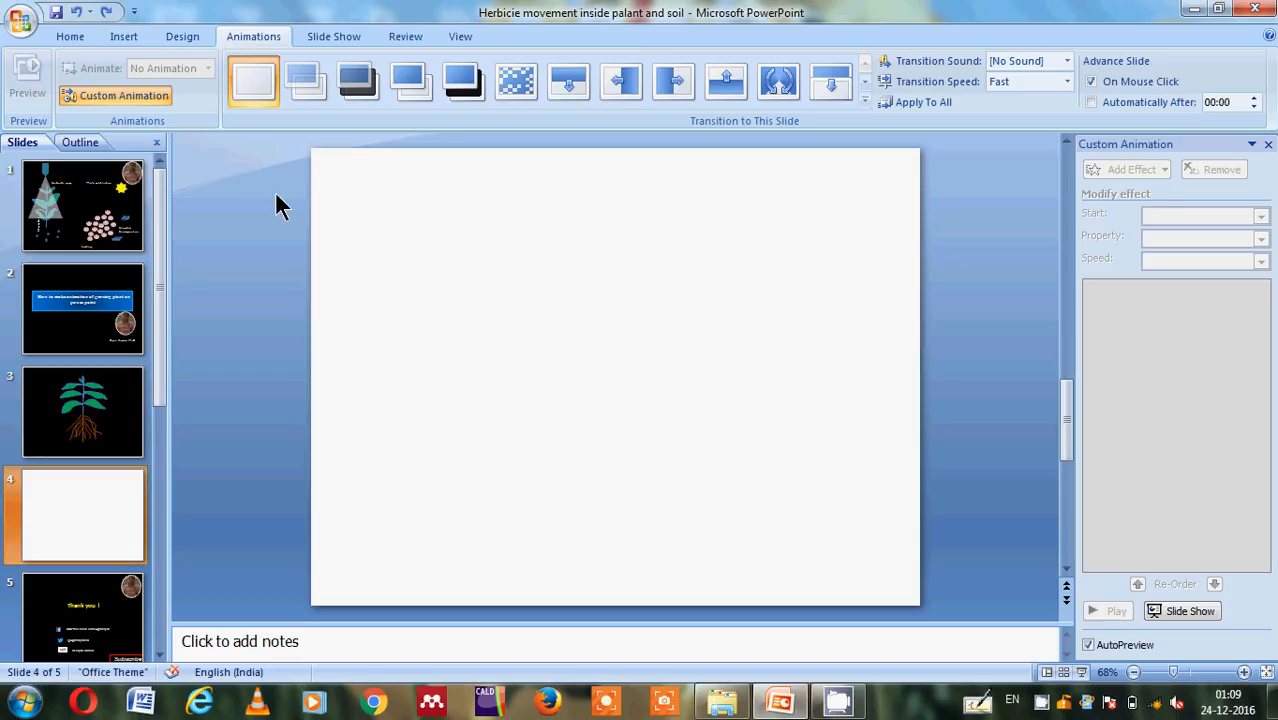
click(124, 36)
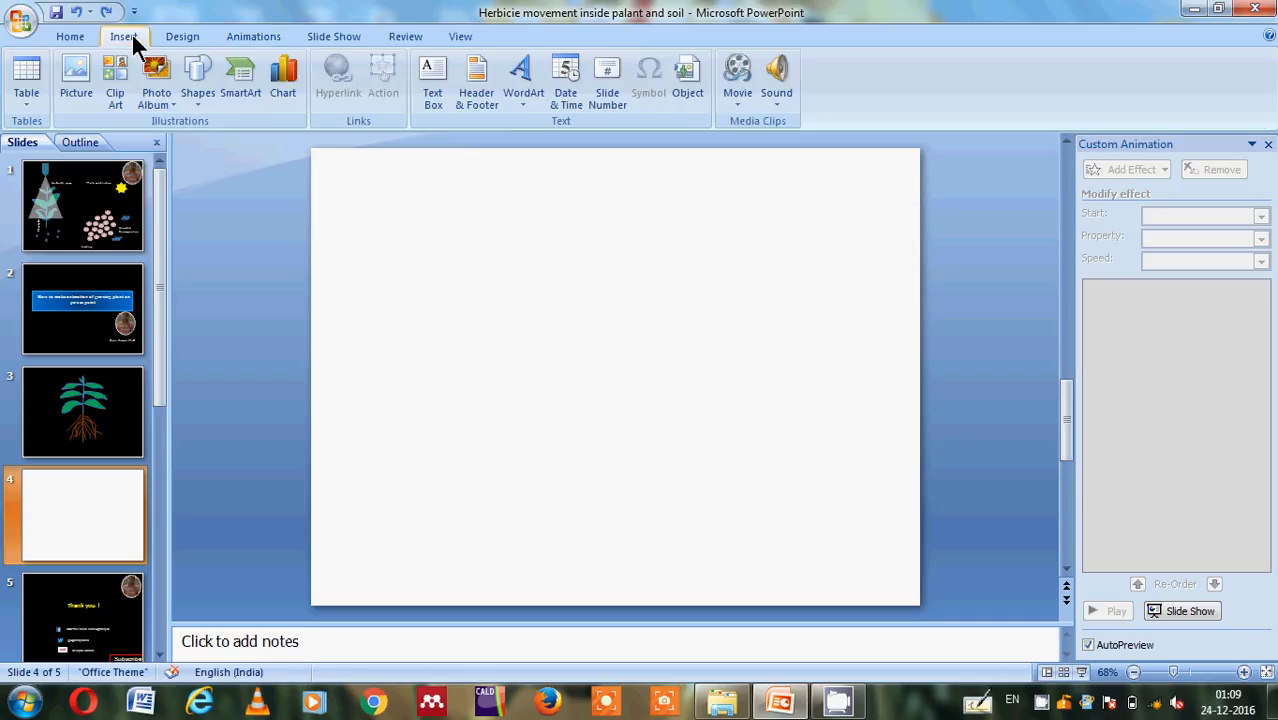
- Choose the freehand Scribble shape from the Shapes gallery
click(196, 80)
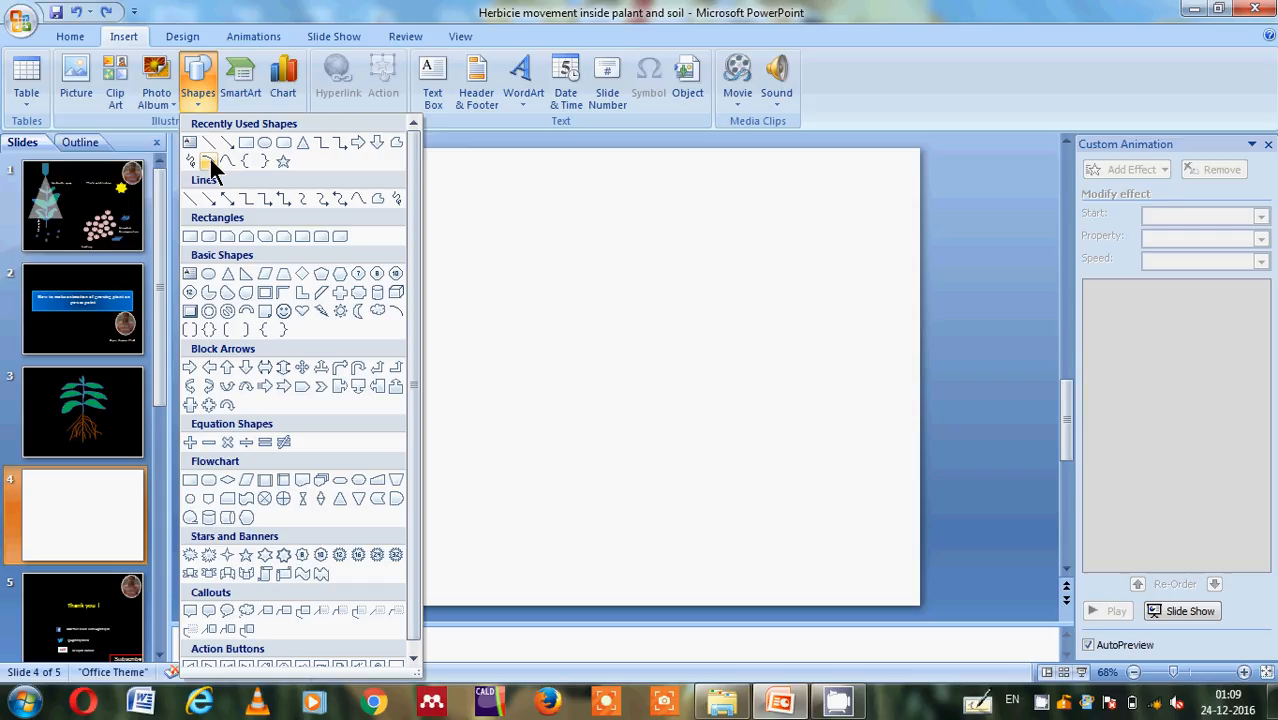
mouse_move(224, 164)
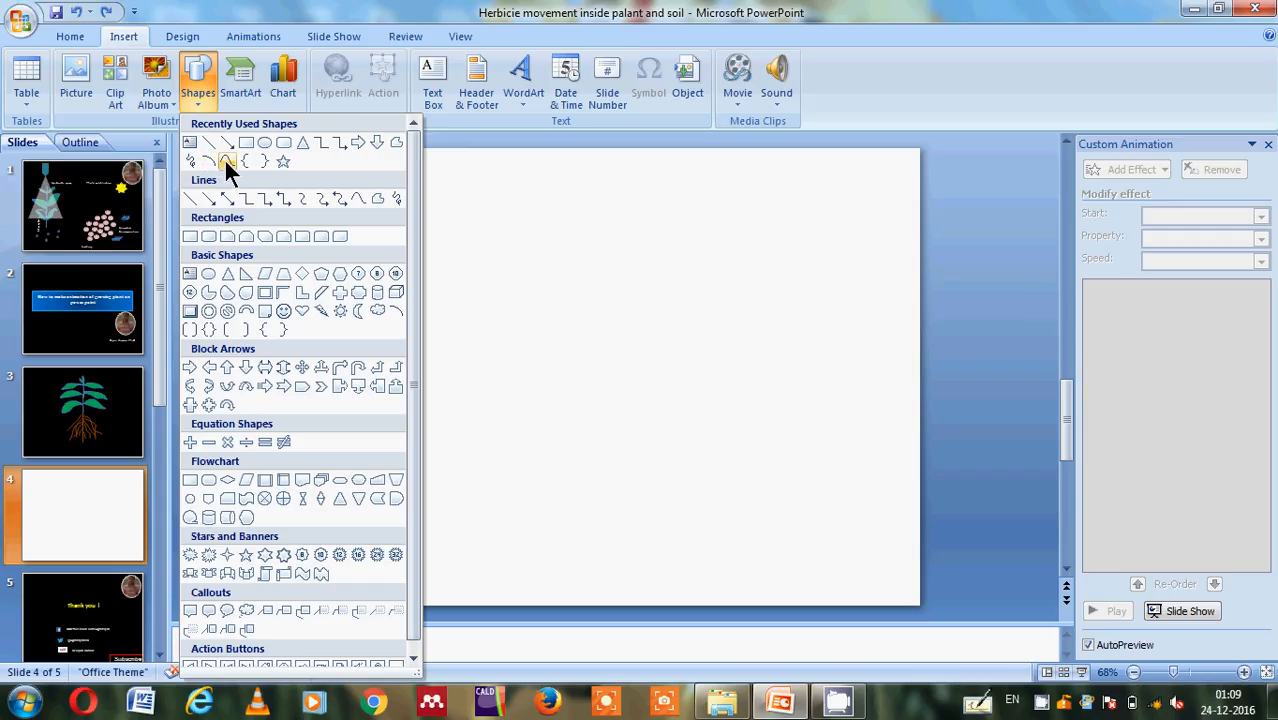
click(228, 160)
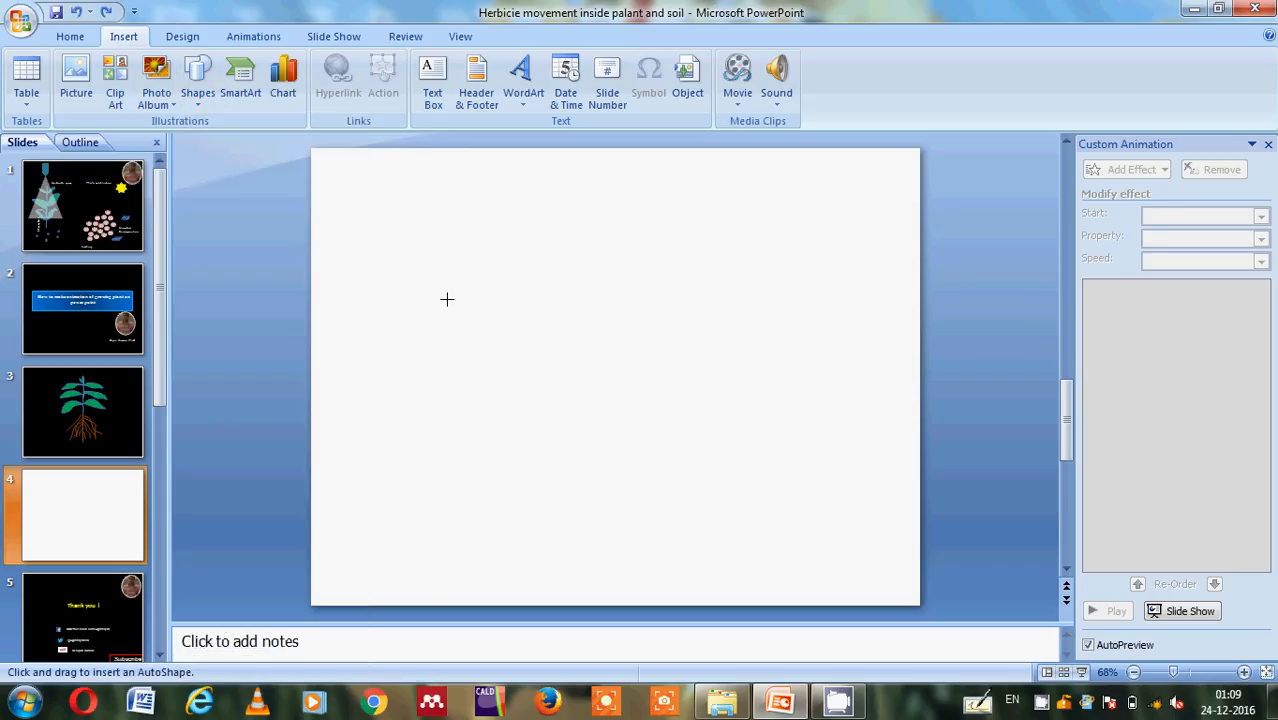
mouse_move(558, 384)
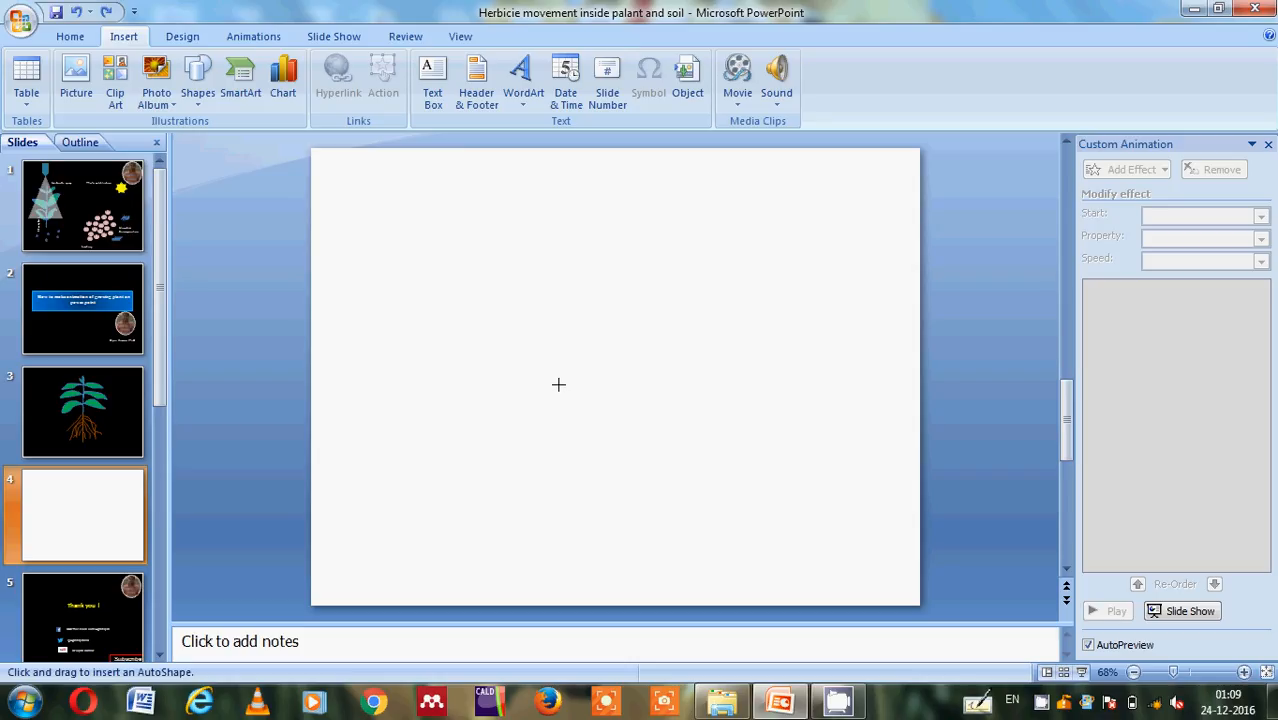
mouse_move(568, 390)
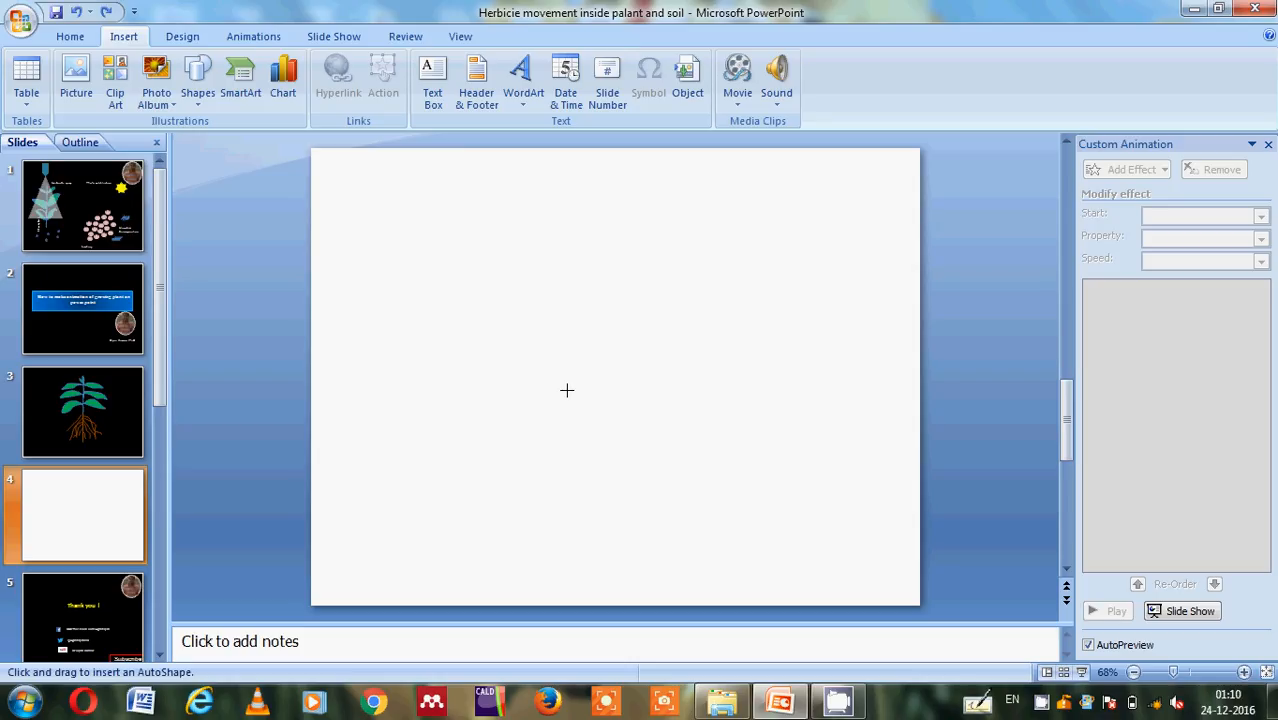
mouse_move(574, 398)
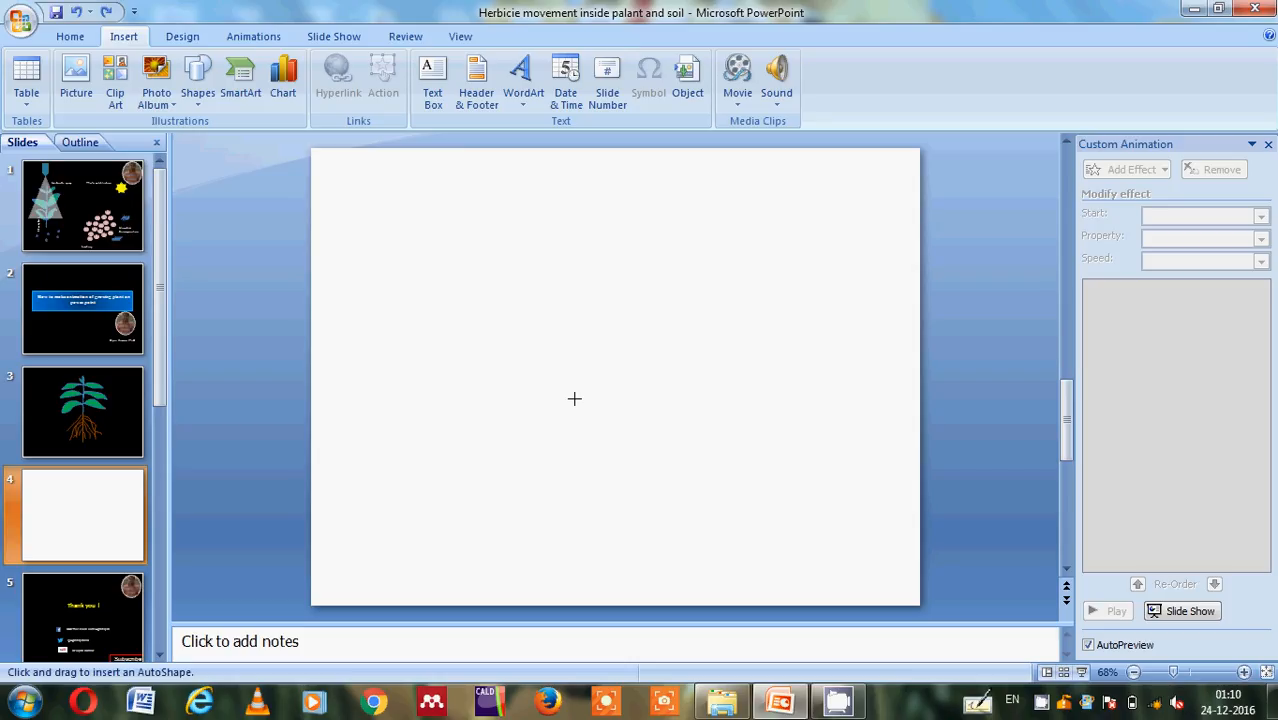
mouse_move(582, 374)
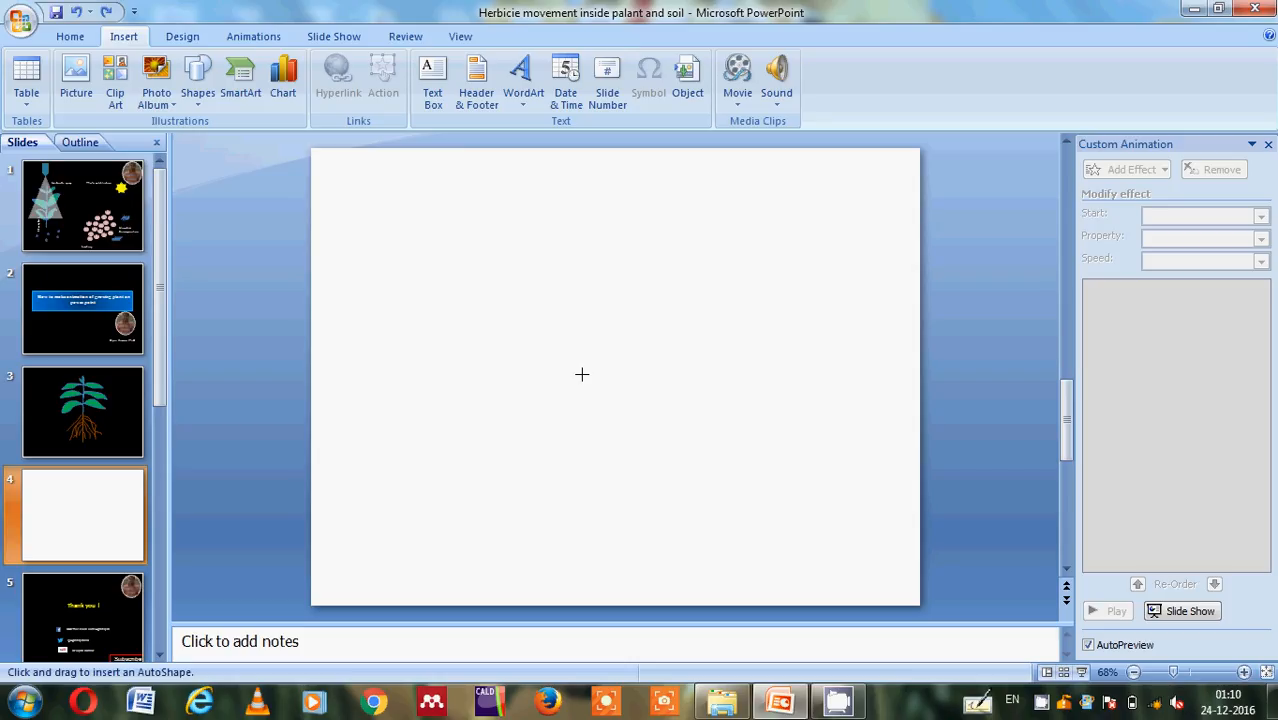
mouse_move(580, 390)
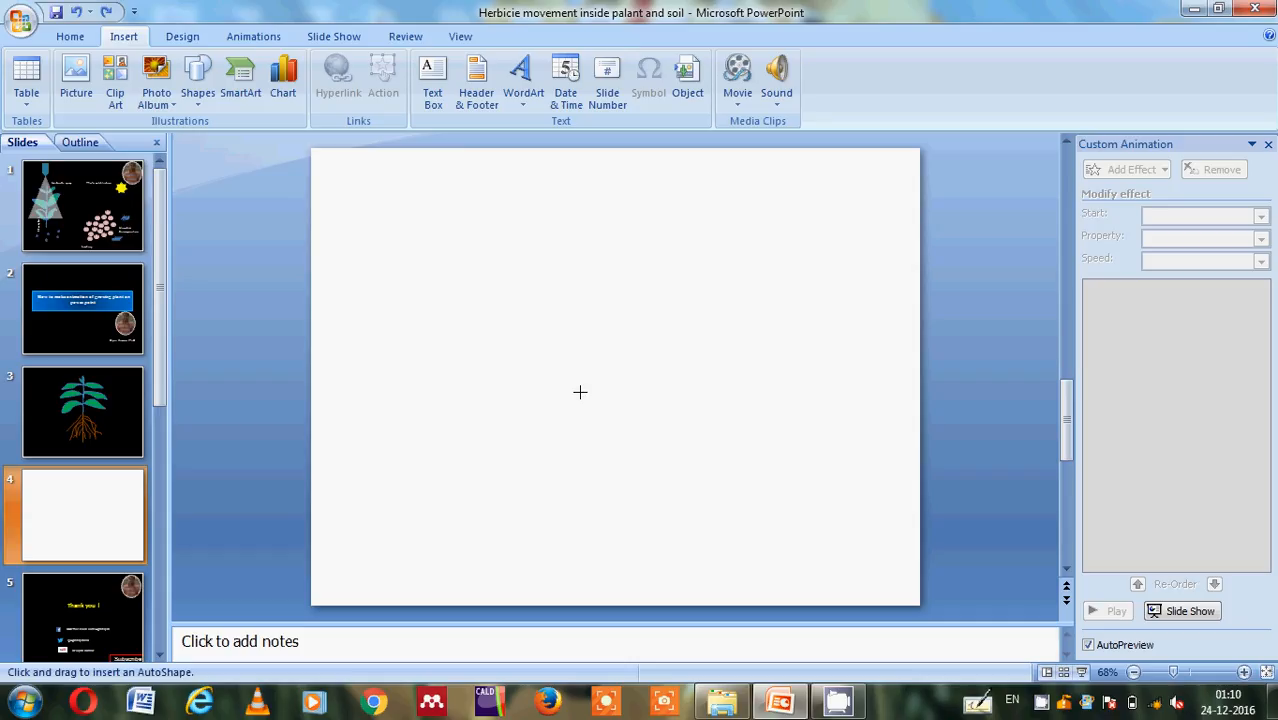
mouse_move(580, 404)
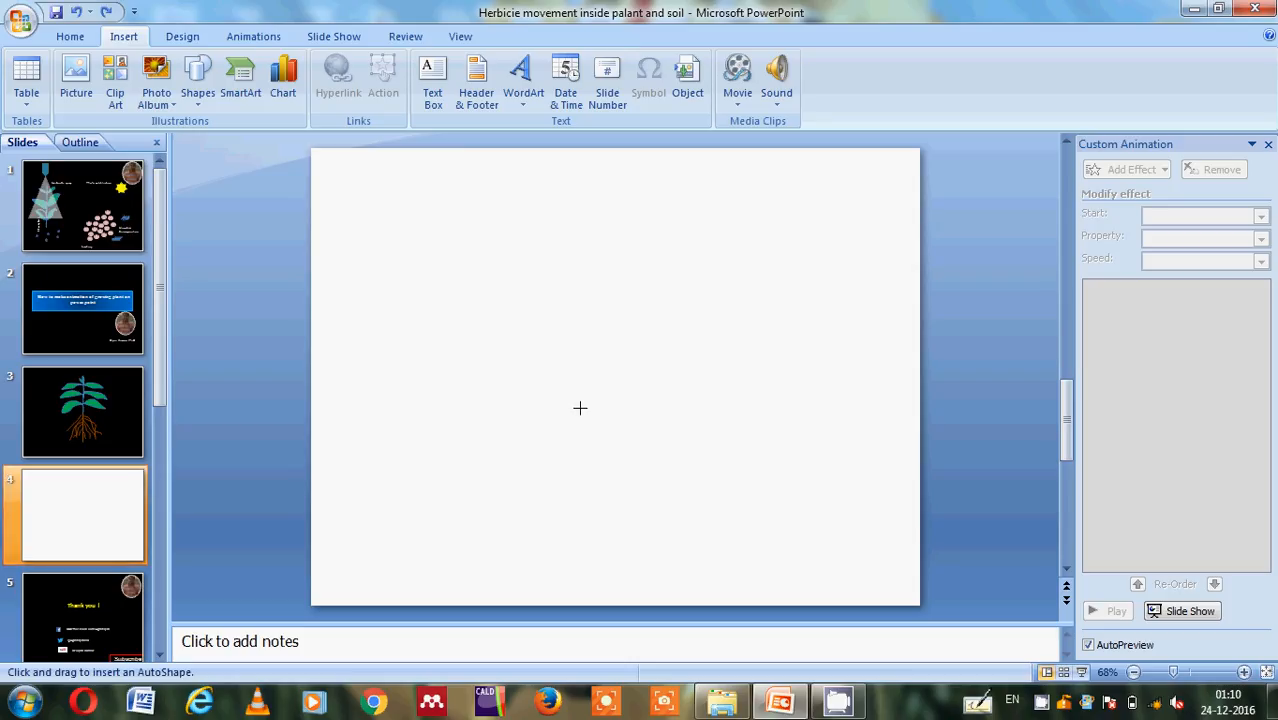
mouse_move(580, 390)
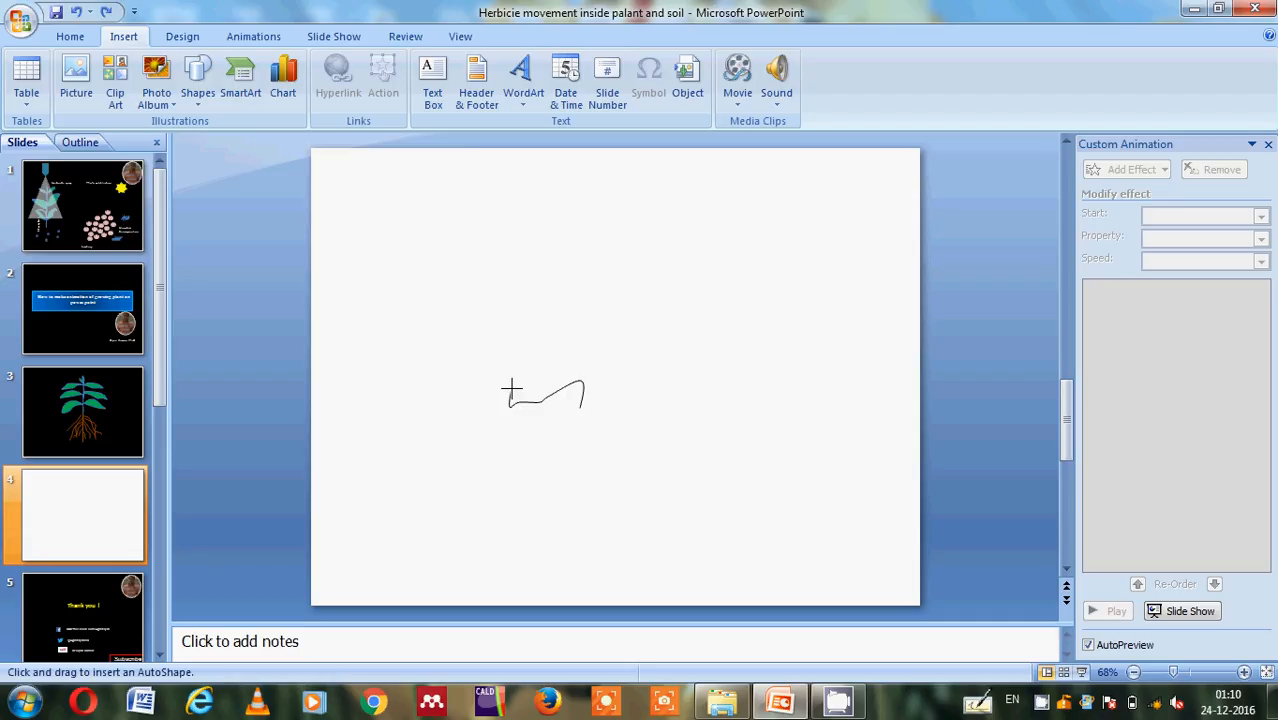
- Draw a short stem with freehand leaf strokes on its left and right
drag(512, 392, 572, 372)
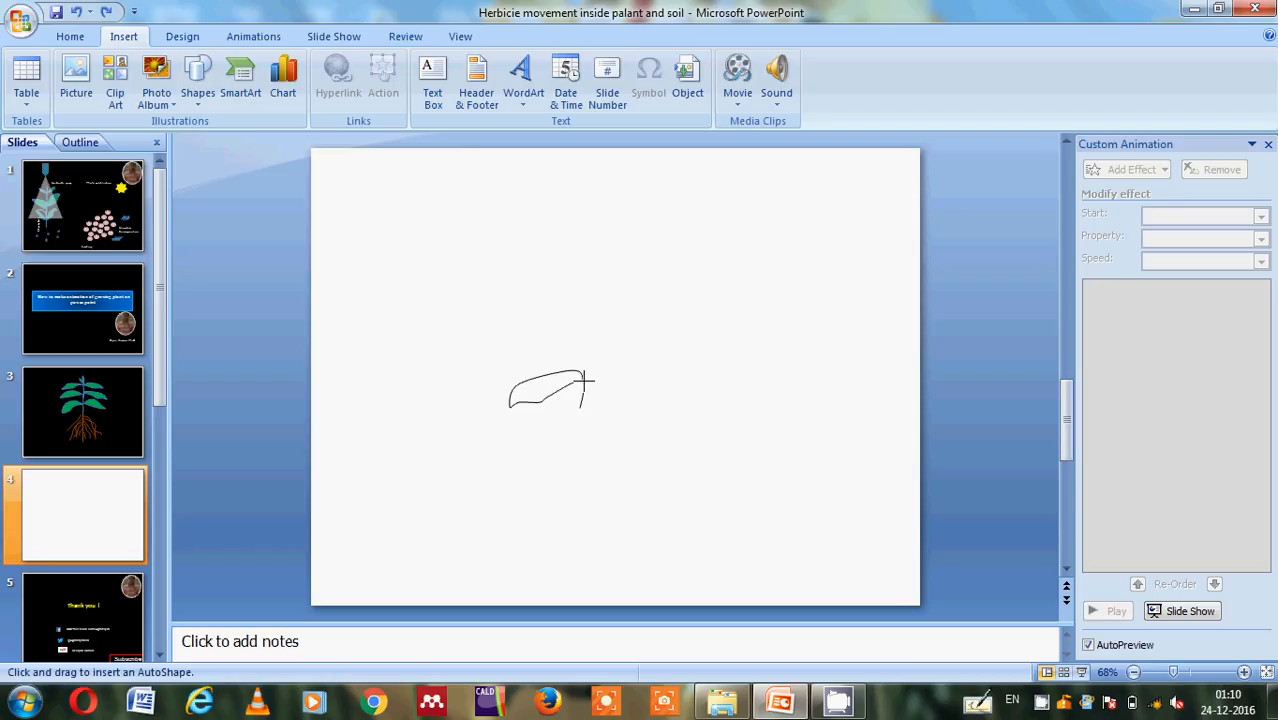
drag(584, 388, 640, 370)
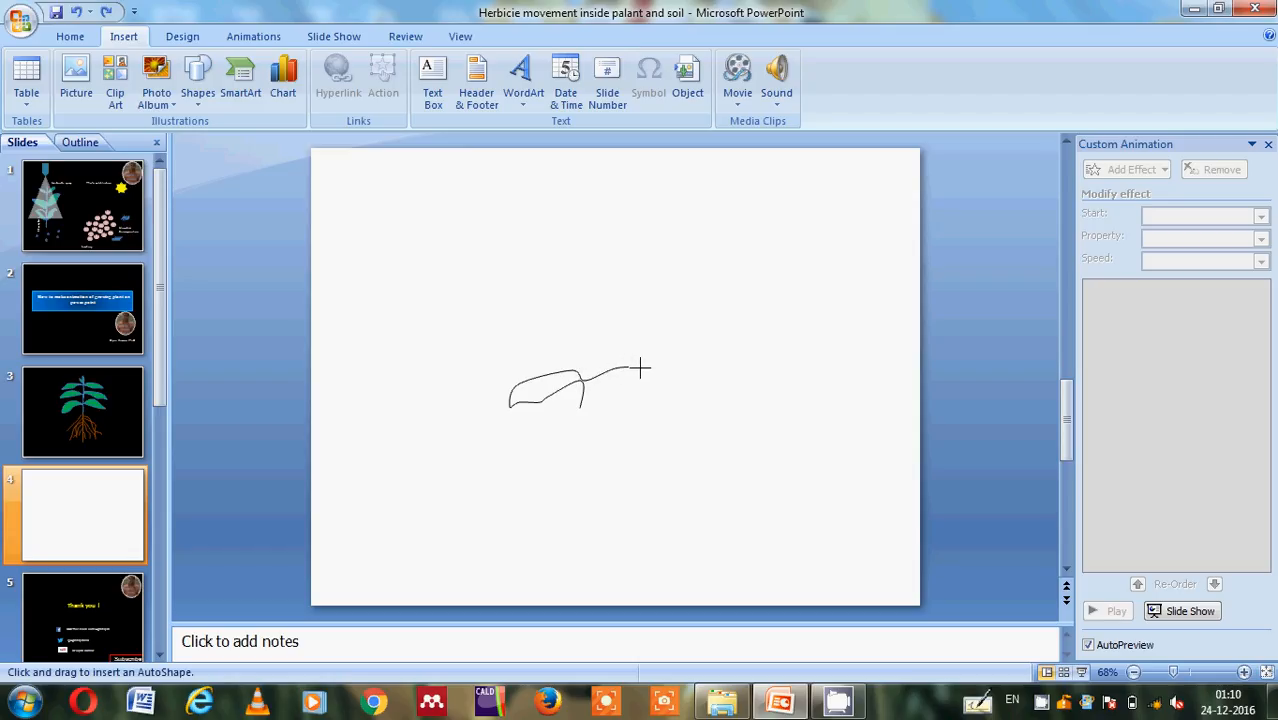
drag(640, 368, 680, 388)
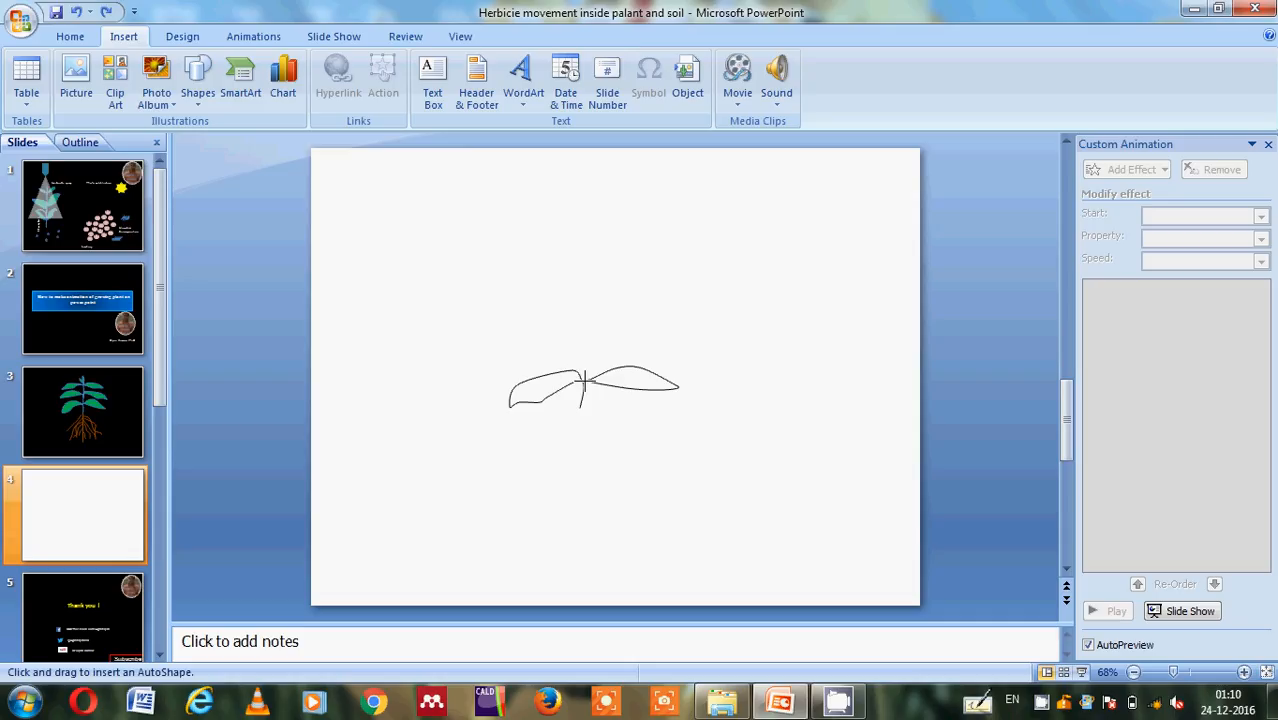
mouse_move(592, 364)
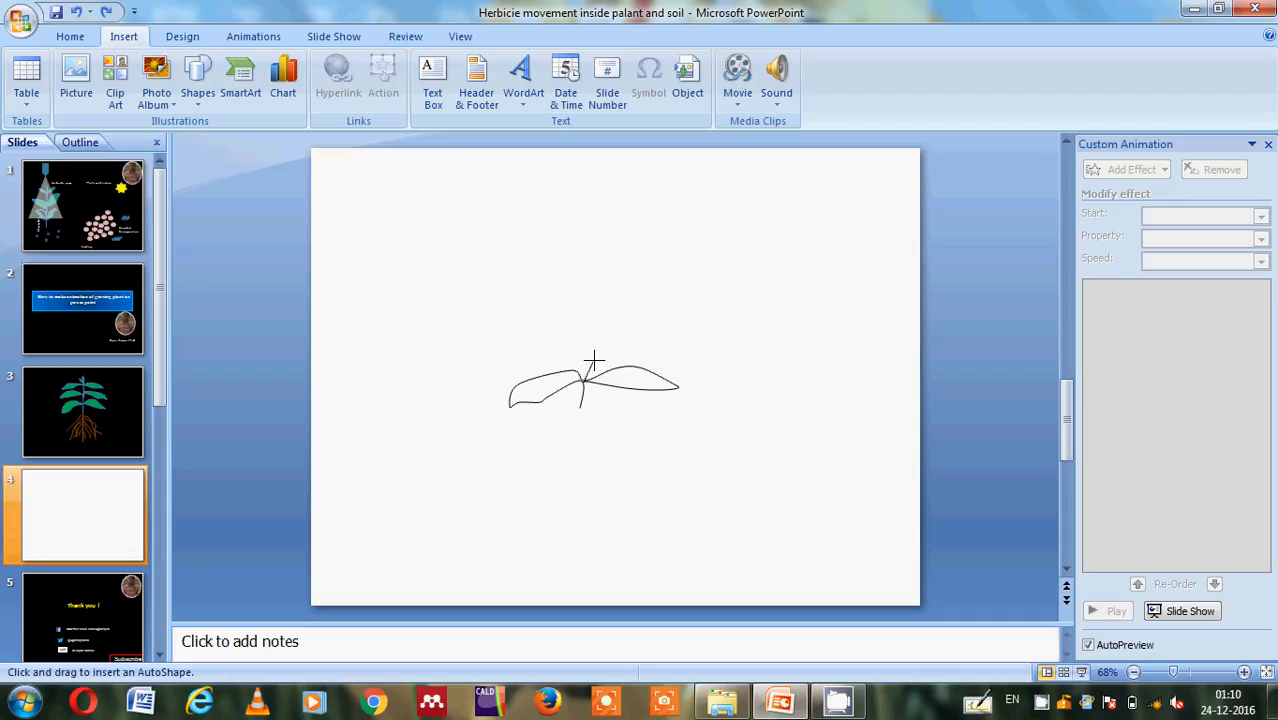
mouse_move(588, 348)
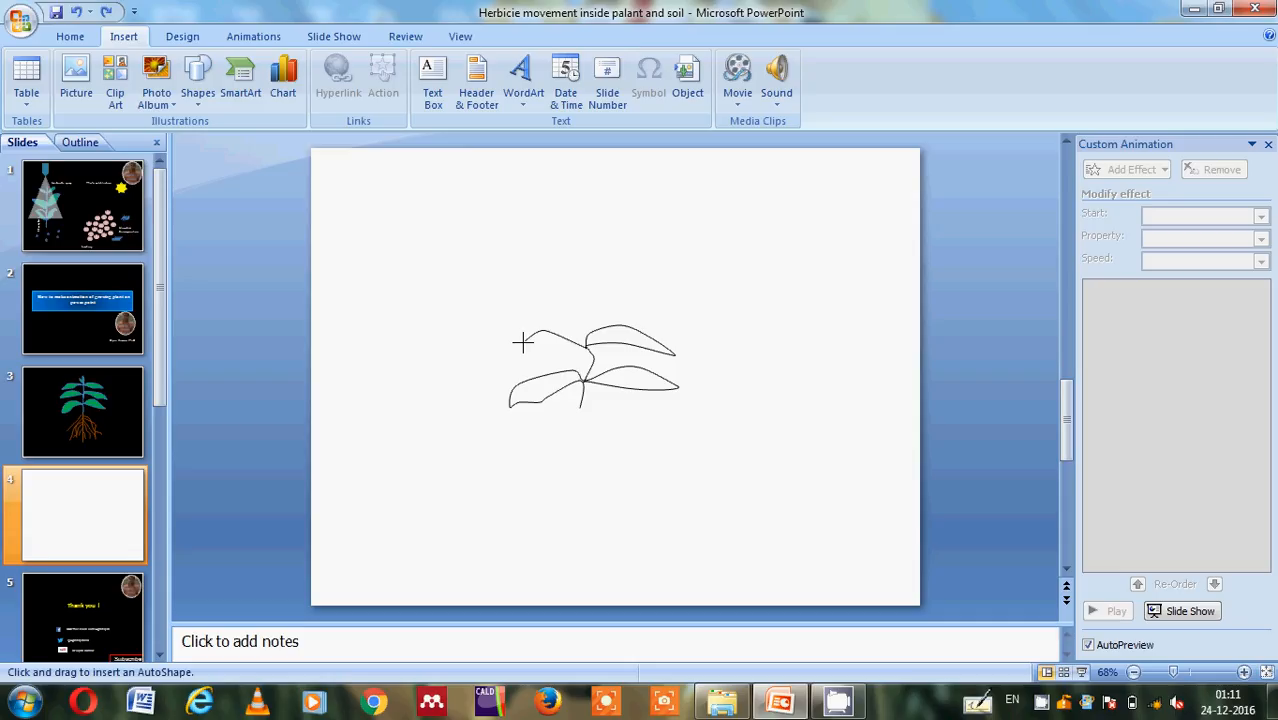
mouse_move(516, 356)
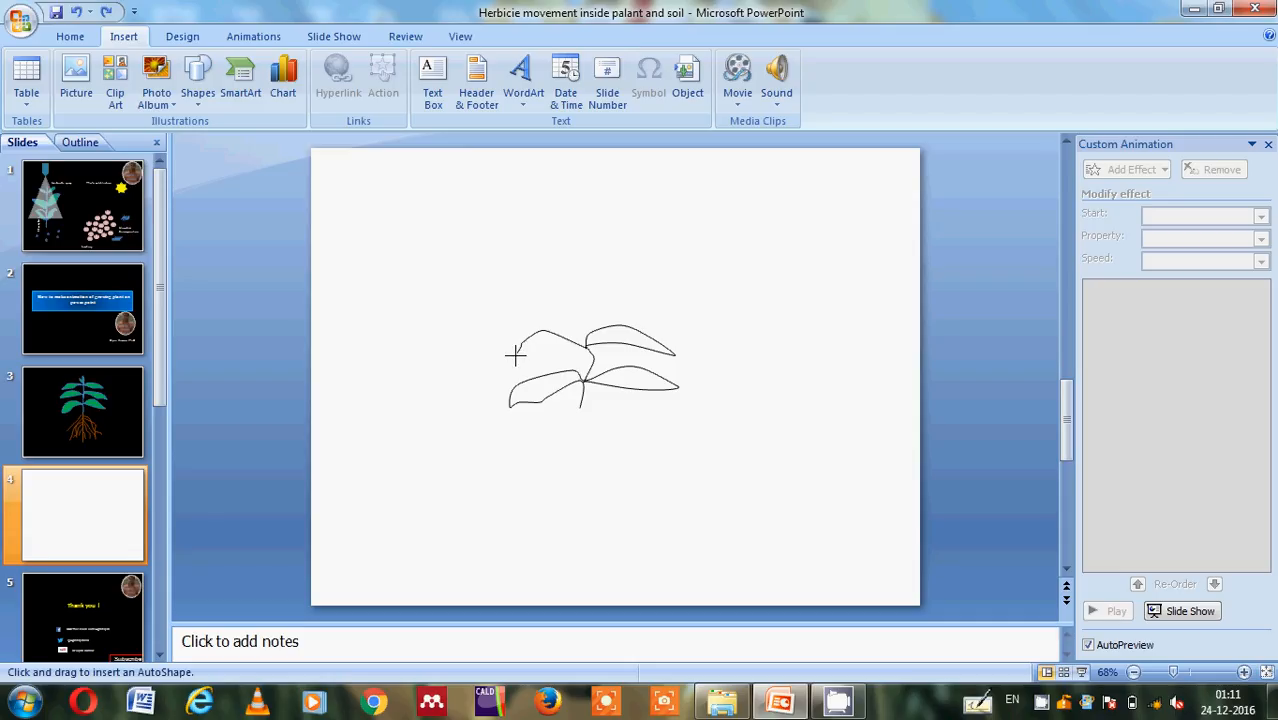
mouse_move(504, 364)
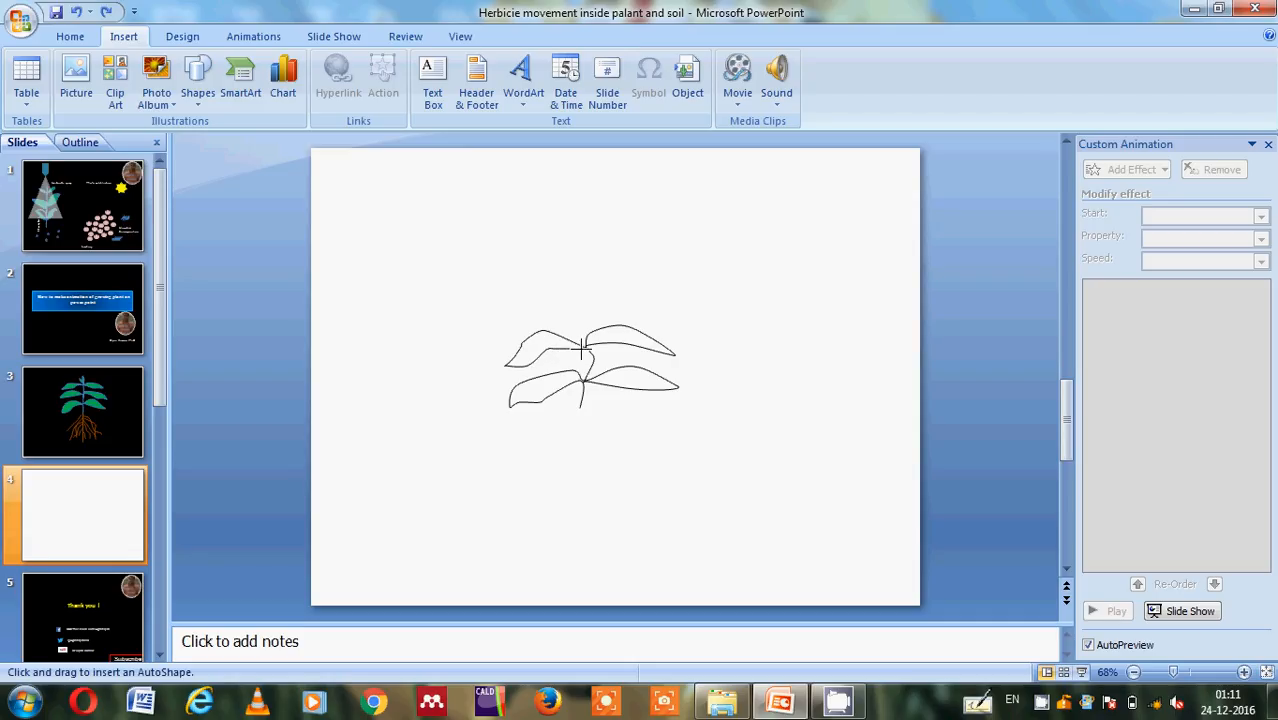
mouse_move(578, 324)
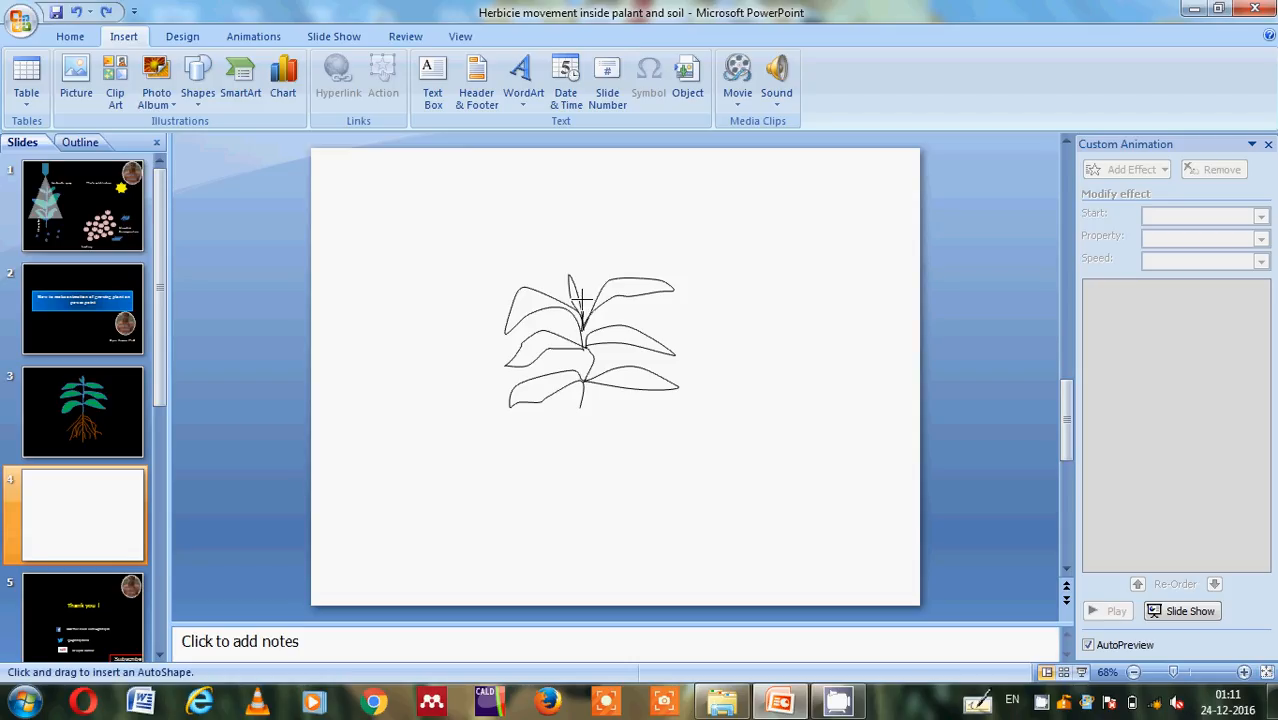
mouse_move(588, 308)
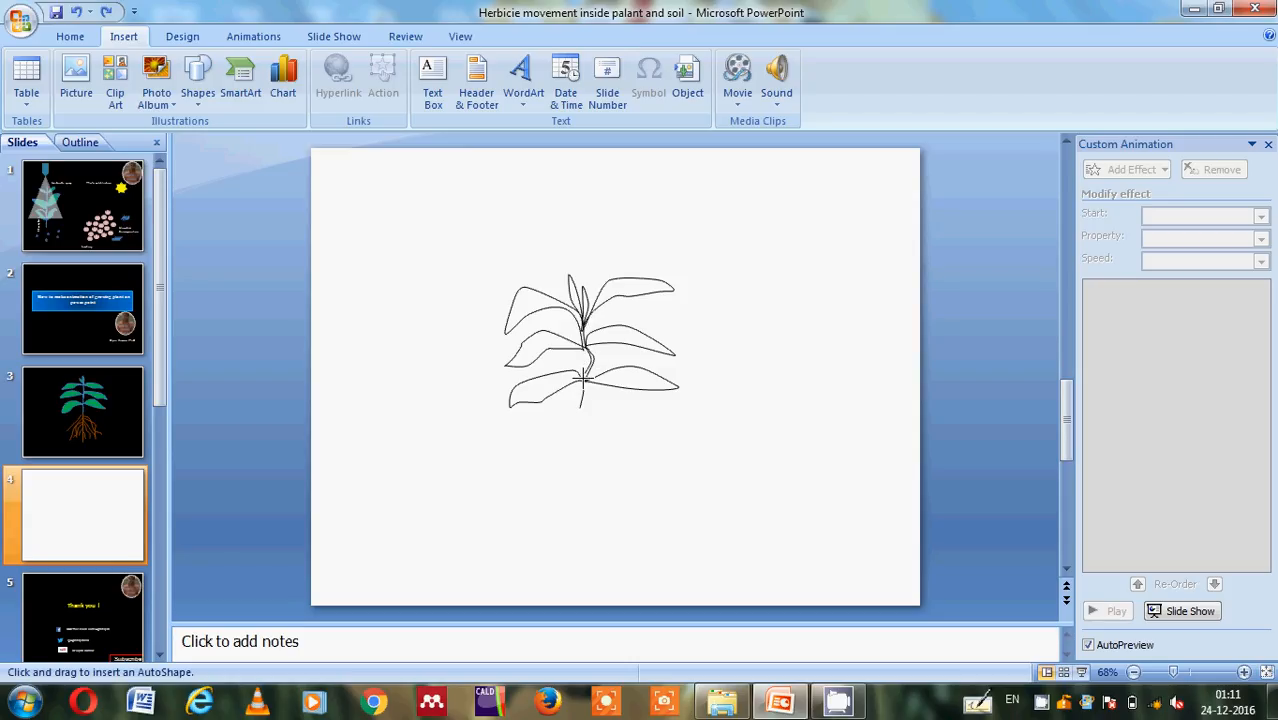
mouse_move(584, 408)
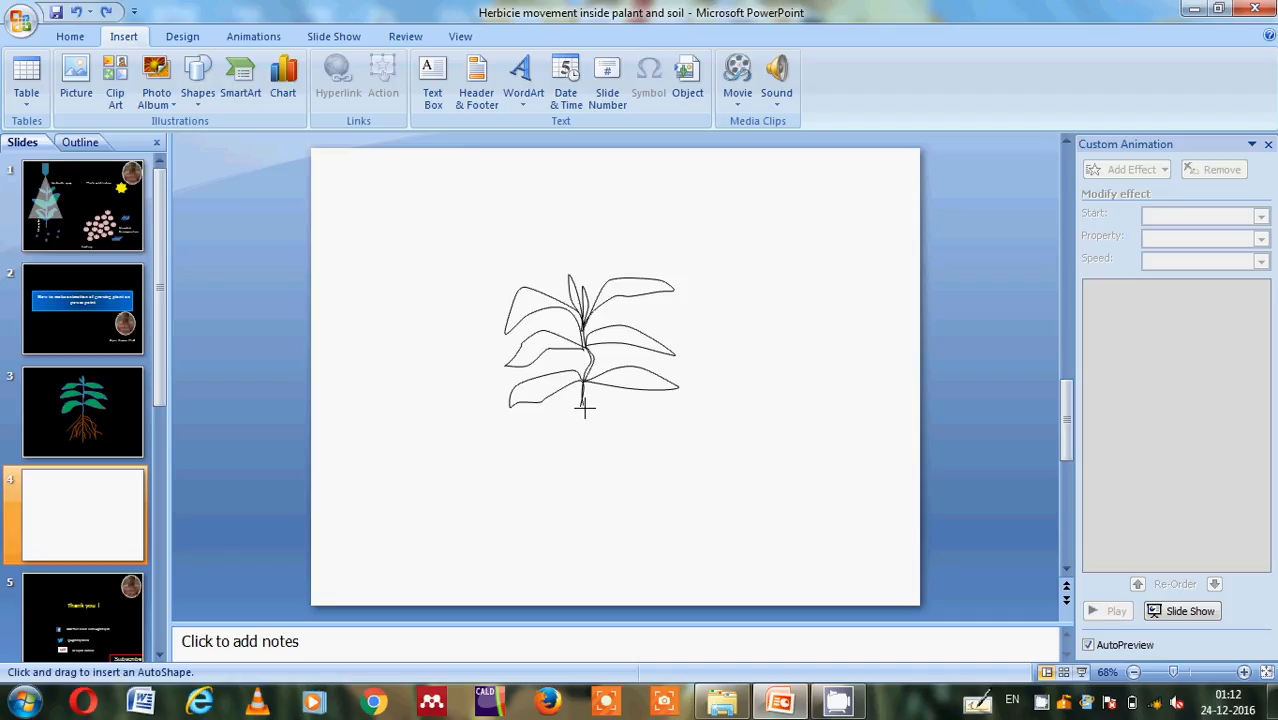
- Finish the shoot outline and fill it solid green from Standard Colors
click(590, 340)
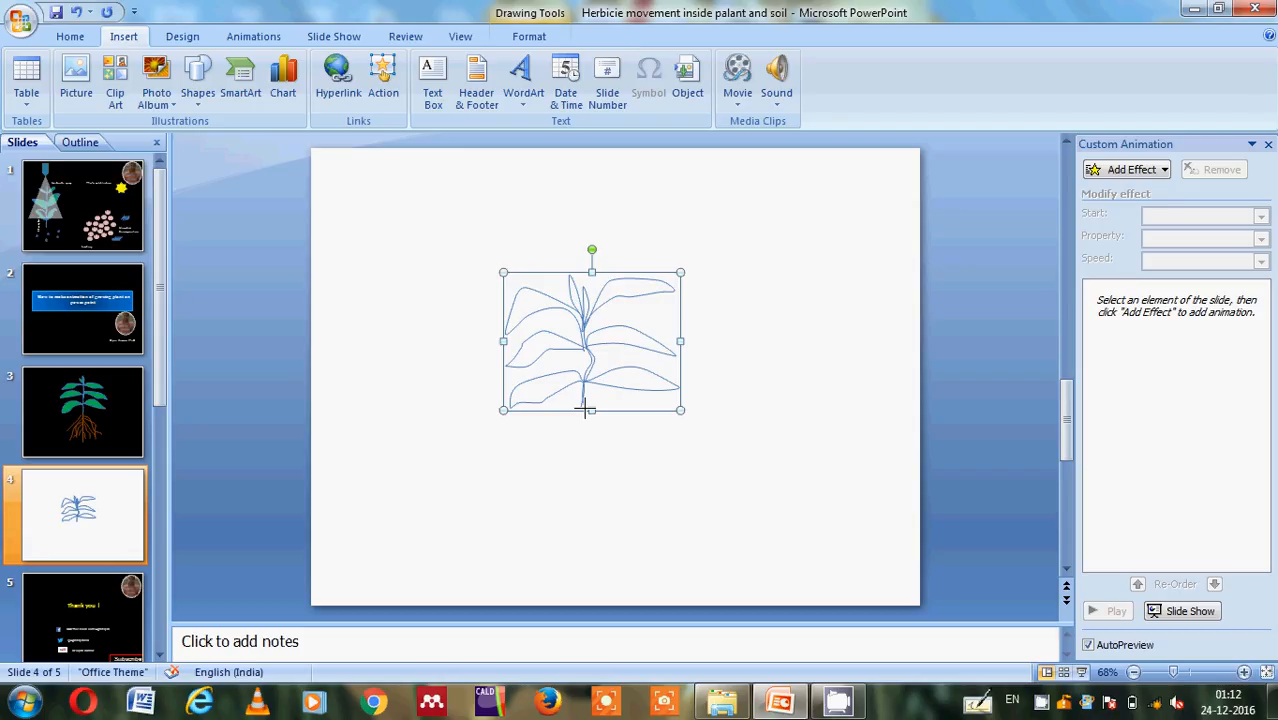
mouse_move(584, 392)
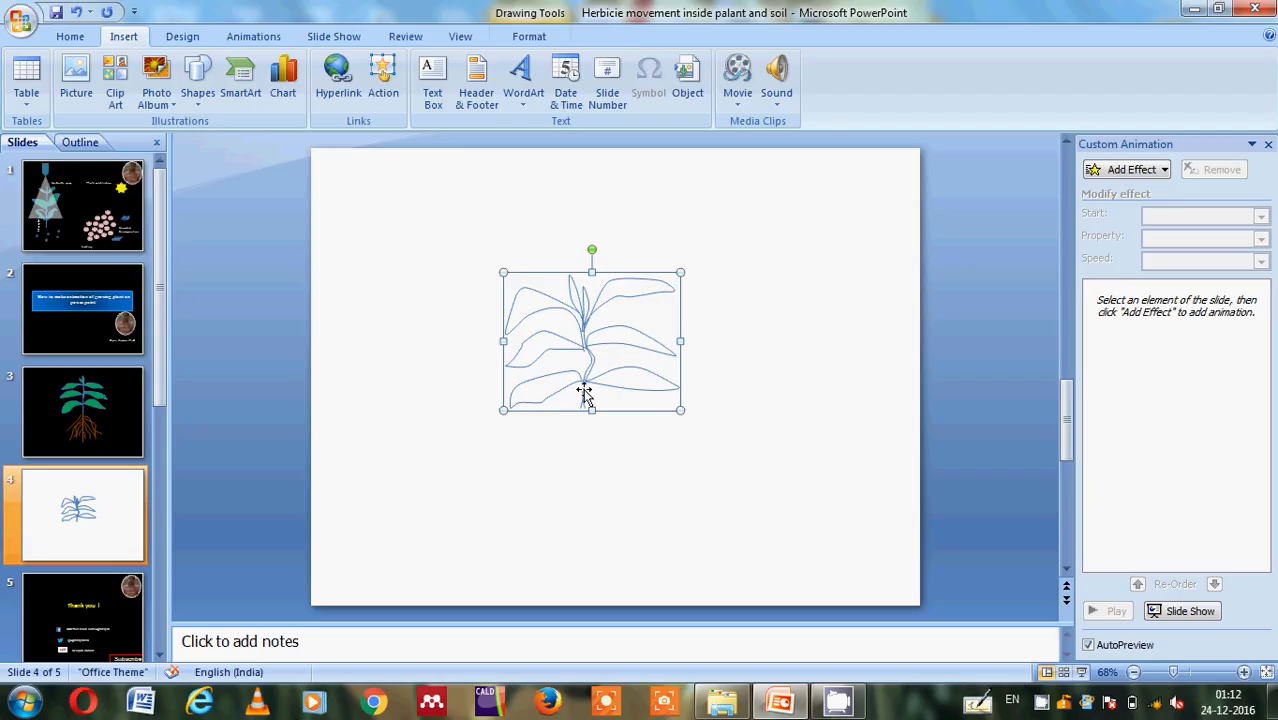
mouse_move(582, 336)
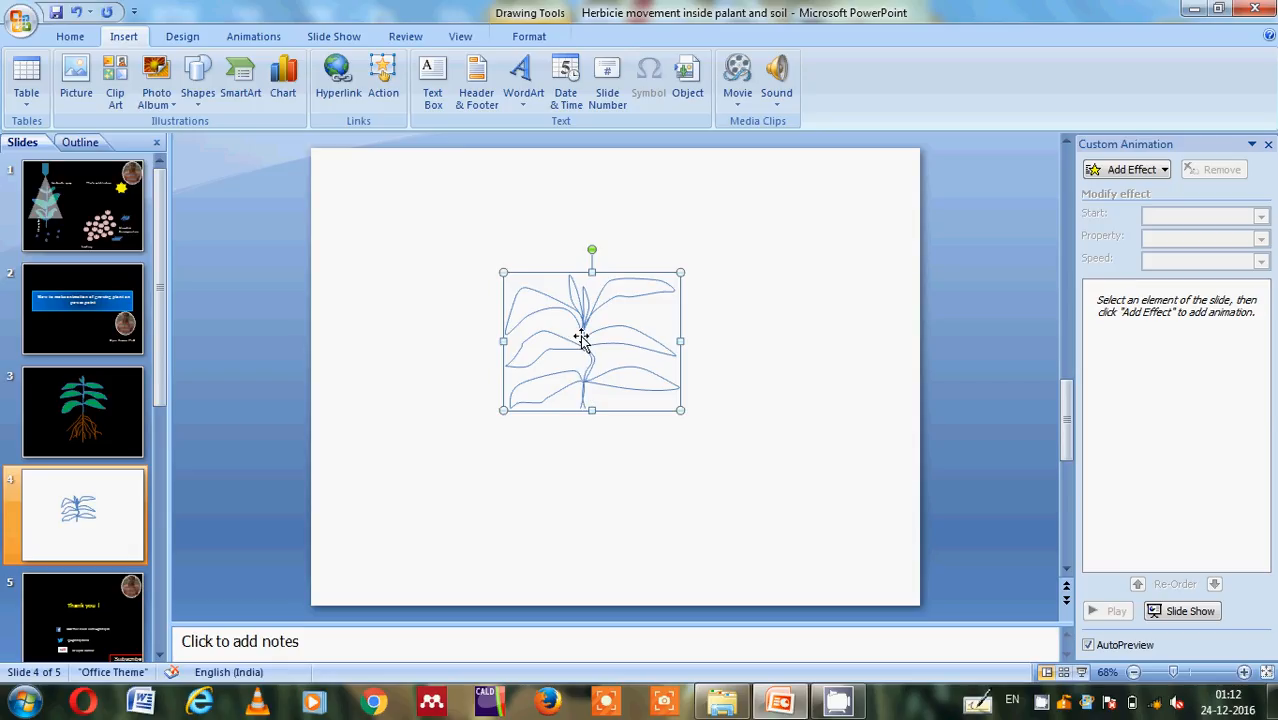
mouse_move(392, 236)
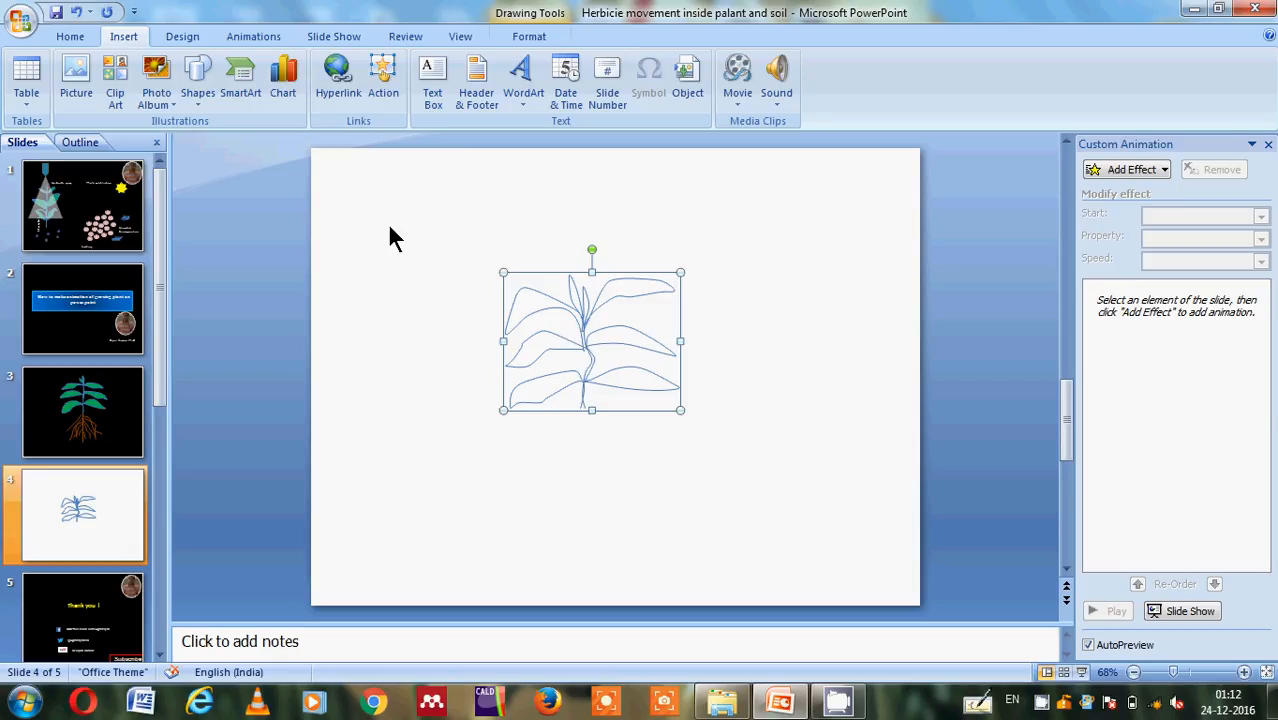
click(70, 36)
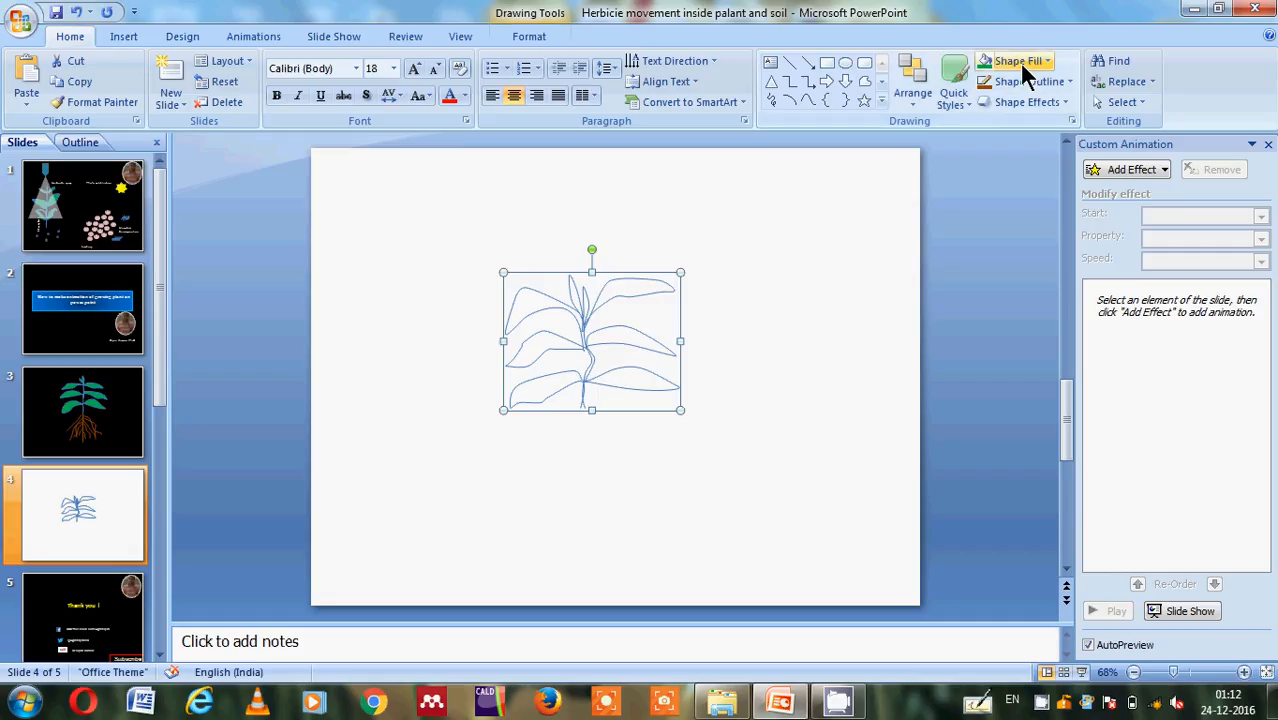
click(1012, 60)
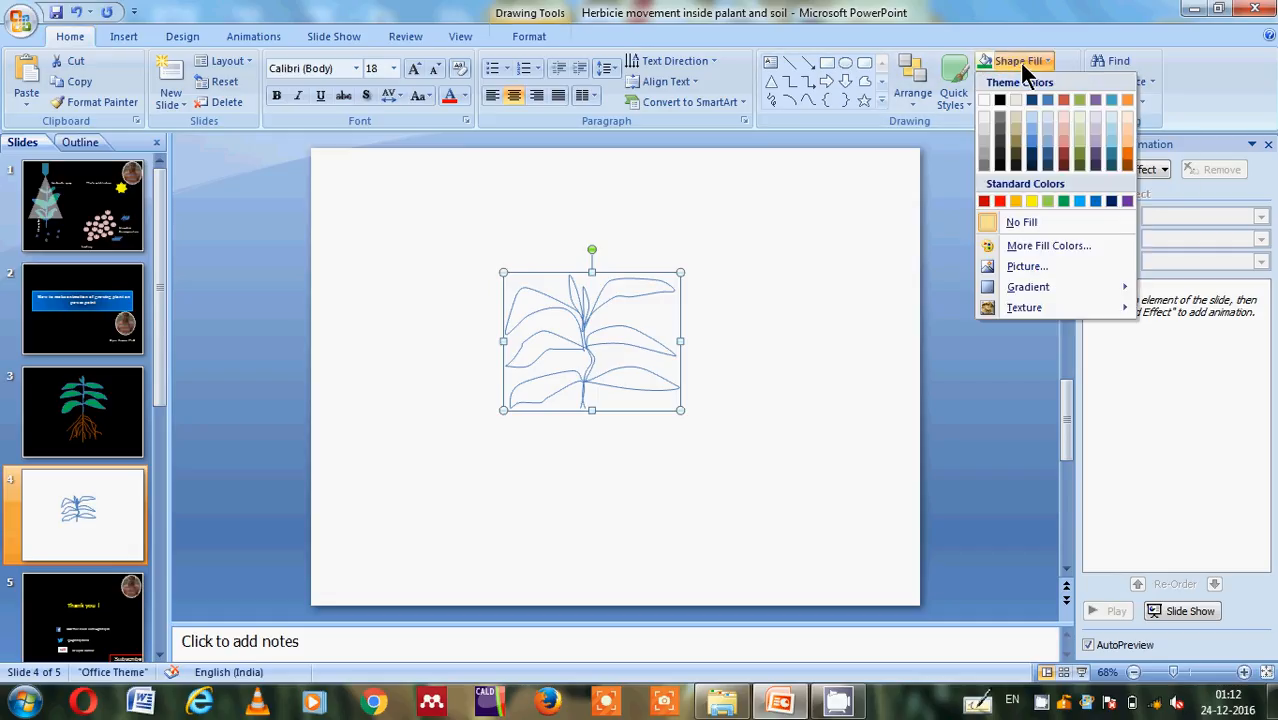
click(1064, 200)
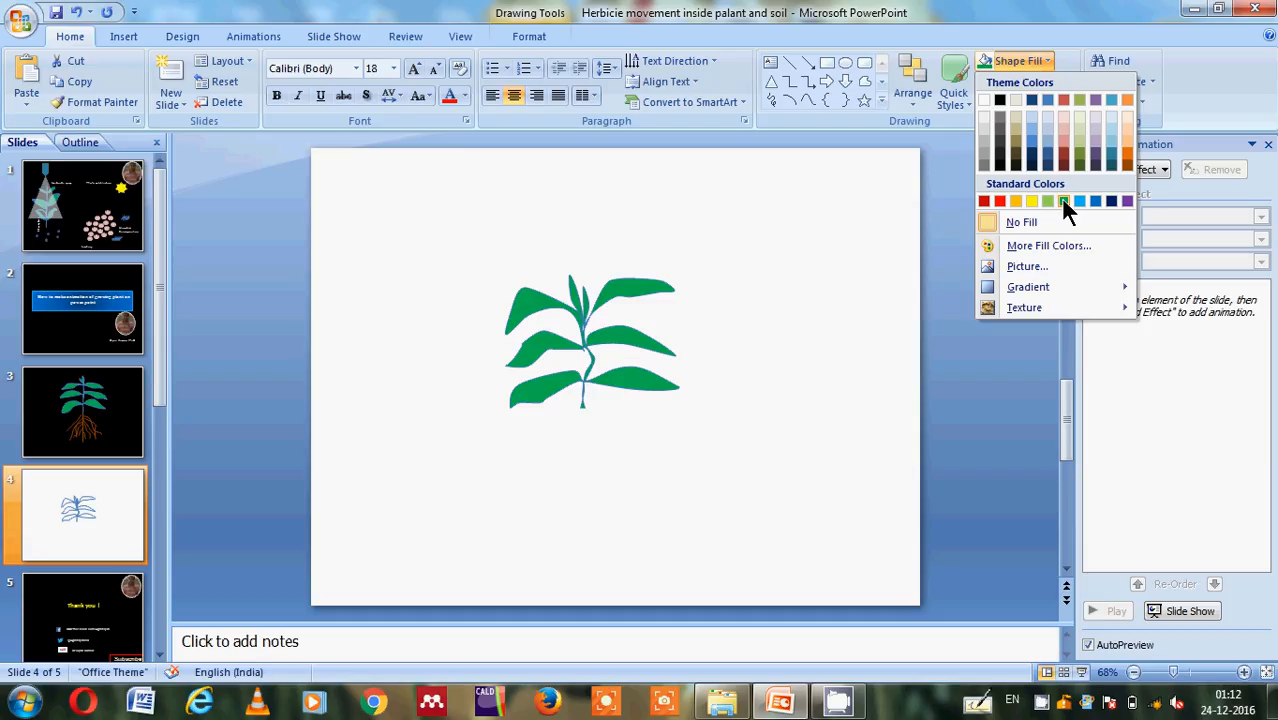
click(1048, 200)
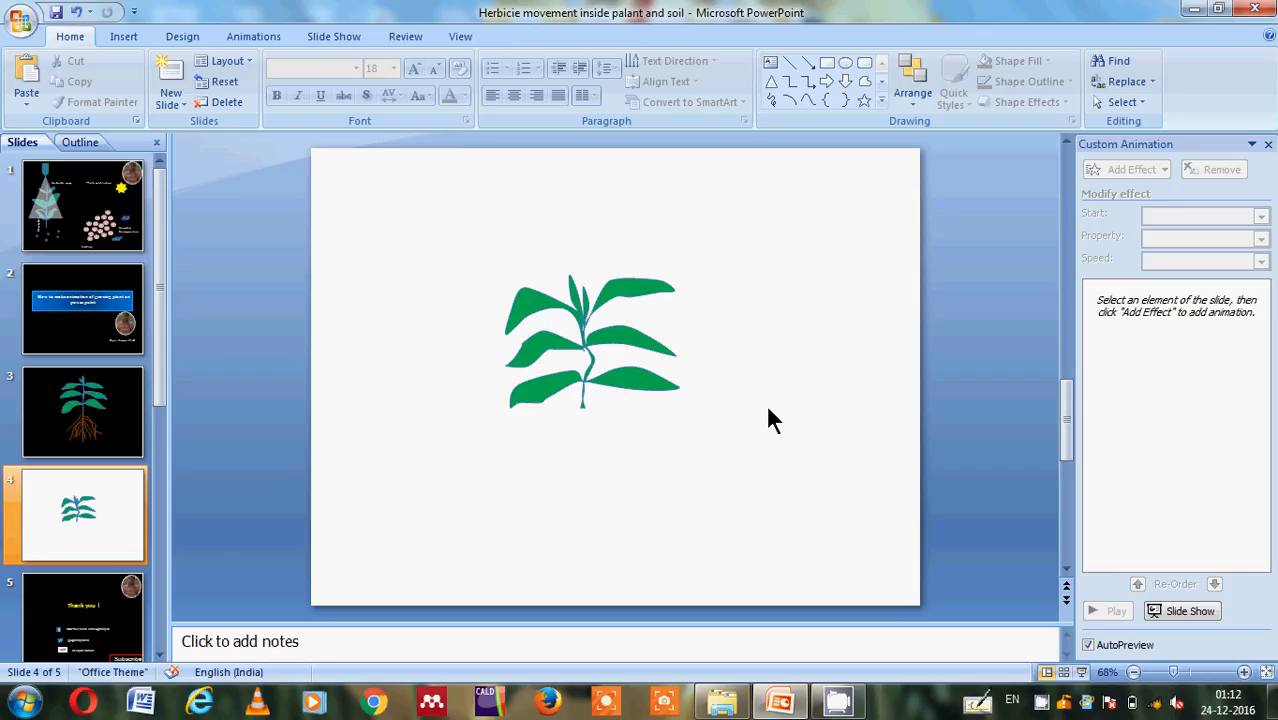
mouse_move(888, 118)
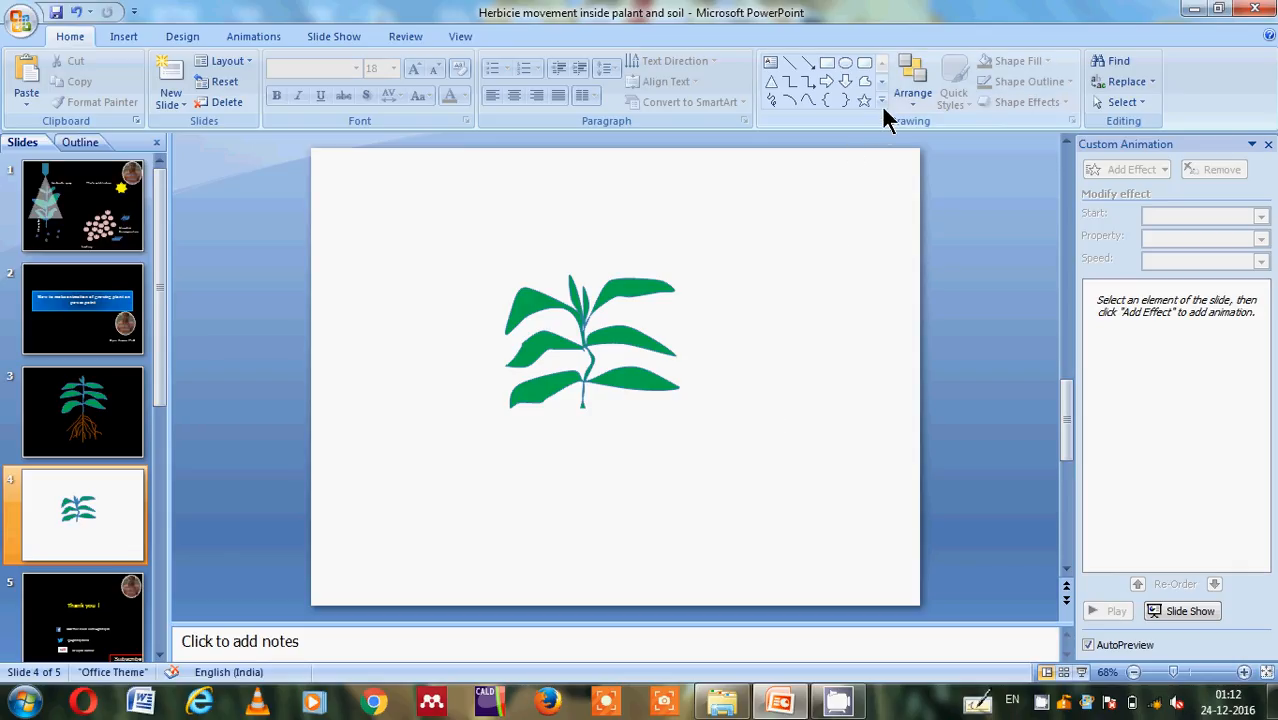
- Insert an isosceles triangle, flip it into a thin downward stem and place it under the leaves
click(880, 104)
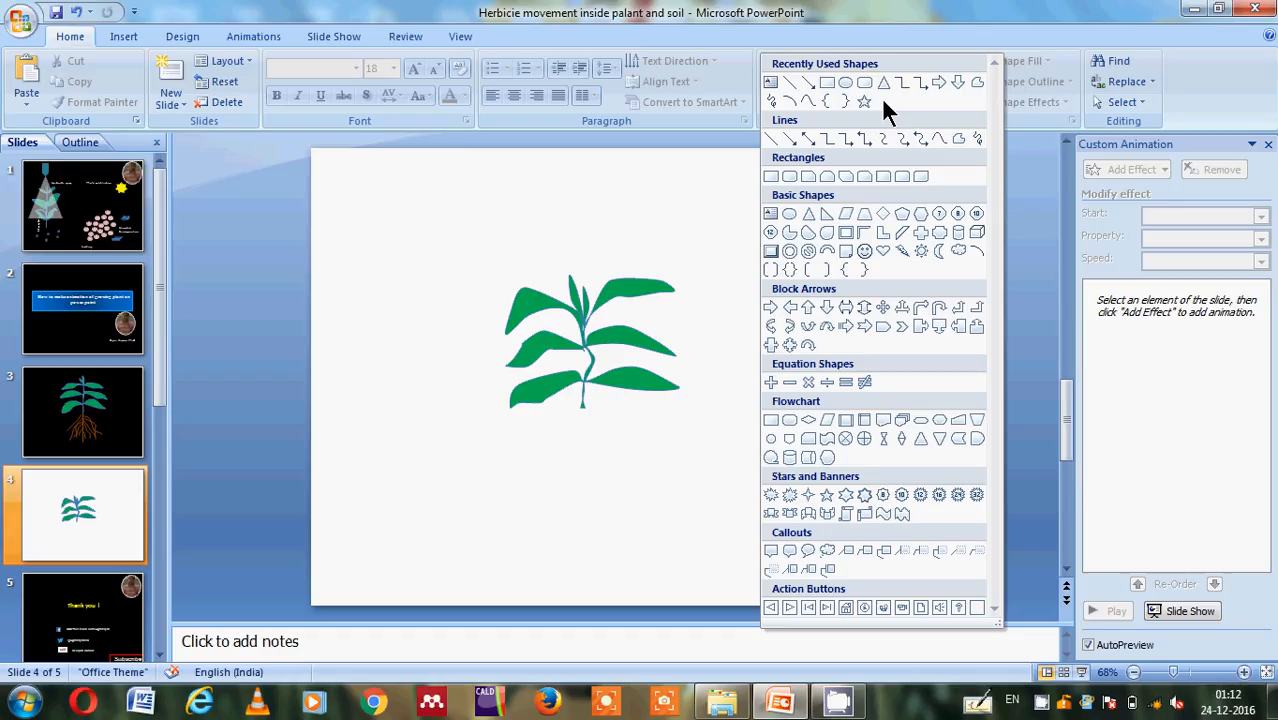
mouse_move(808, 212)
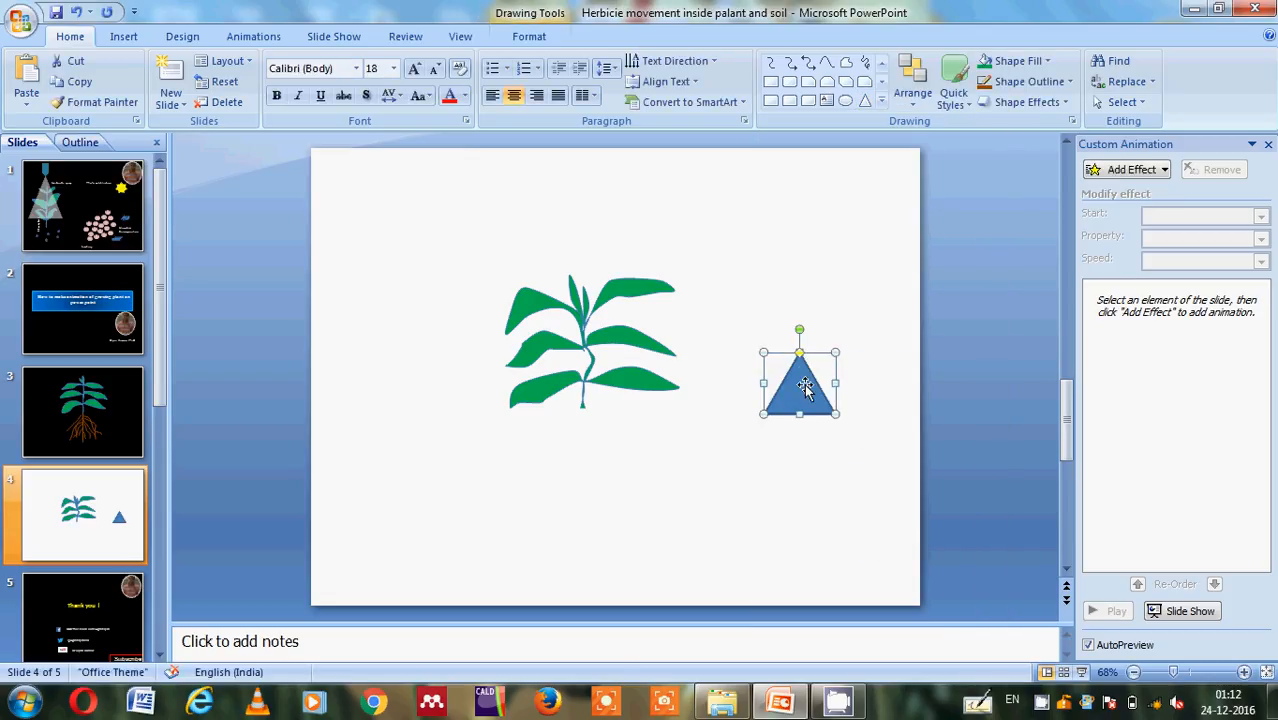
mouse_move(804, 392)
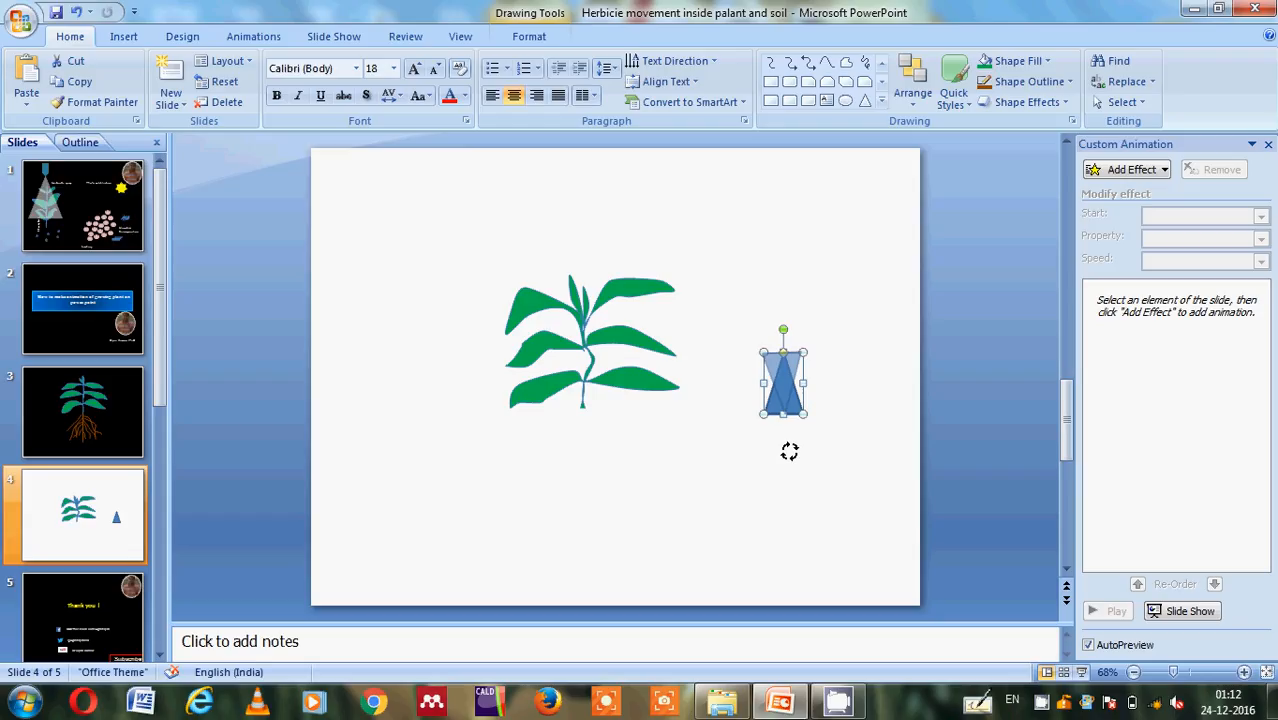
drag(784, 328, 784, 436)
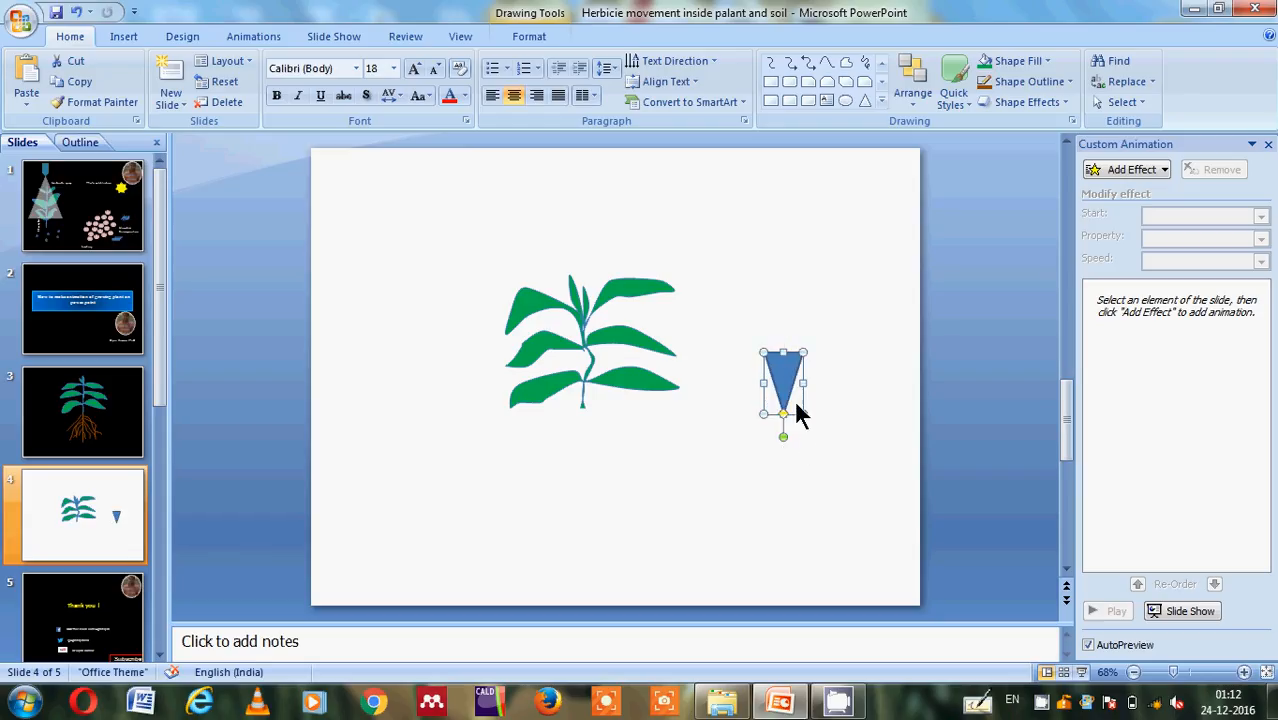
mouse_move(792, 468)
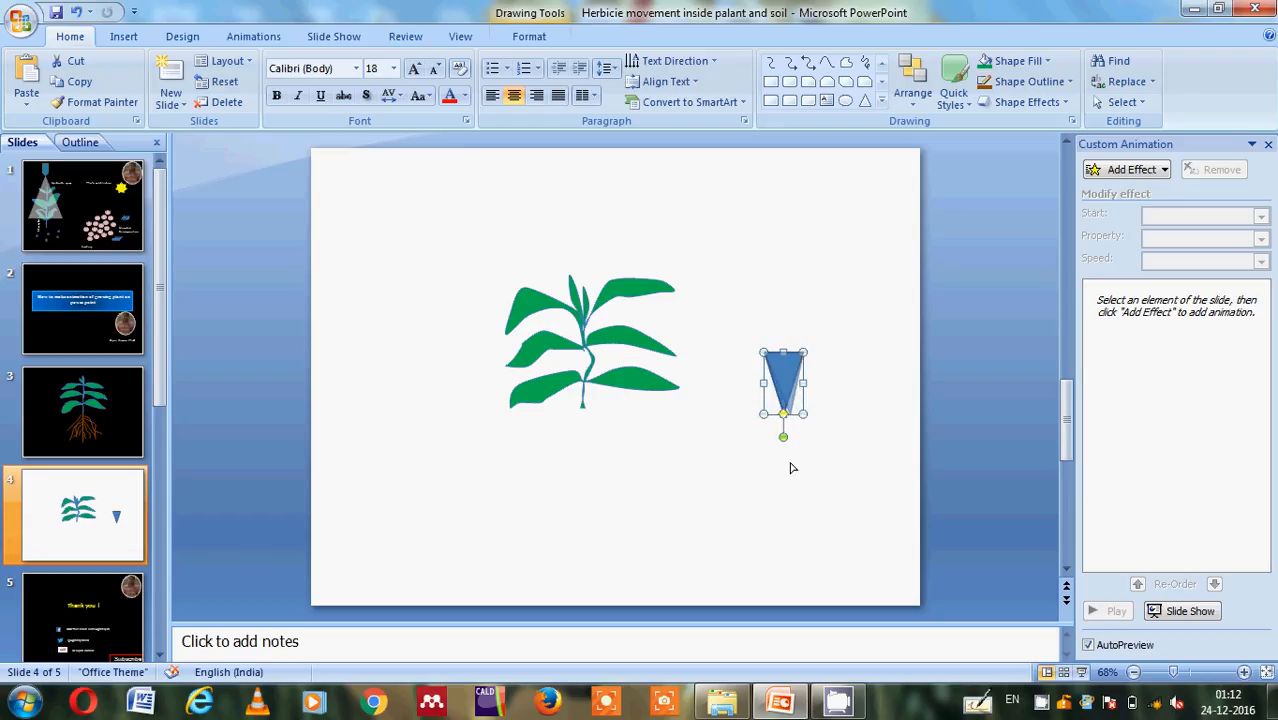
mouse_move(788, 498)
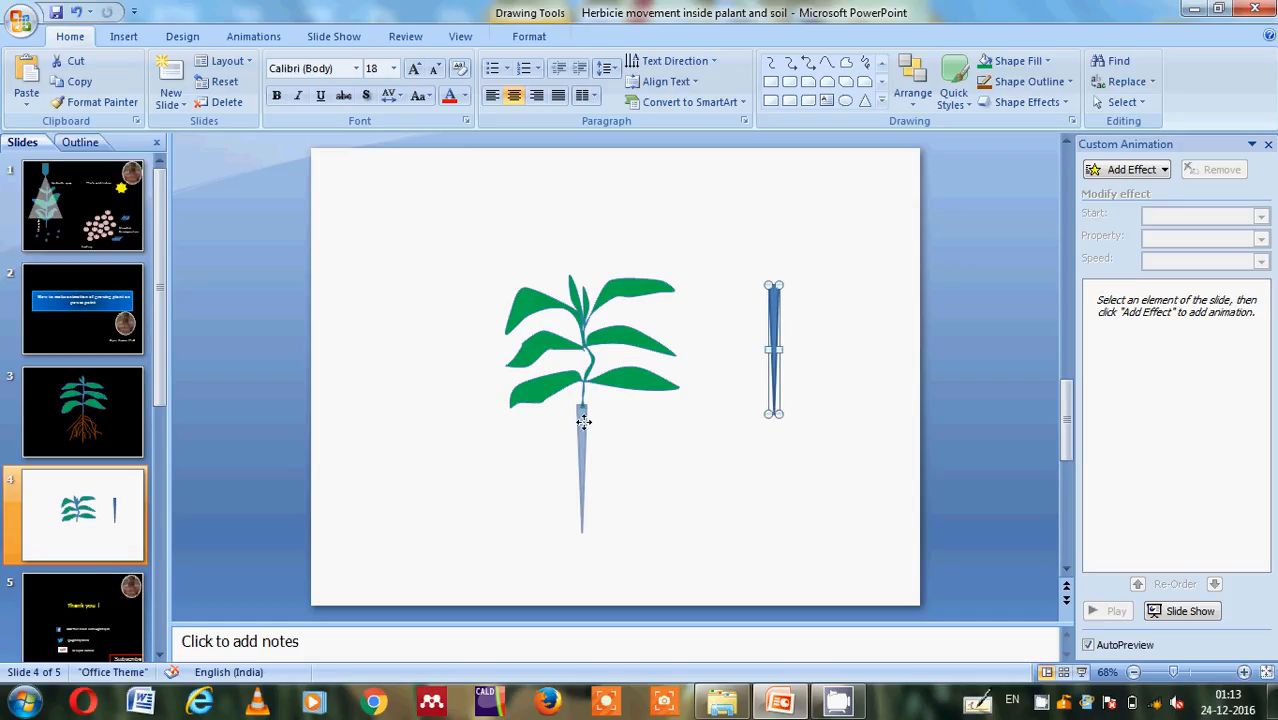
drag(776, 350, 582, 470)
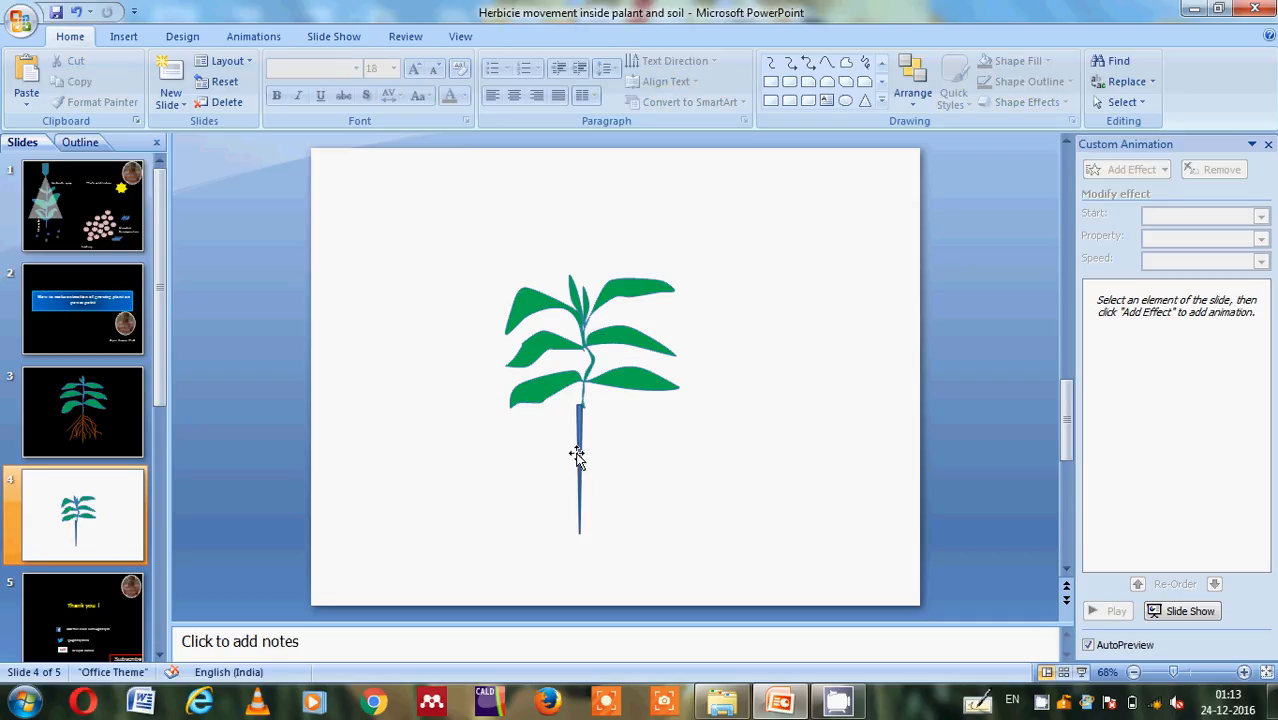
click(580, 470)
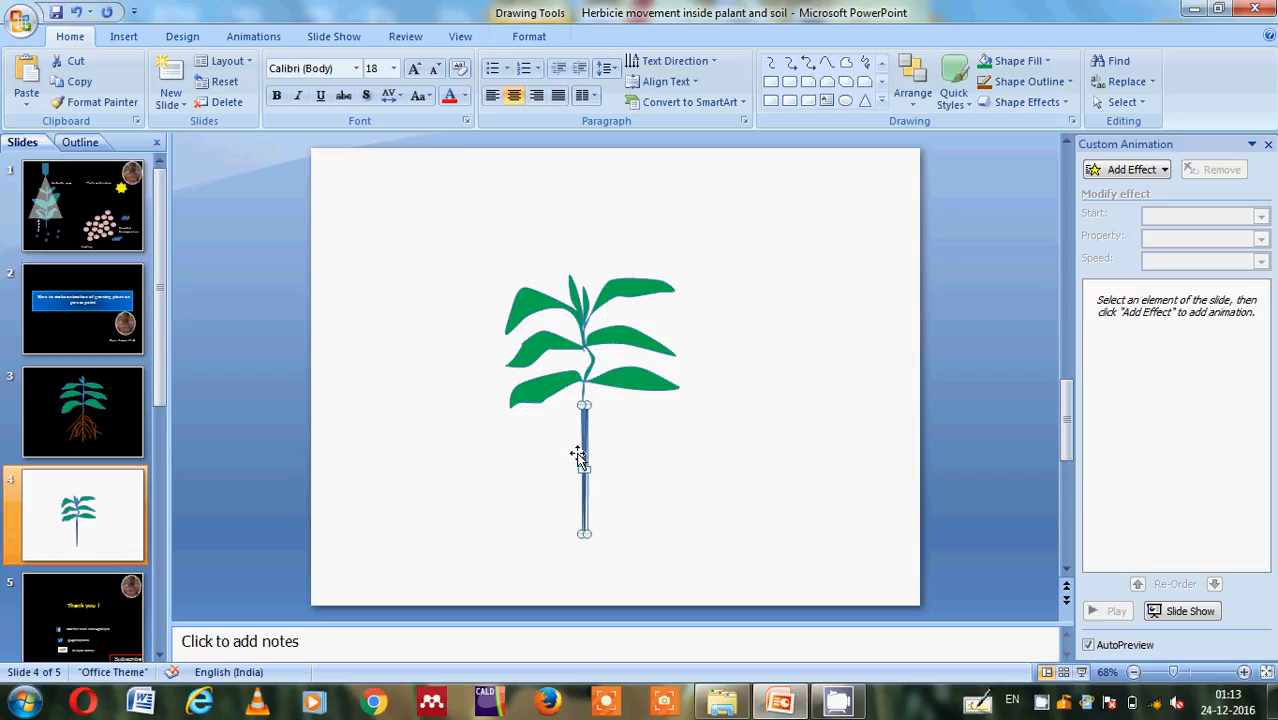
click(670, 466)
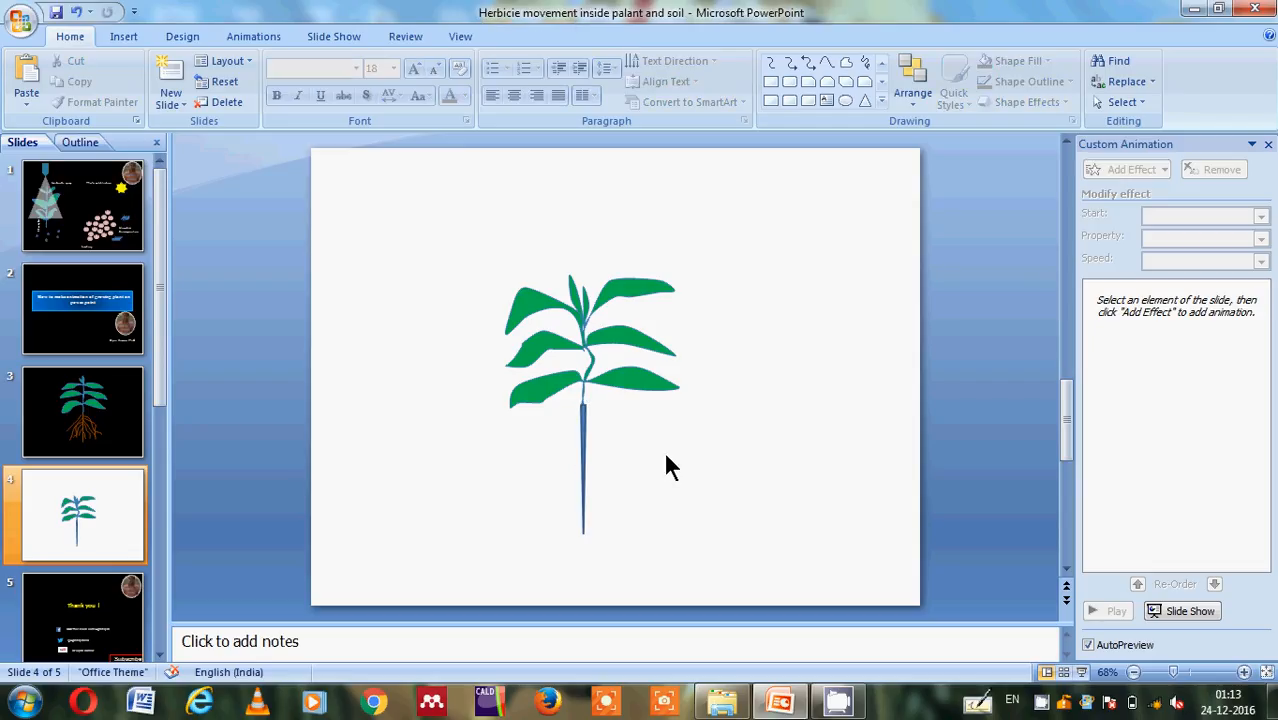
mouse_move(838, 176)
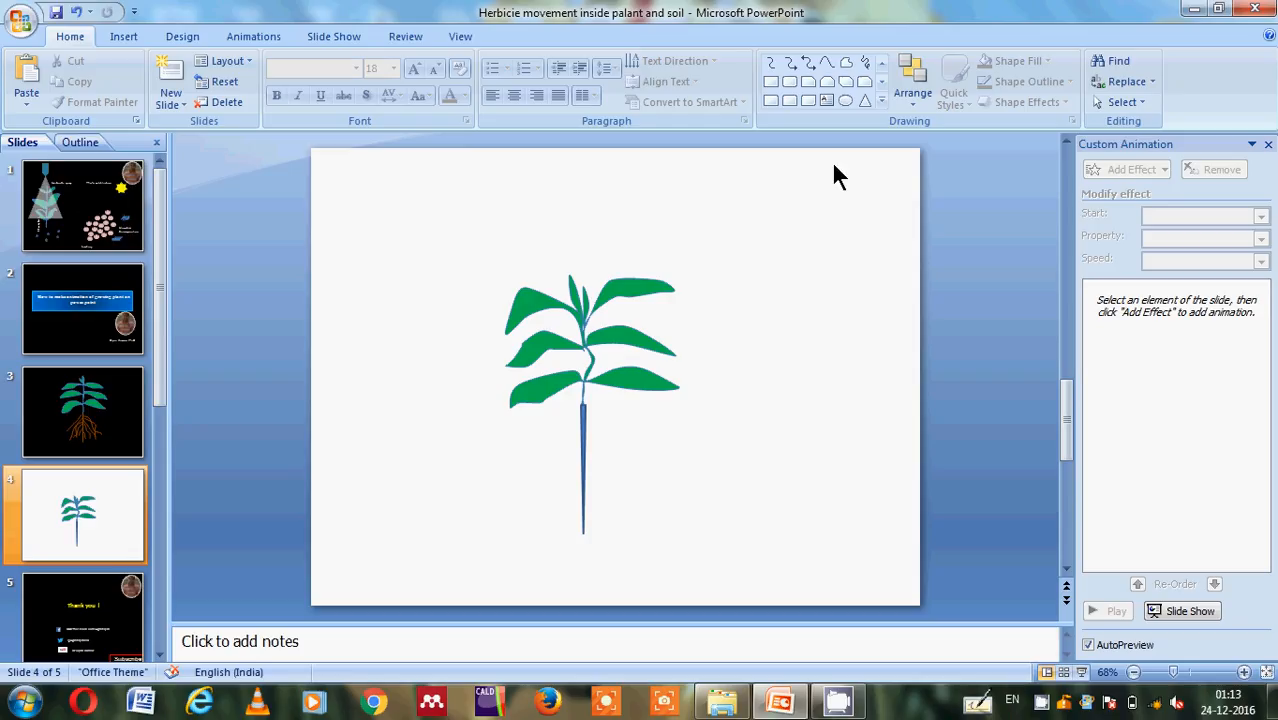
mouse_move(804, 162)
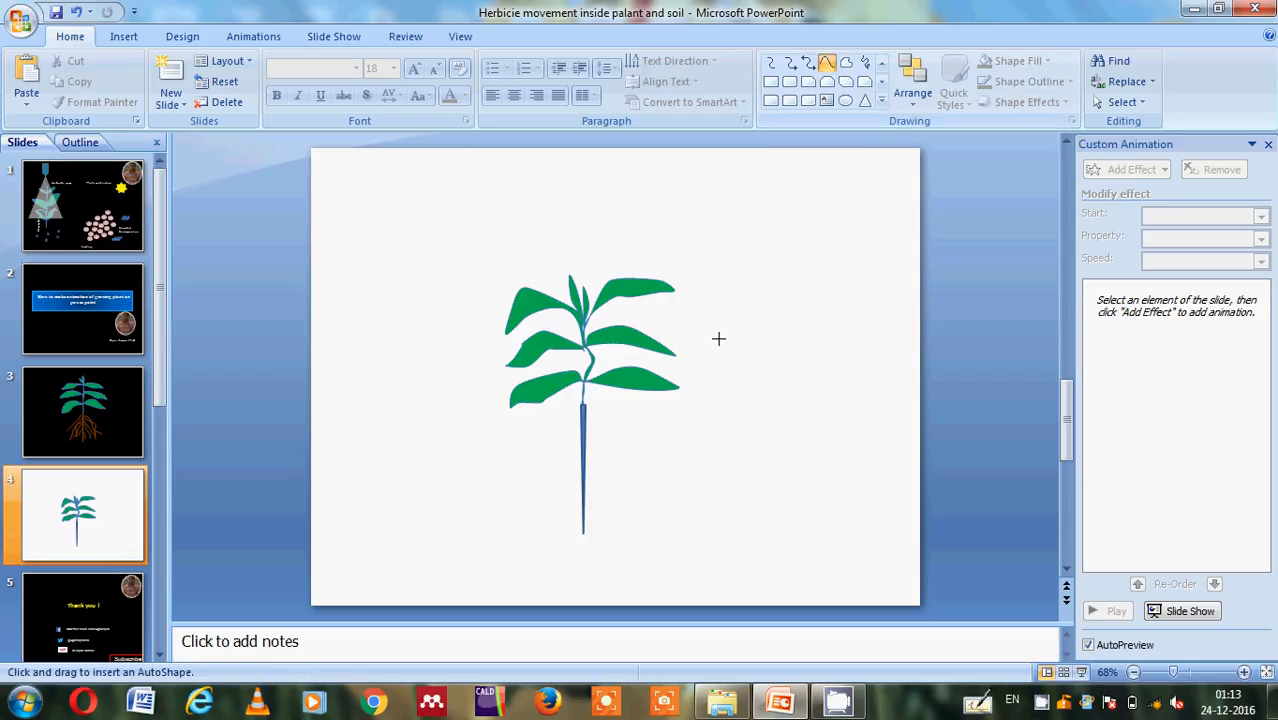
mouse_move(558, 420)
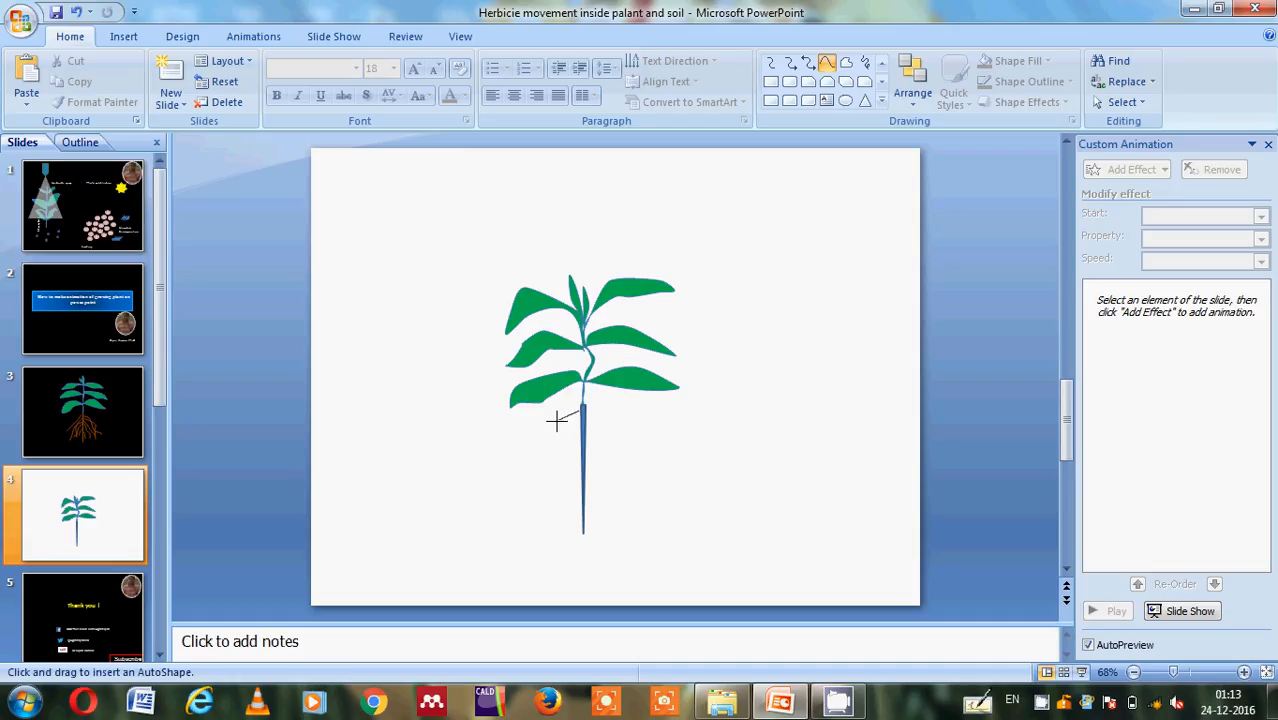
- Scribble several thin branching root lines around the bottom of the stem
drag(558, 420, 518, 480)
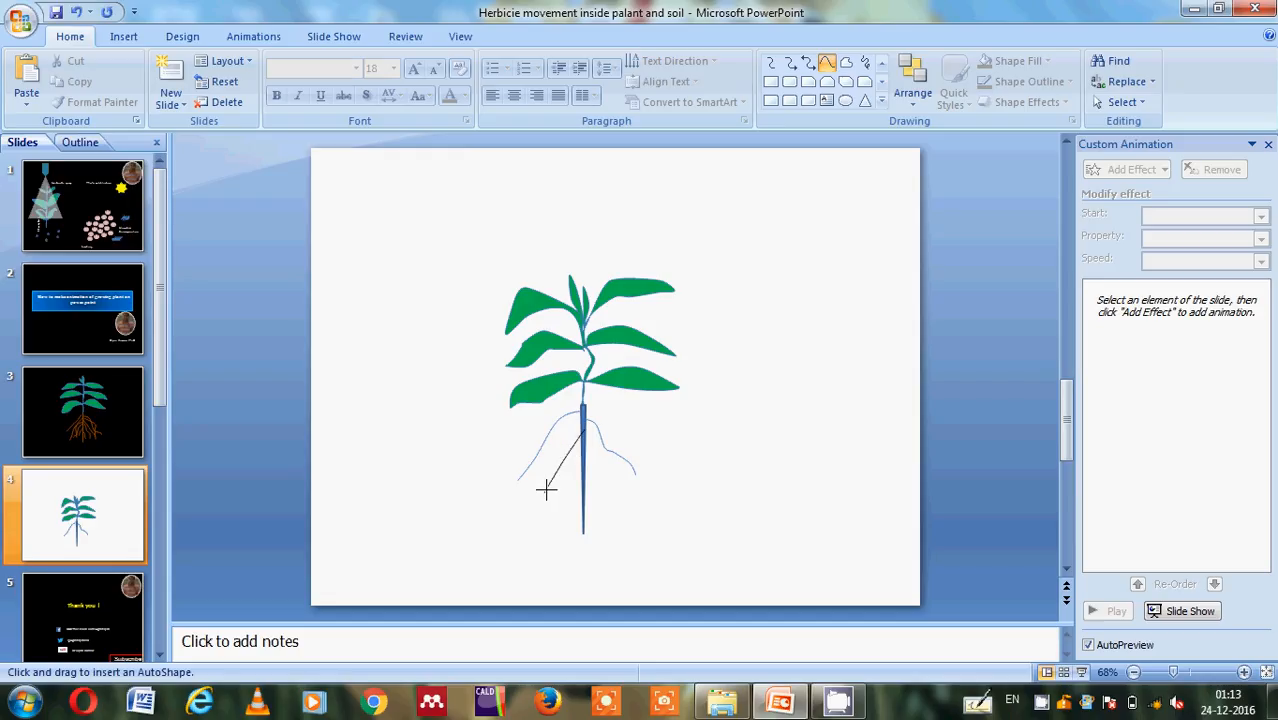
click(544, 490)
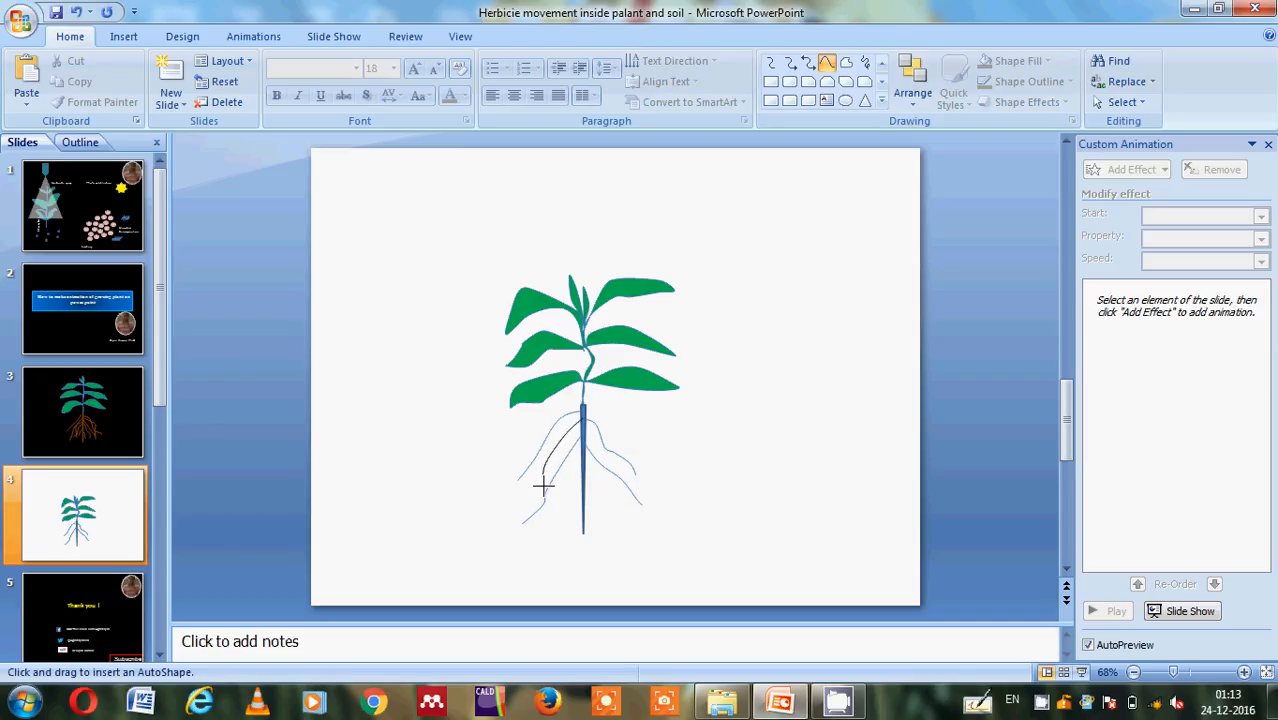
click(544, 486)
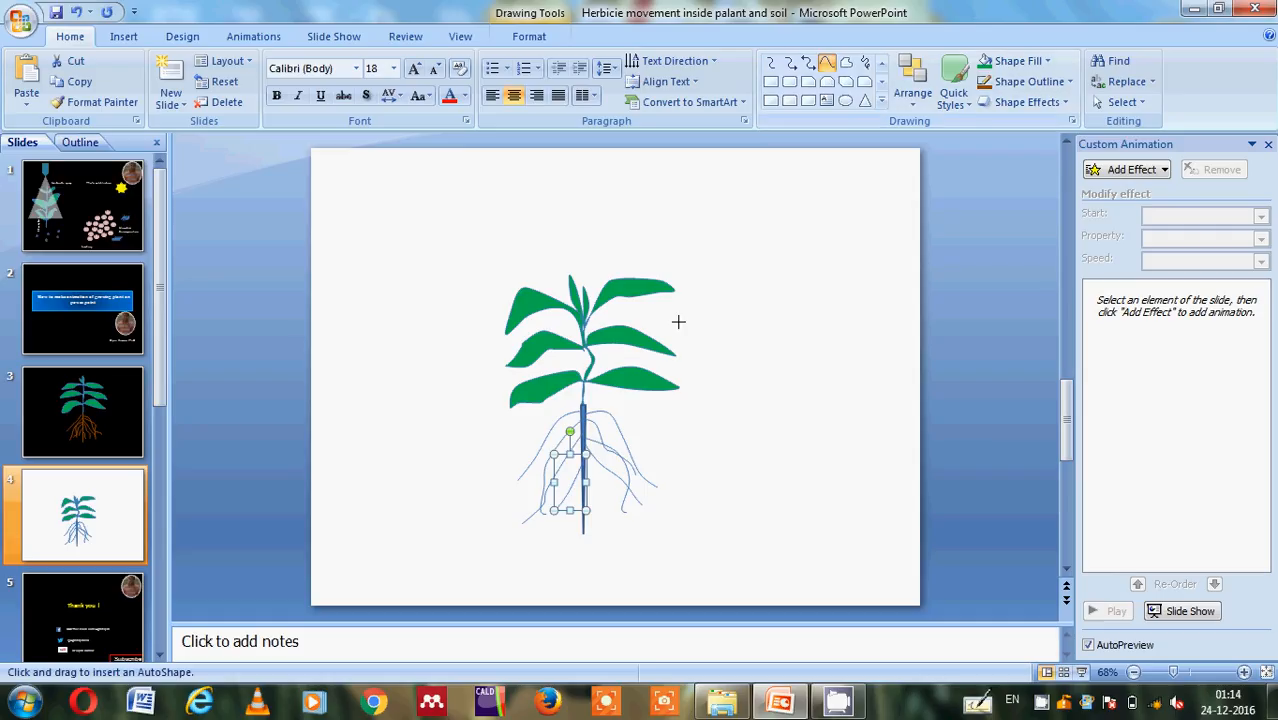
click(604, 492)
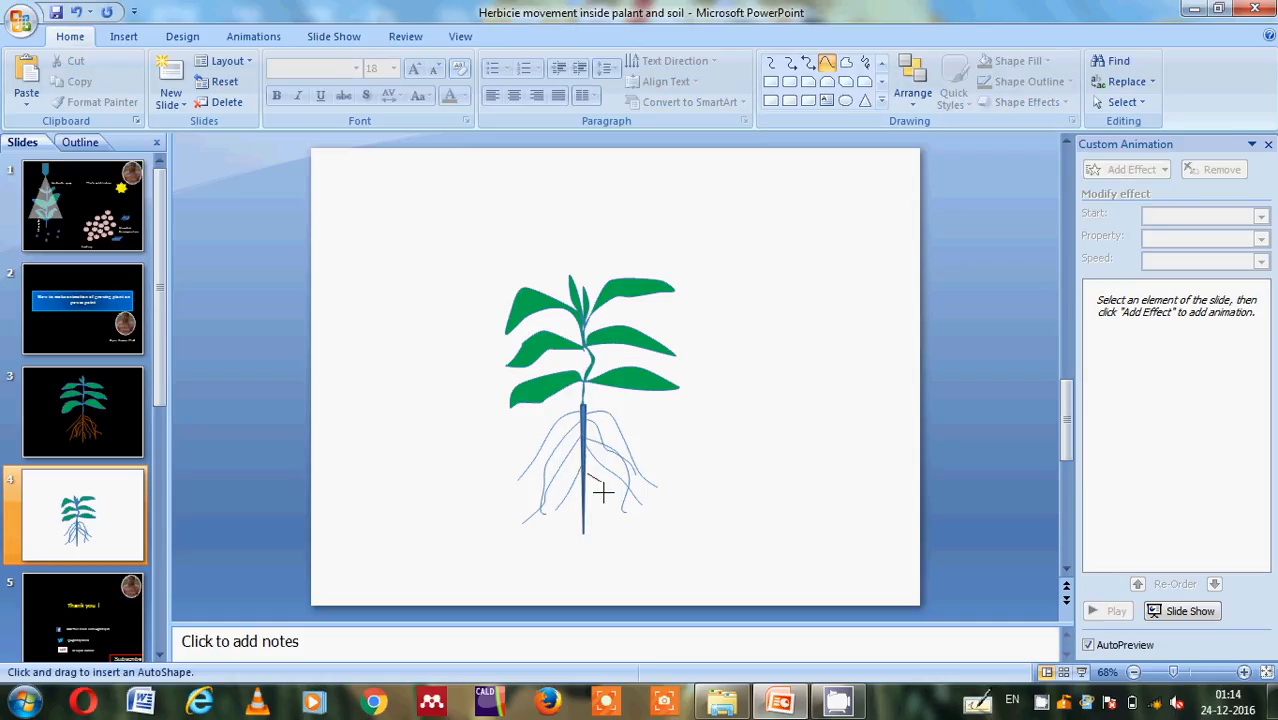
click(604, 490)
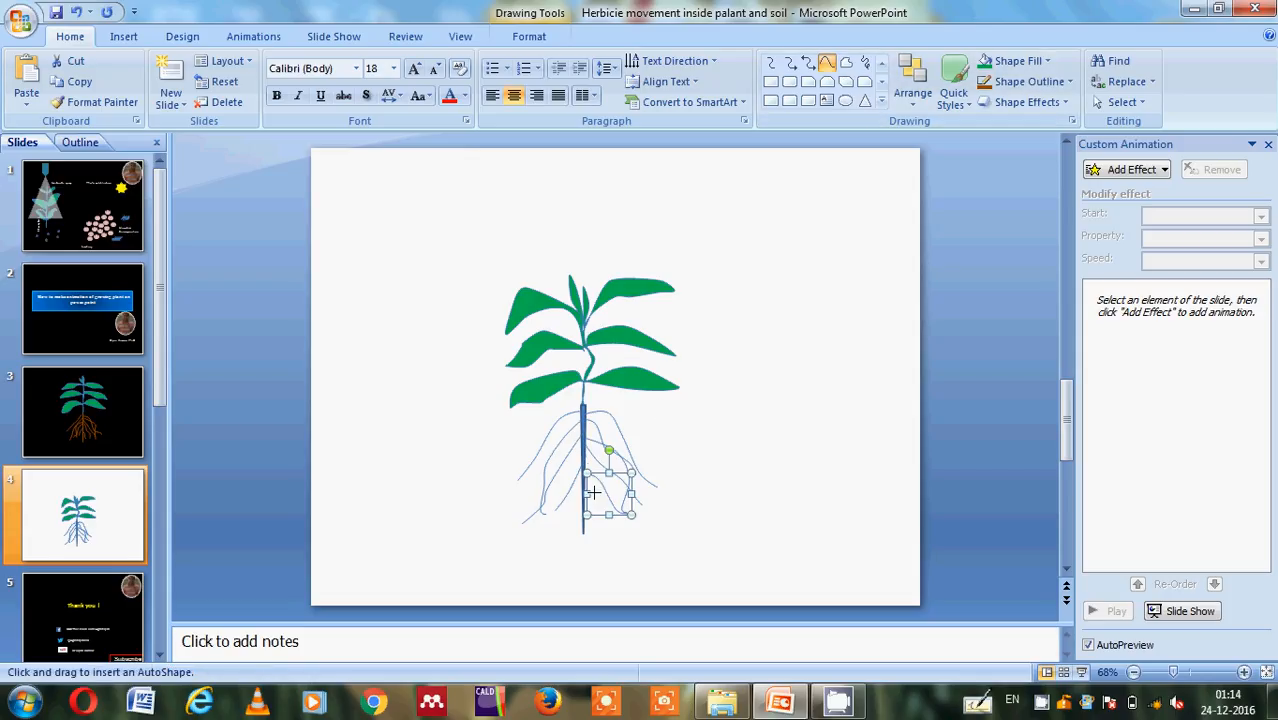
click(560, 504)
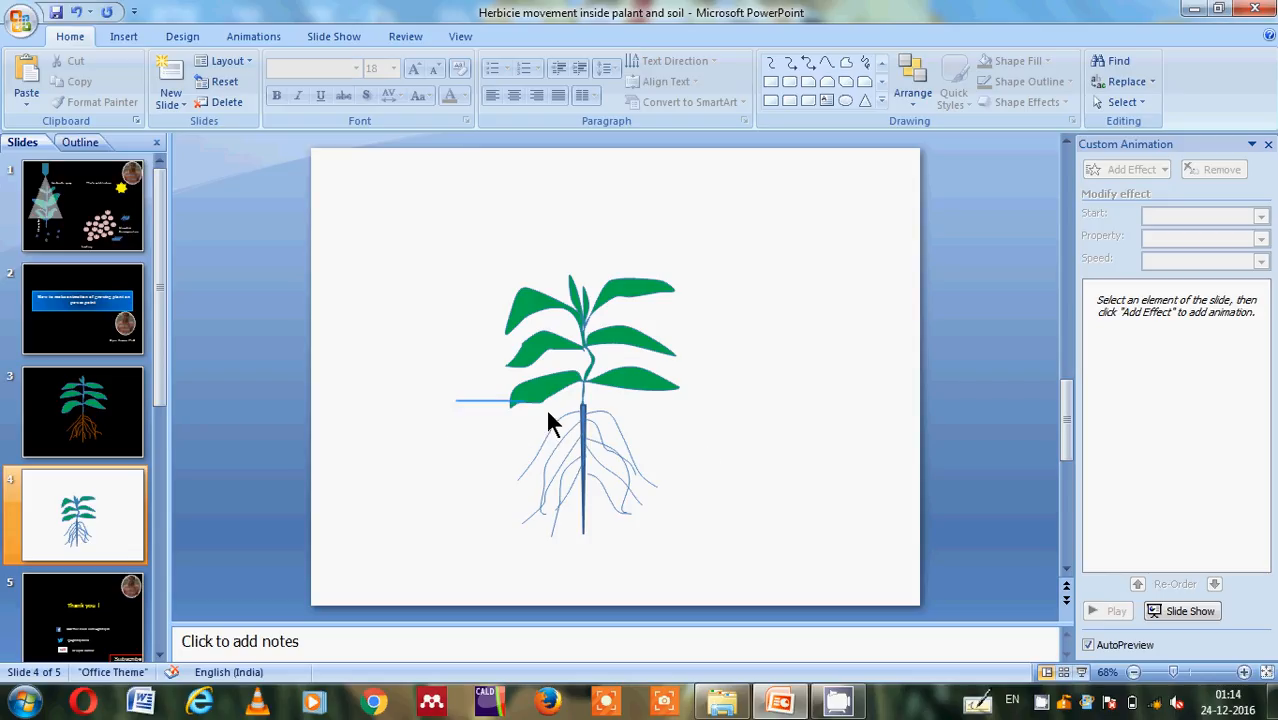
- Select all the root strands and the stem and group them into one object
drag(456, 404, 732, 540)
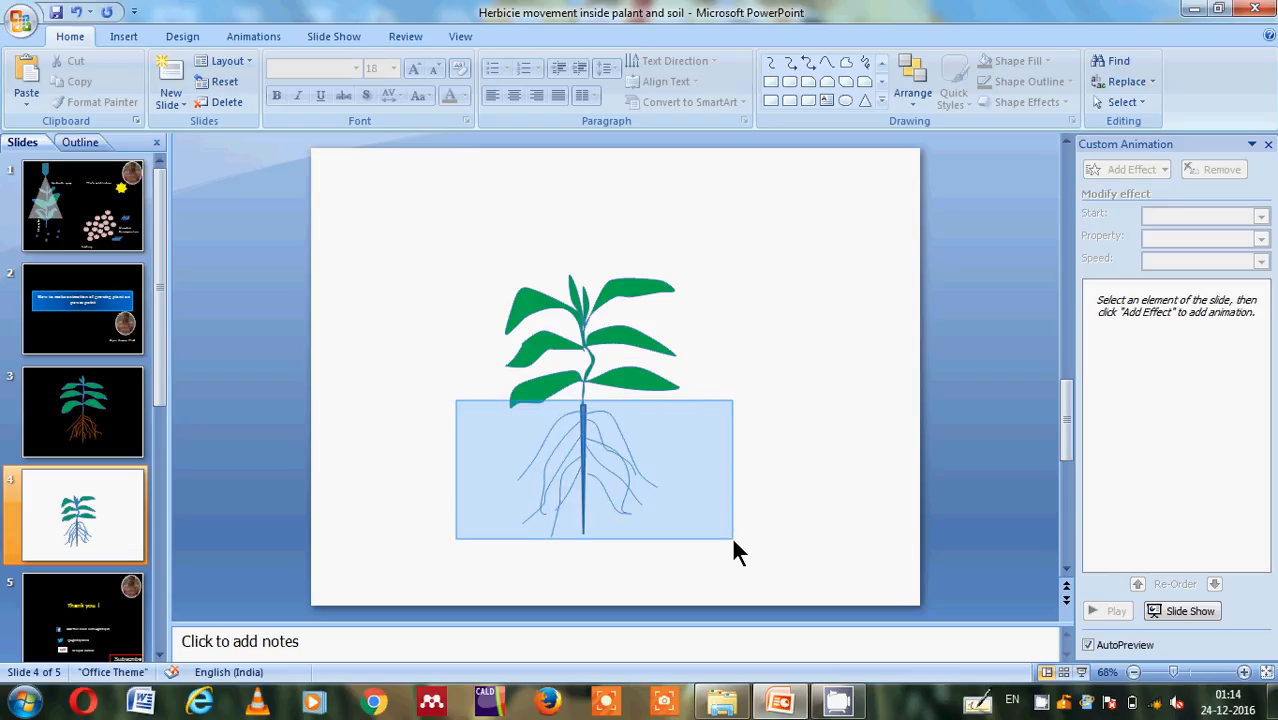
click(594, 470)
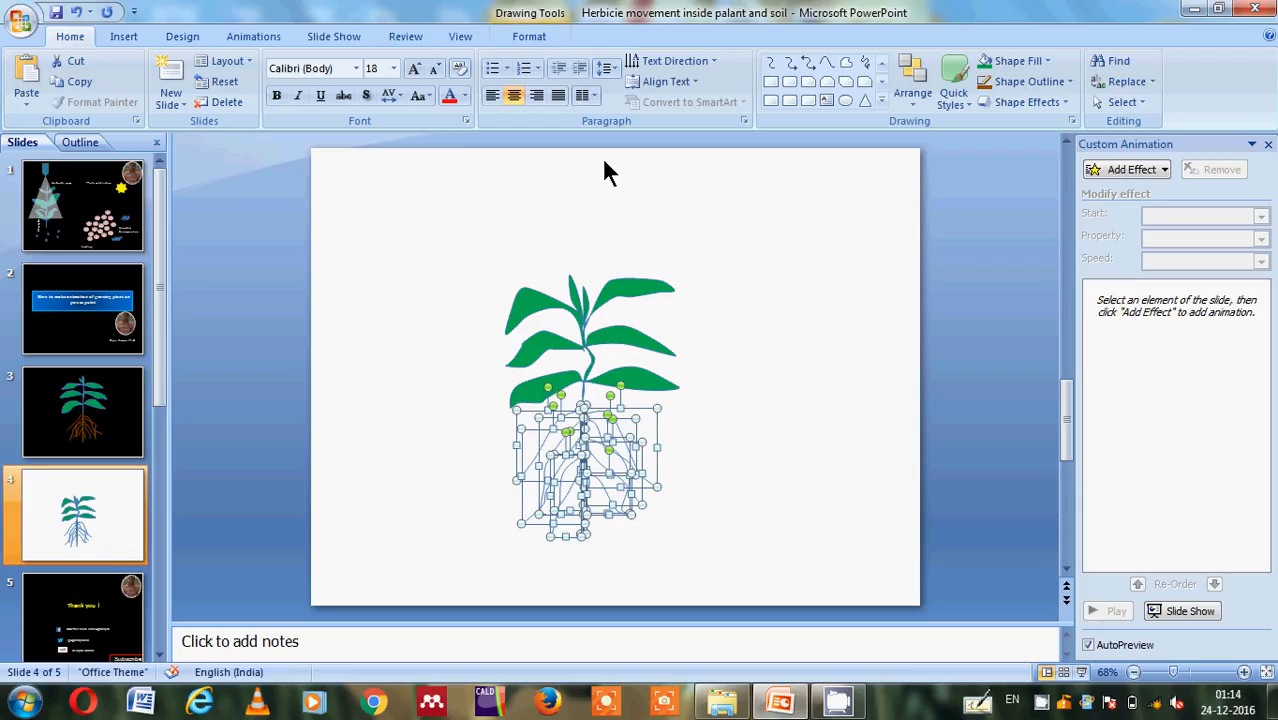
click(528, 36)
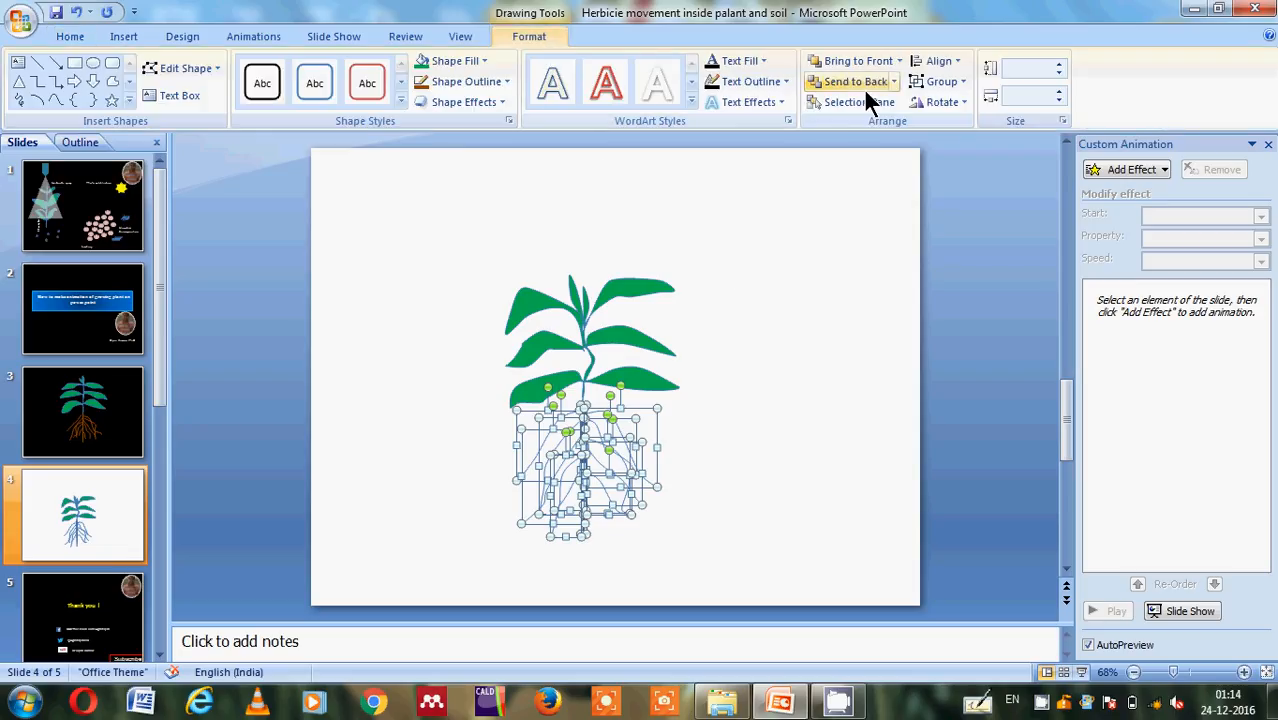
click(940, 80)
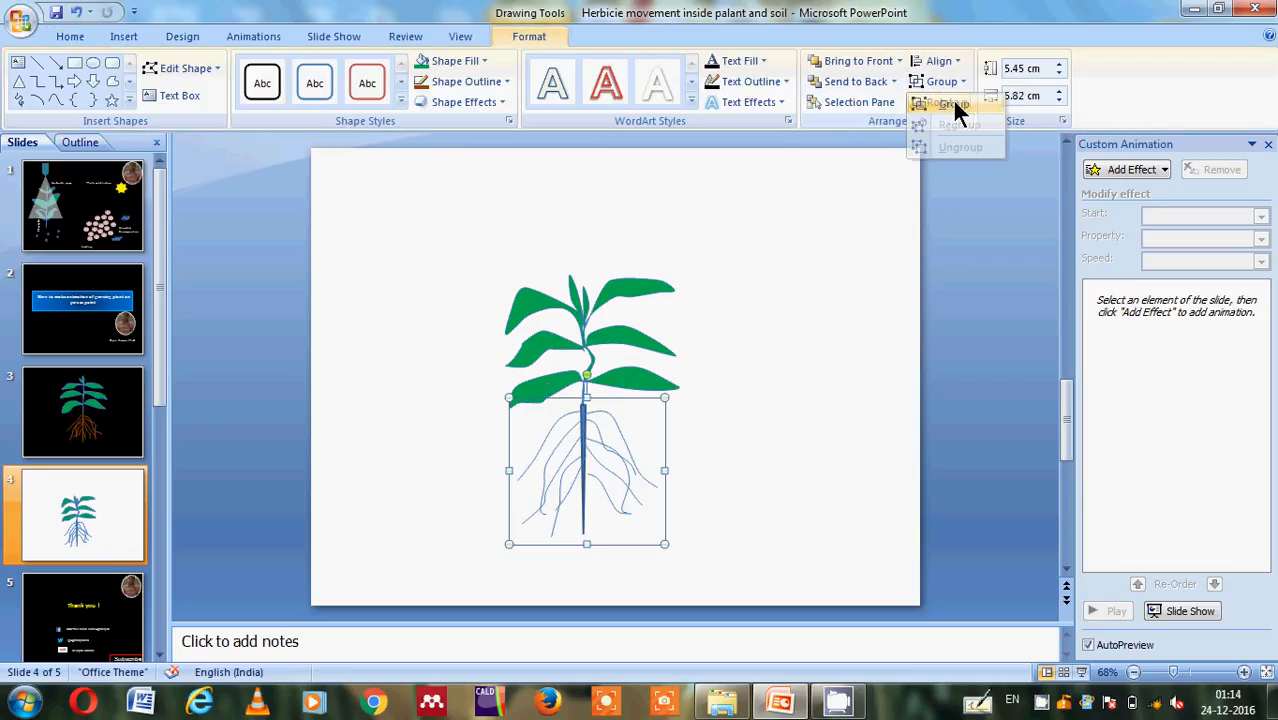
mouse_move(938, 100)
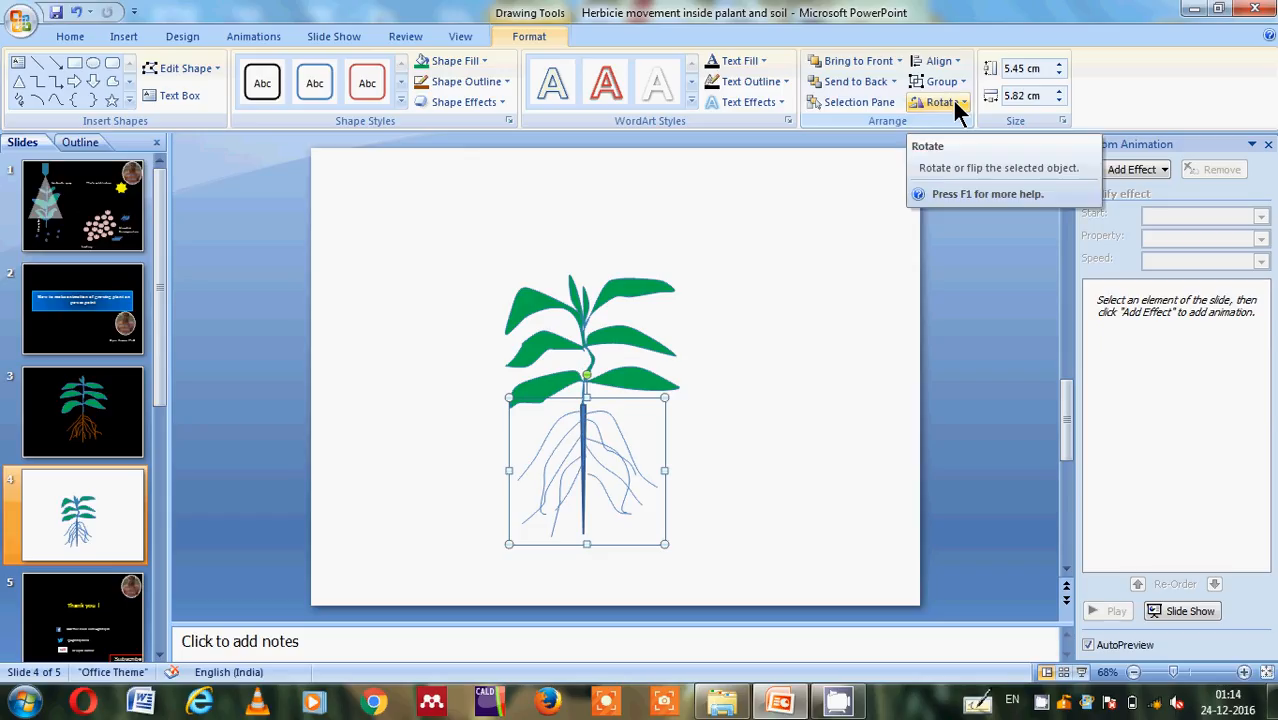
mouse_move(504, 172)
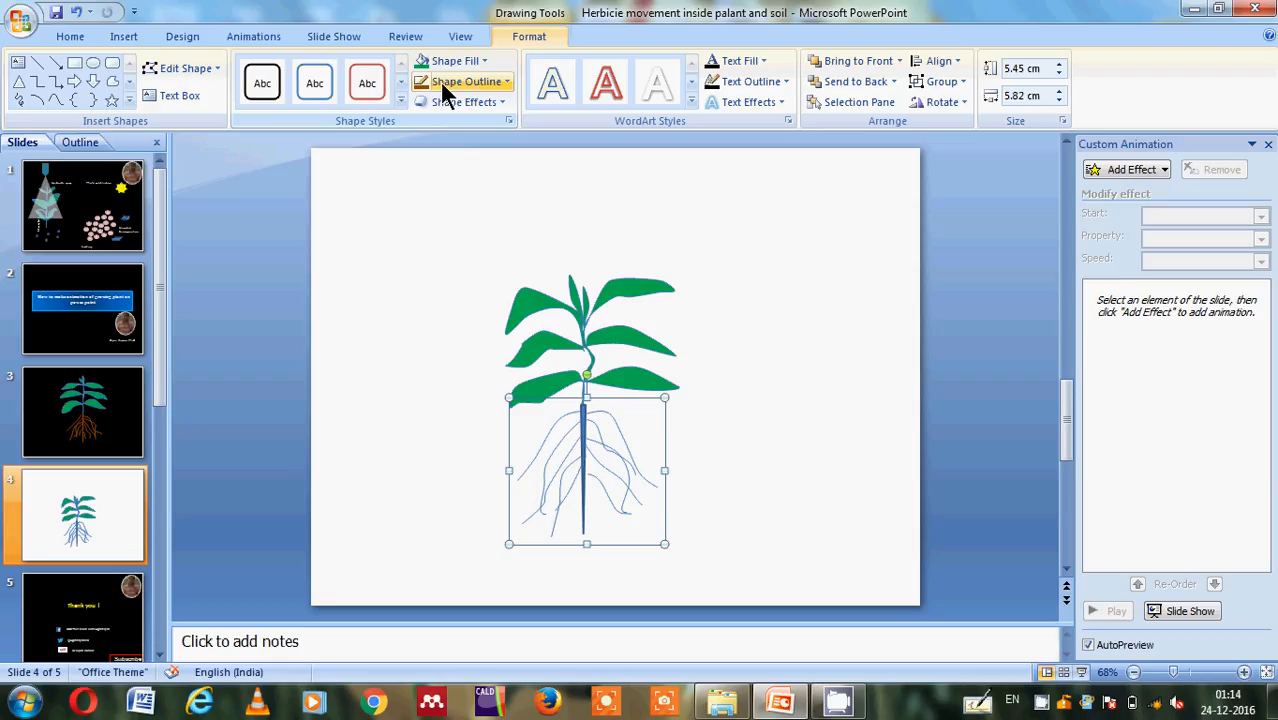
- Set the grouped roots' outline to Orange, Accent 6, Darker 25%
click(468, 80)
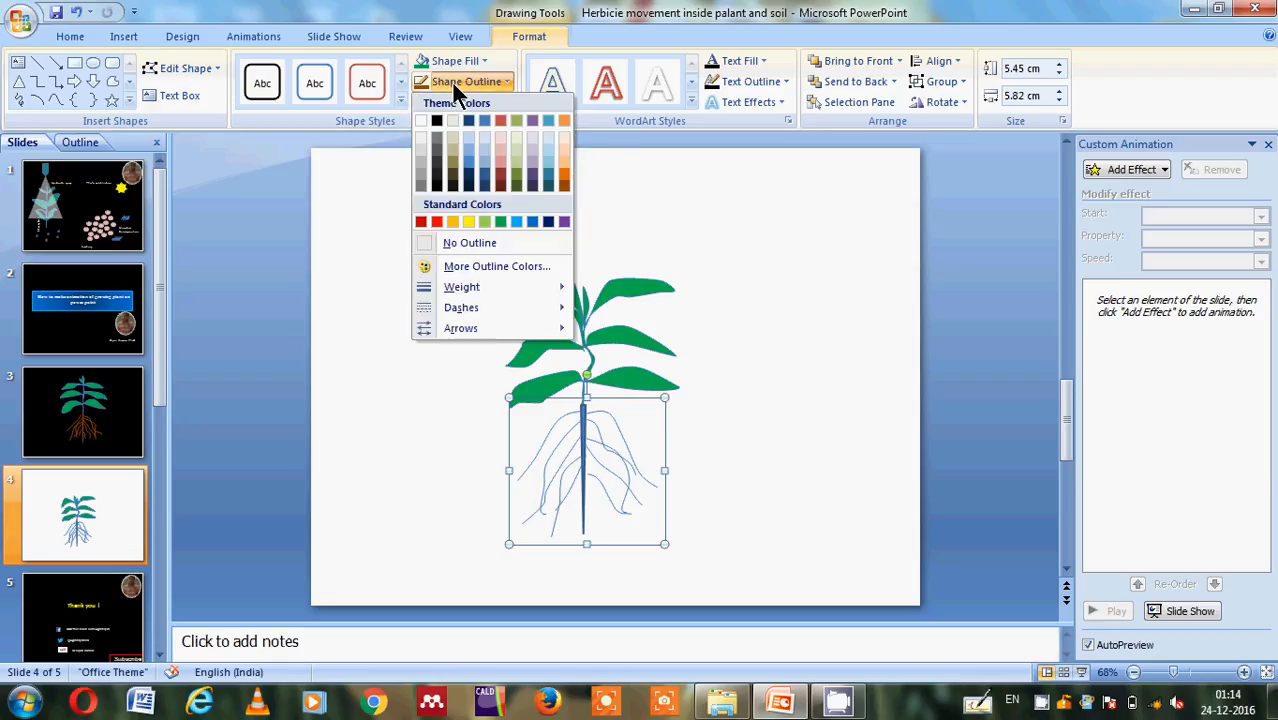
click(564, 180)
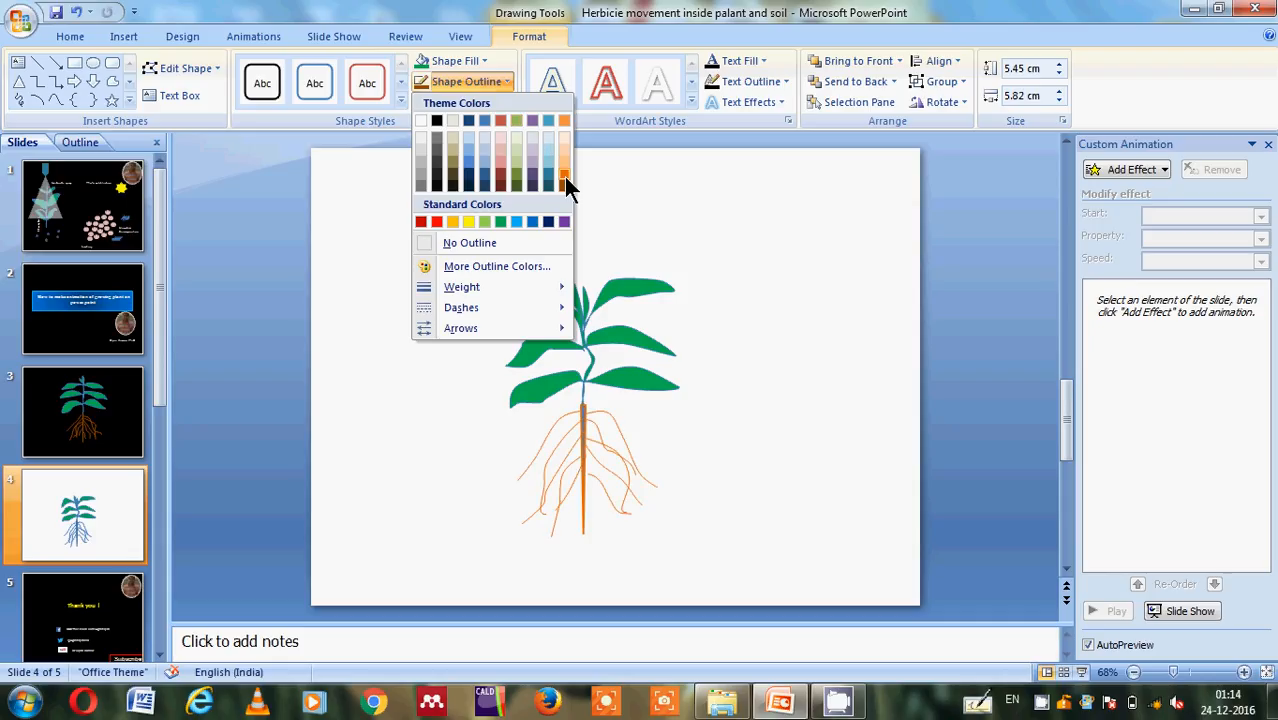
mouse_move(568, 190)
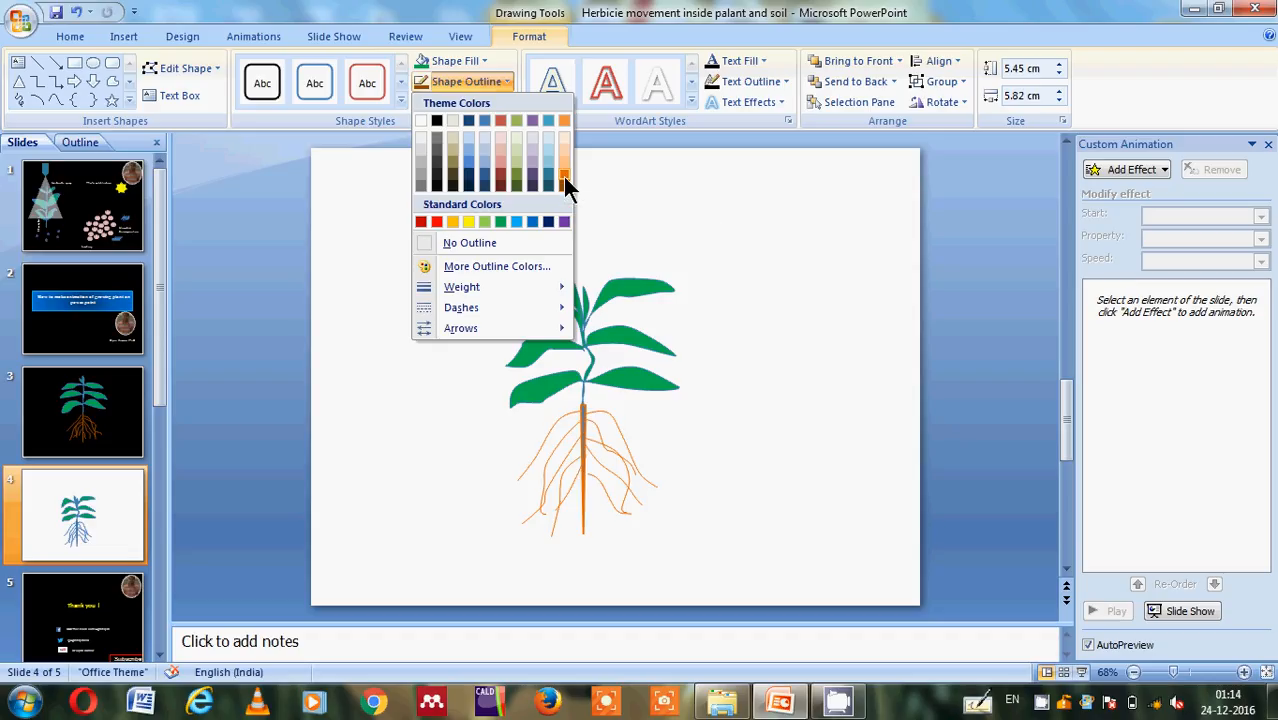
mouse_move(564, 180)
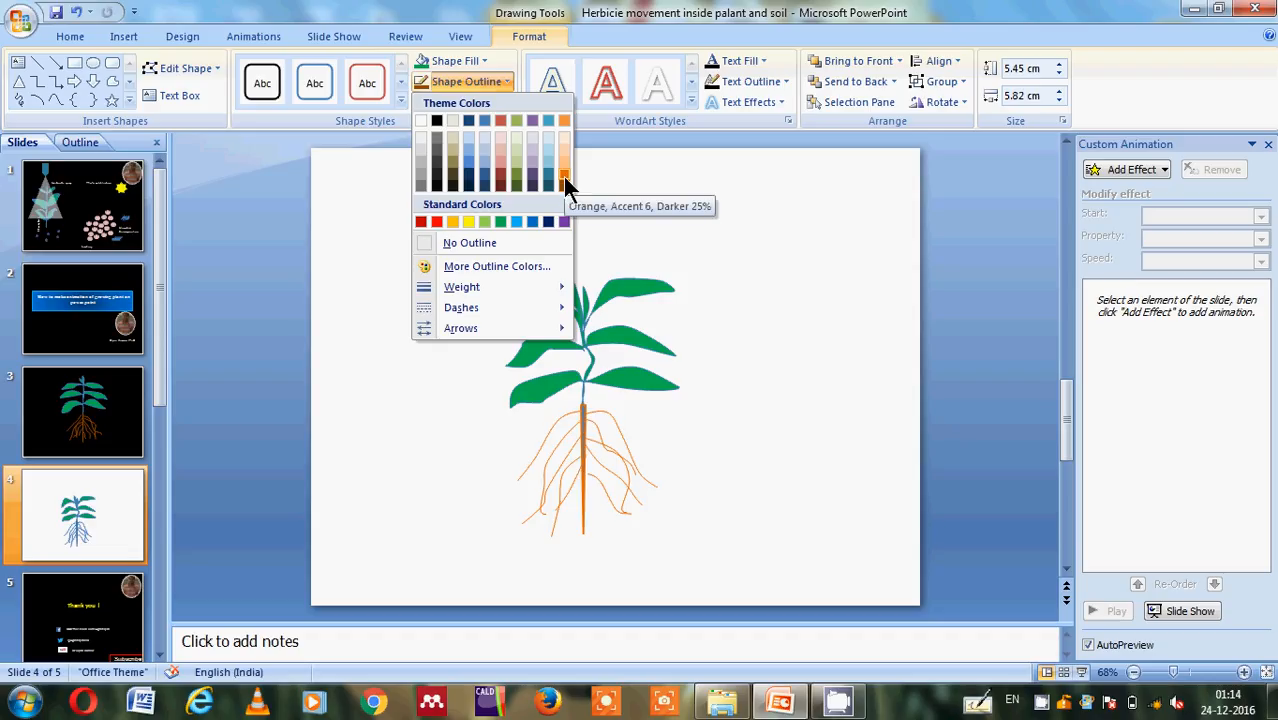
click(564, 184)
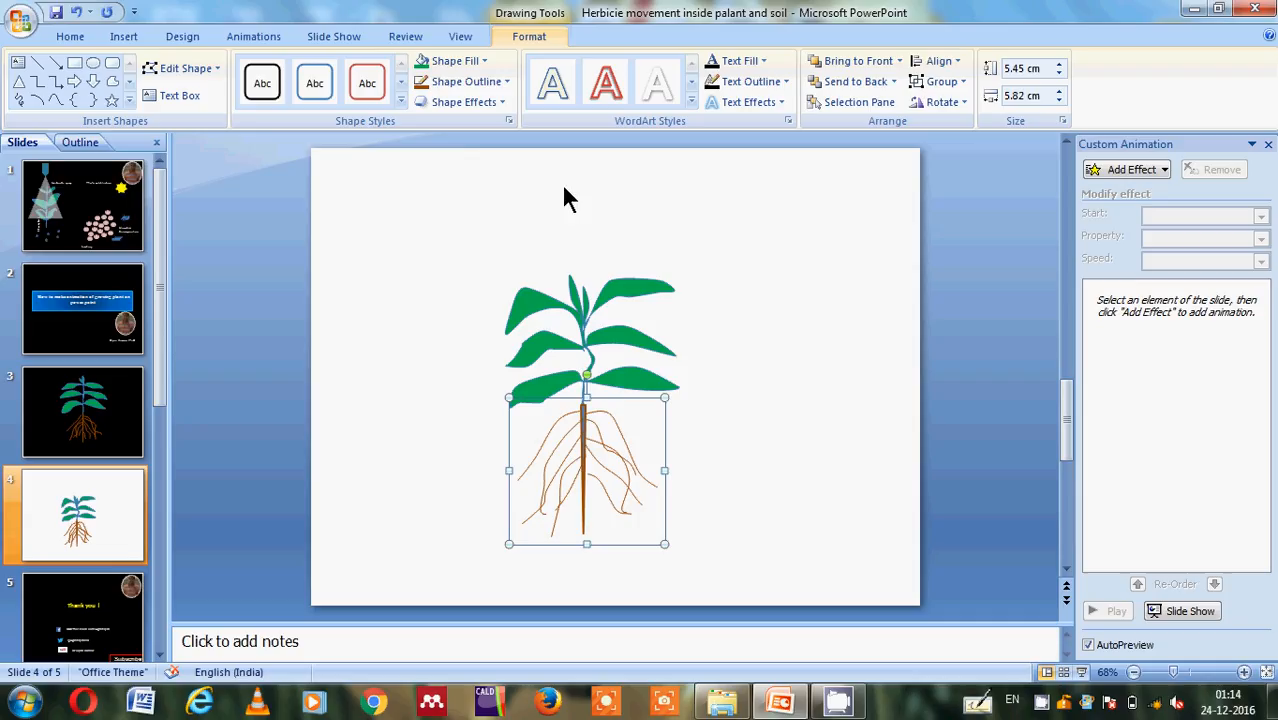
click(776, 446)
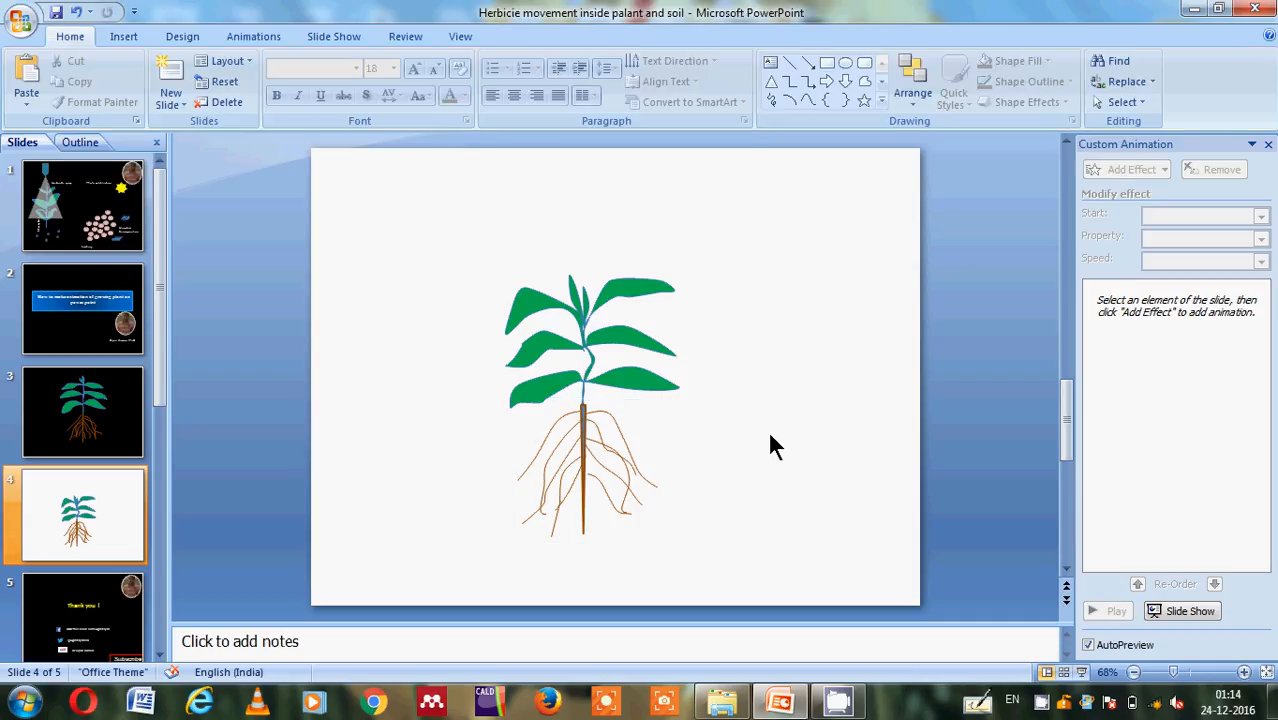
mouse_move(736, 444)
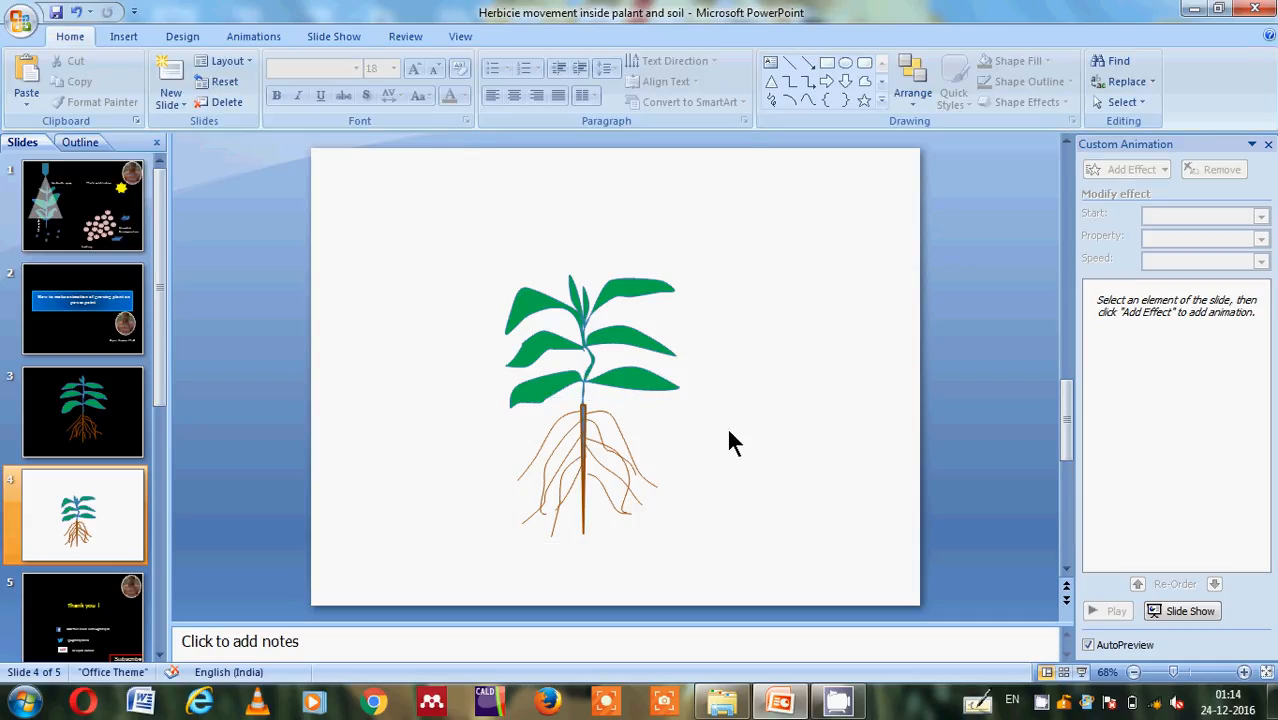
mouse_move(650, 258)
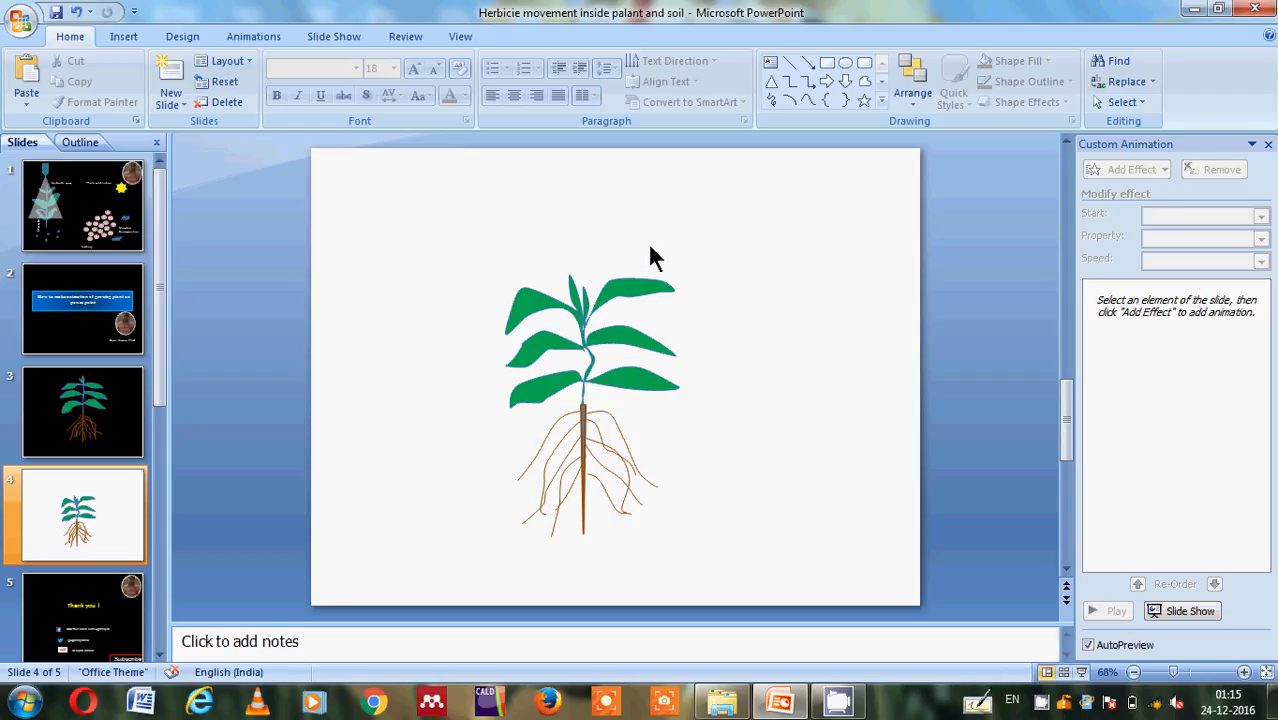
mouse_move(490, 238)
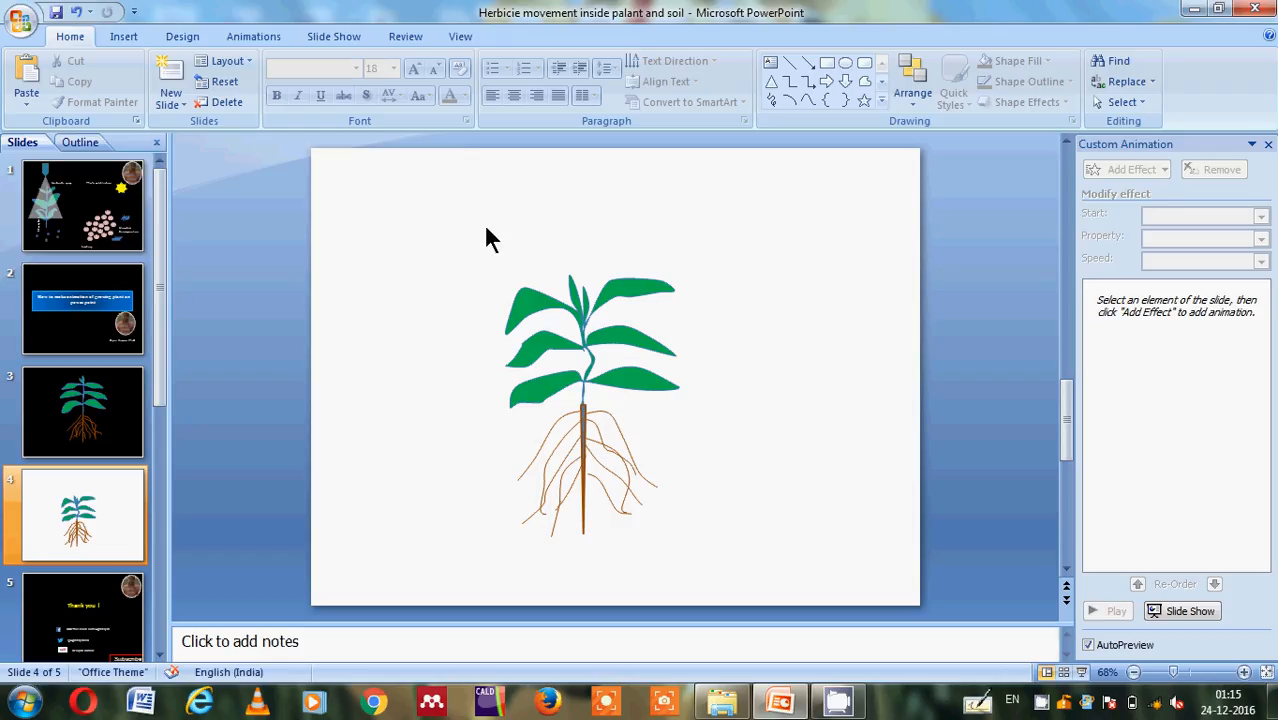
mouse_move(436, 240)
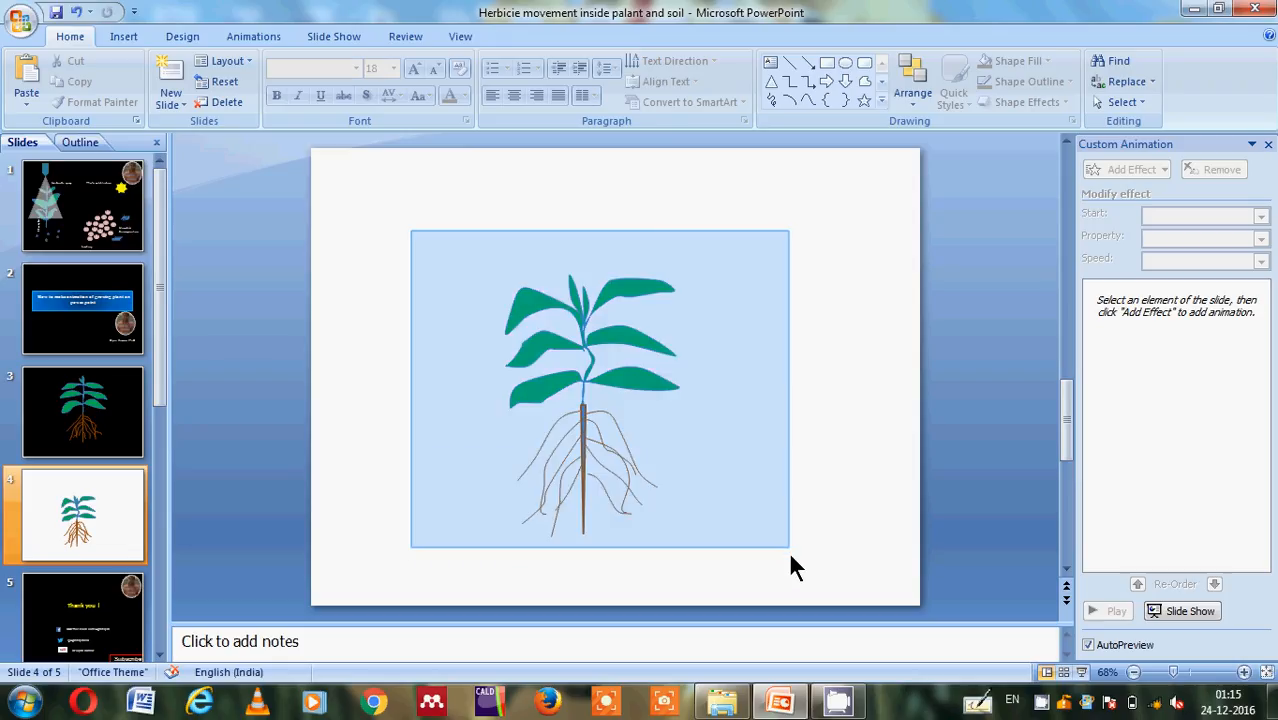
- Select the shoot and roots together and show the Custom Animation pane
click(590, 390)
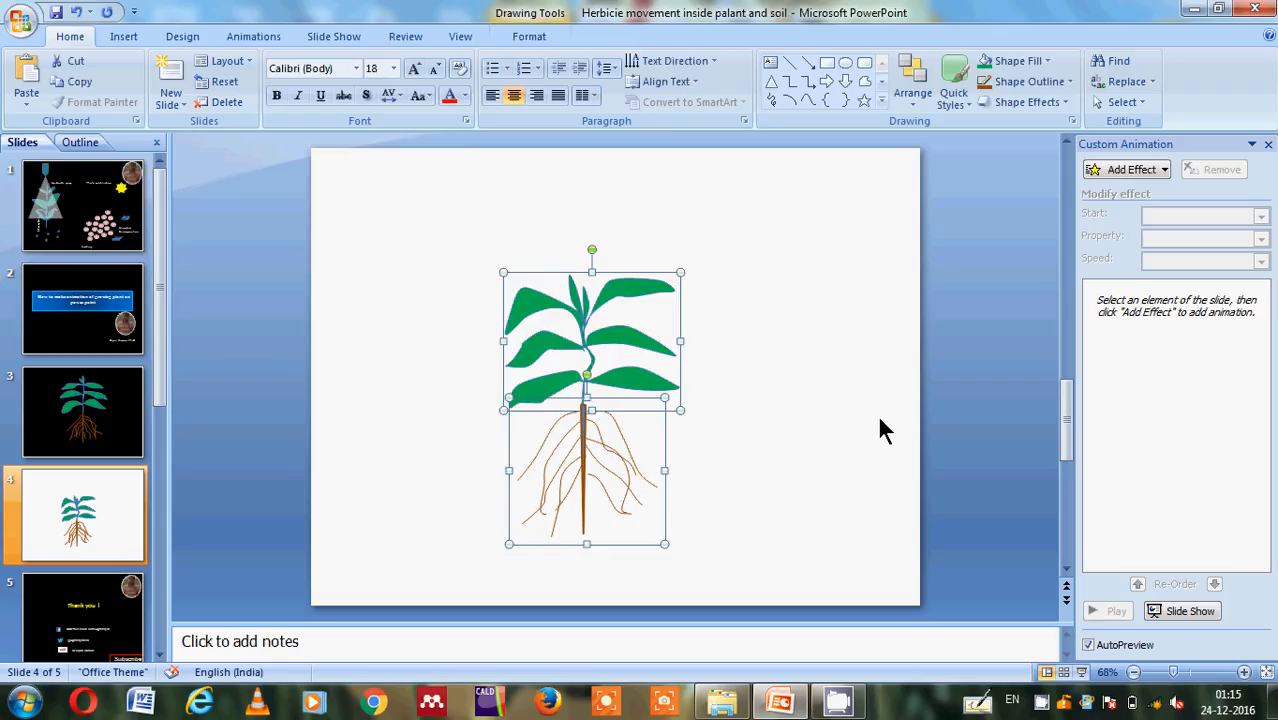
mouse_move(330, 160)
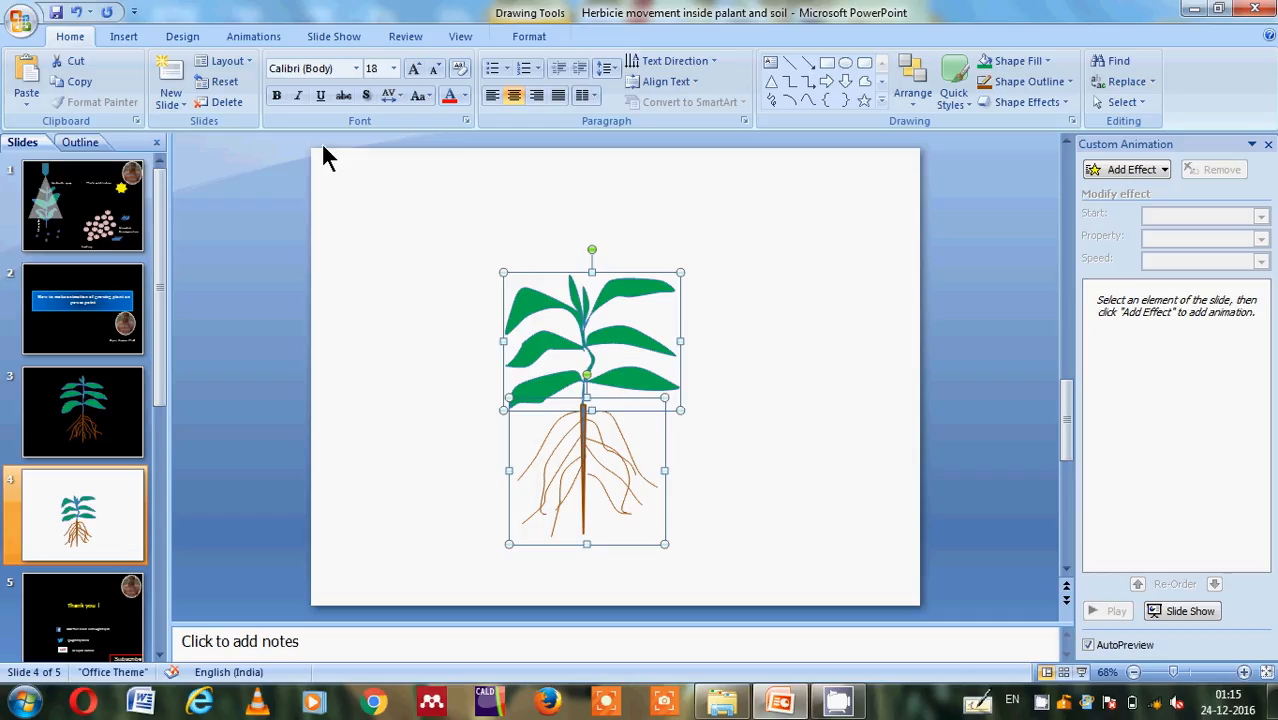
click(252, 36)
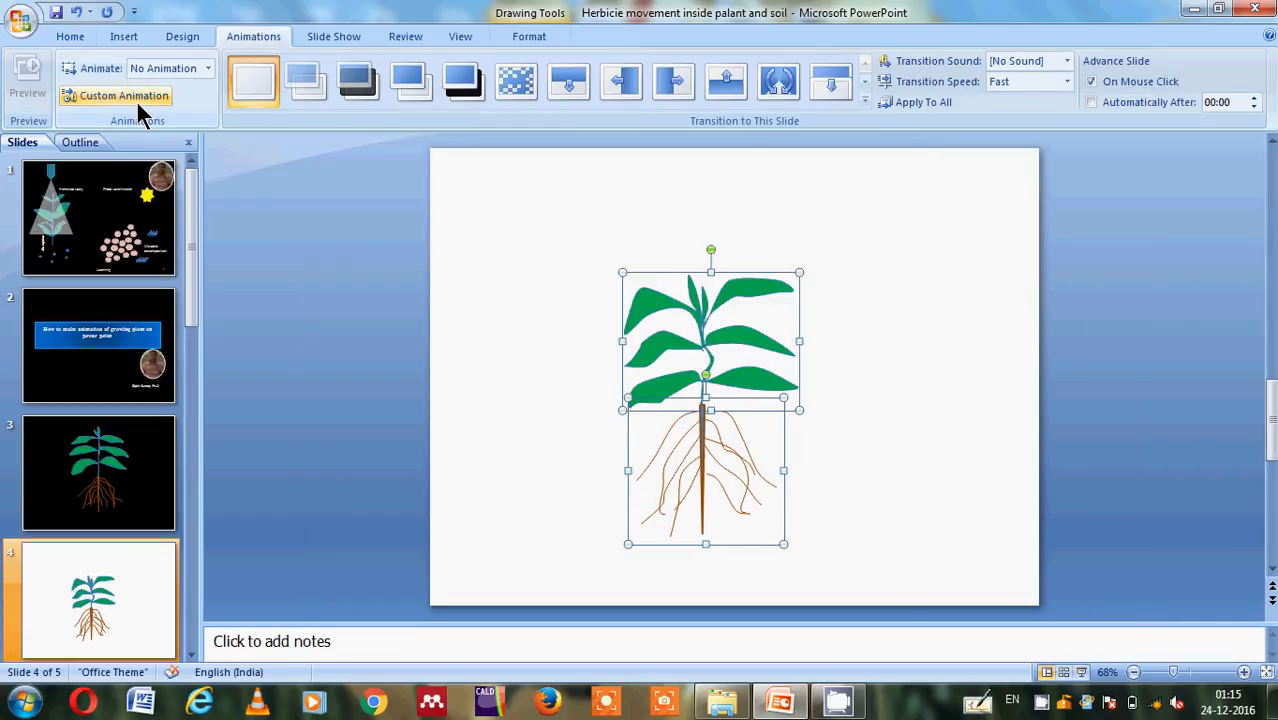
click(124, 96)
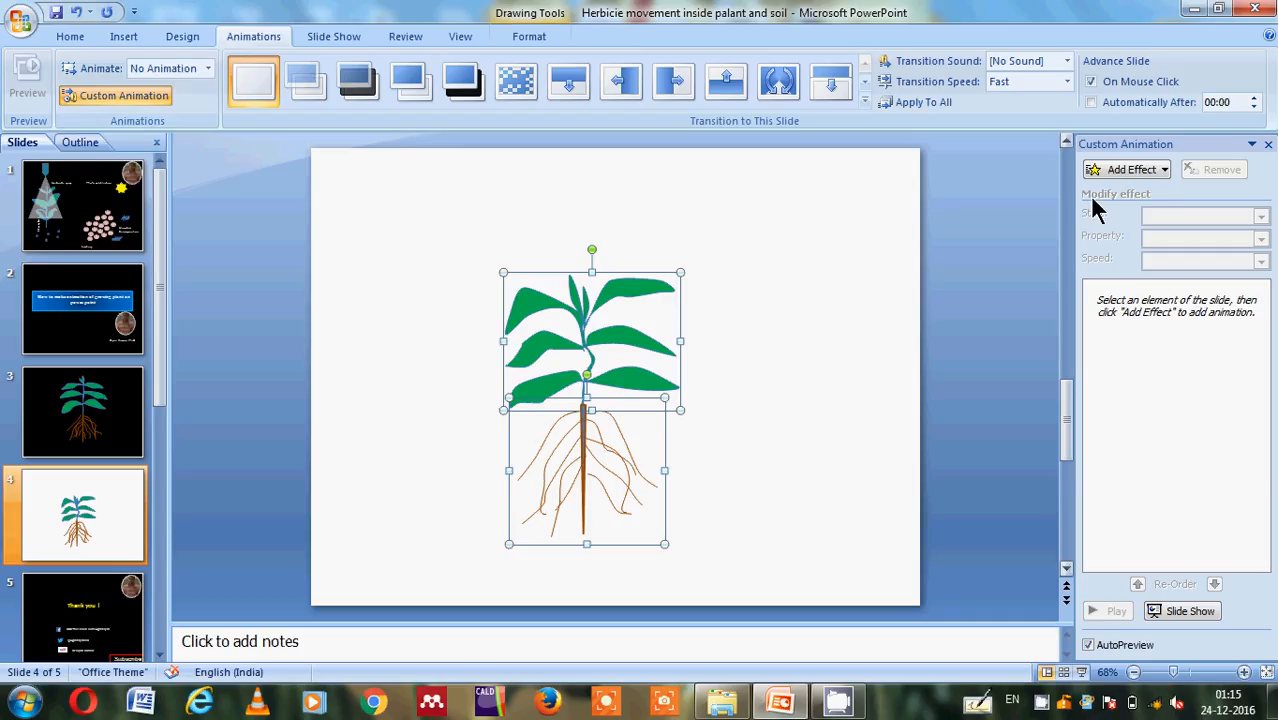
mouse_move(1128, 176)
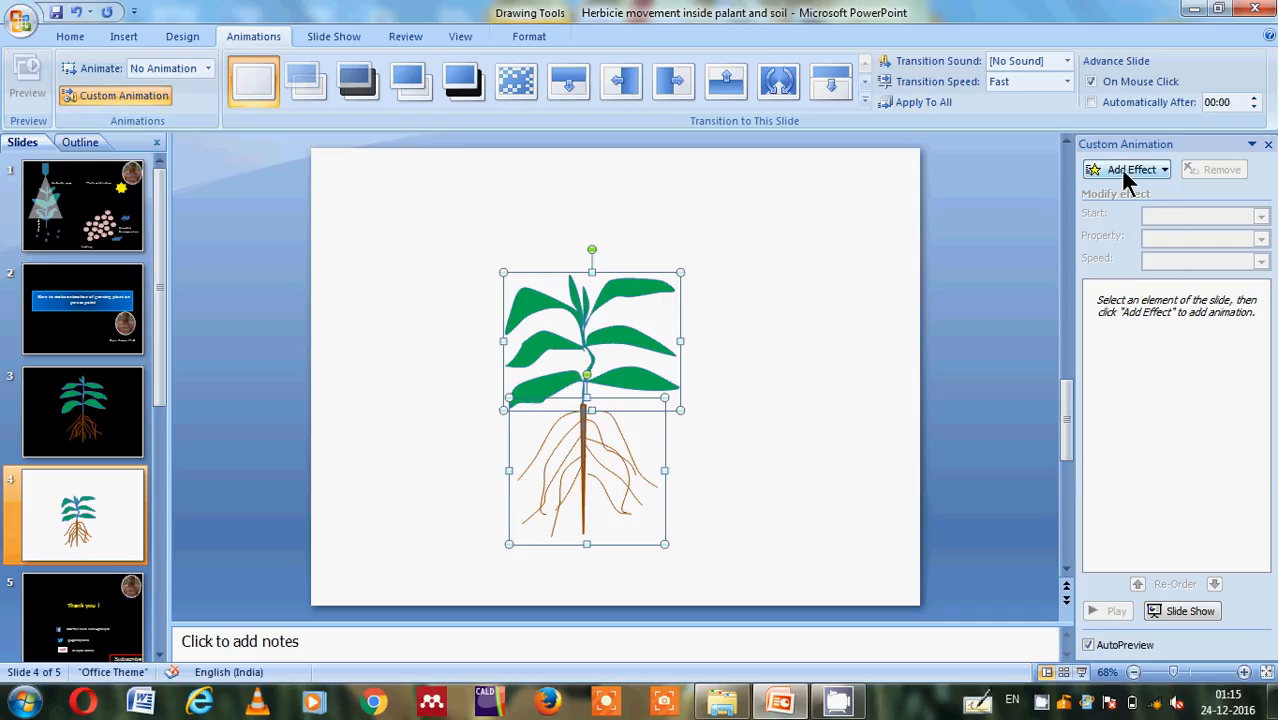
- Add a Wipe entrance effect to both Freeform 3 and Group 15
click(1132, 168)
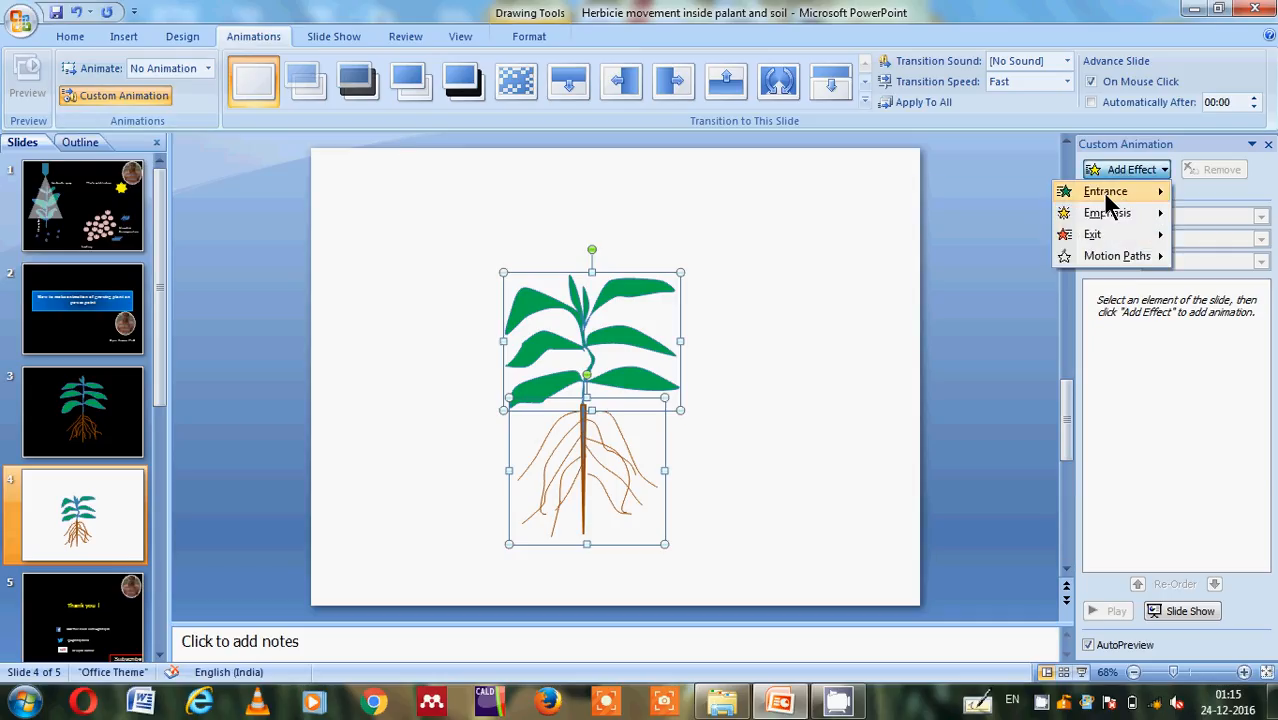
click(1104, 192)
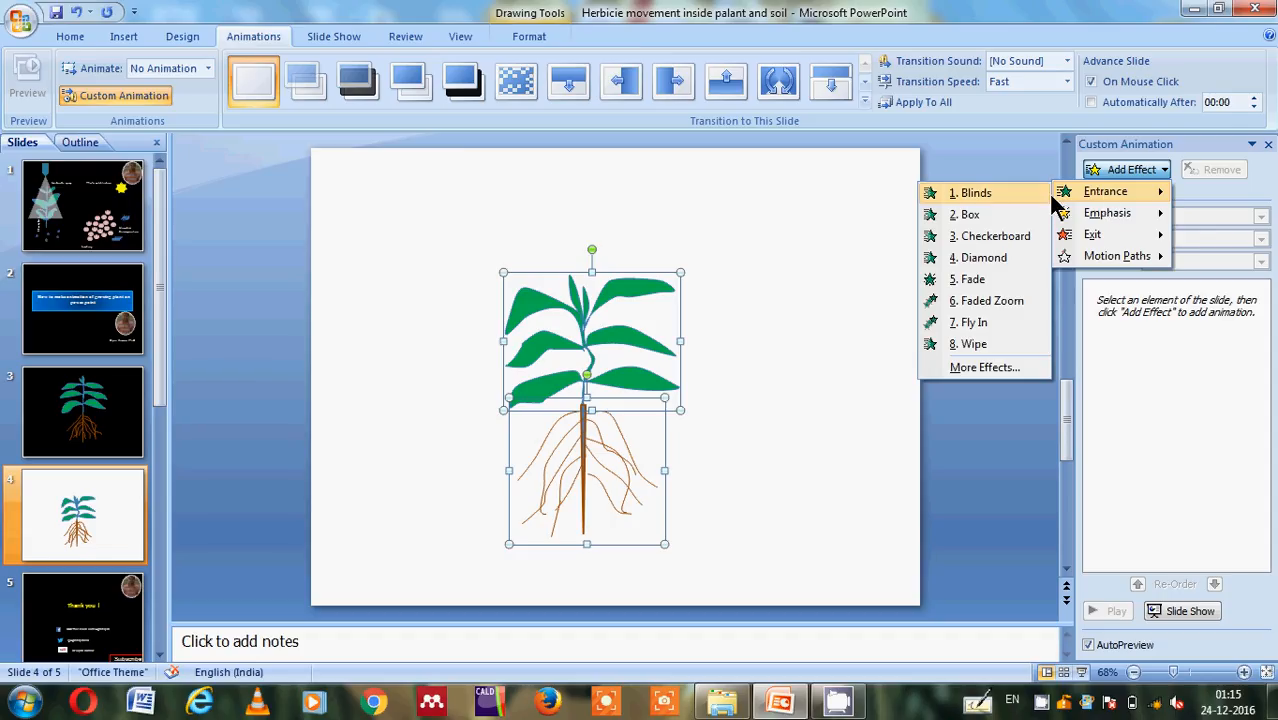
mouse_move(976, 344)
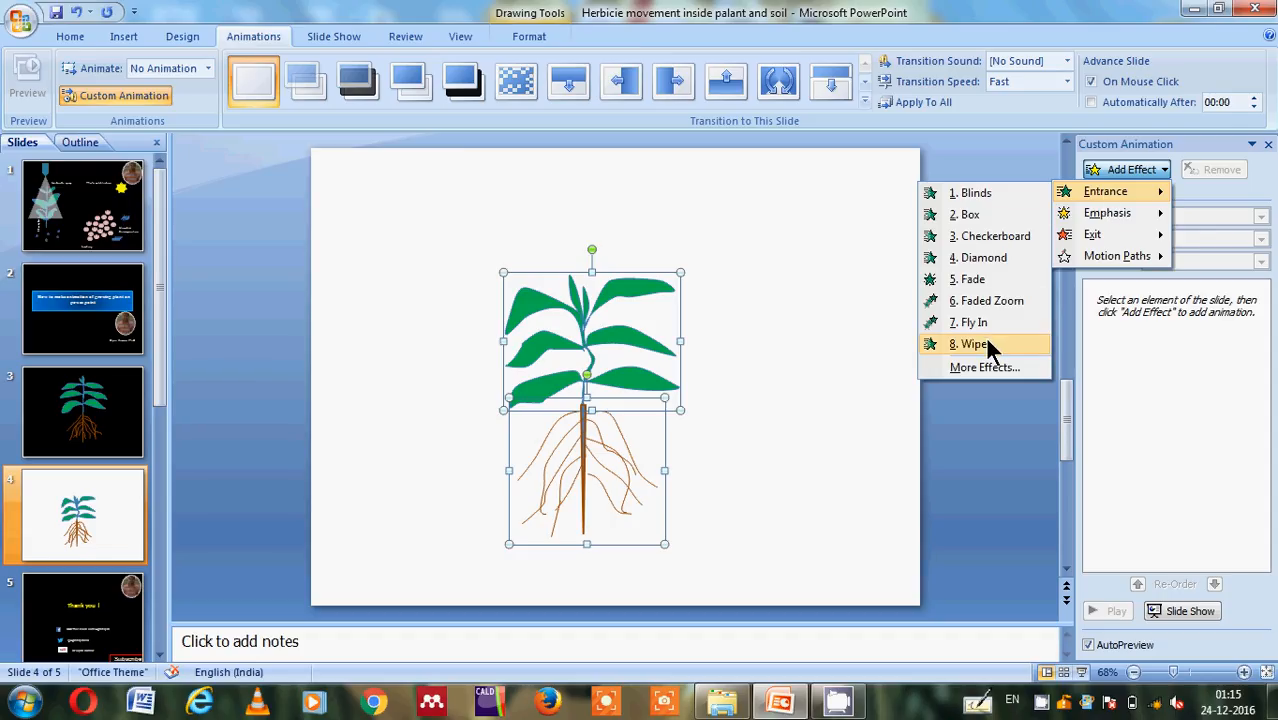
click(972, 344)
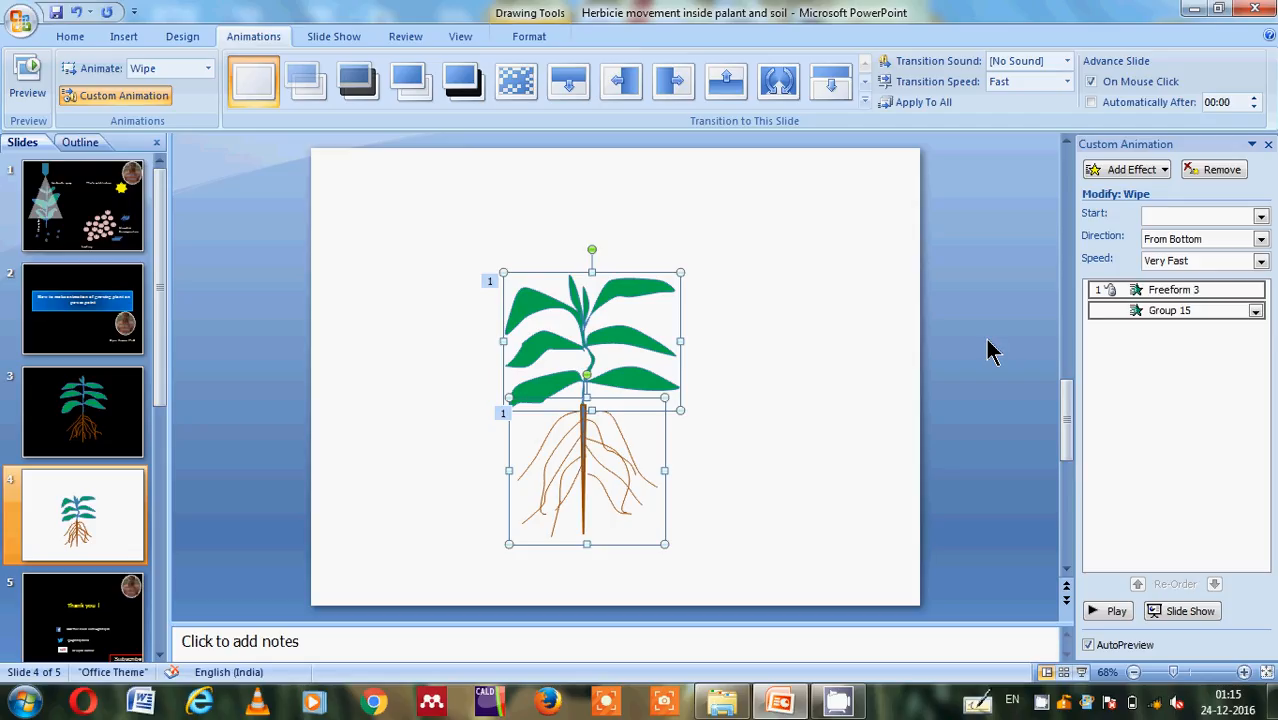
mouse_move(858, 404)
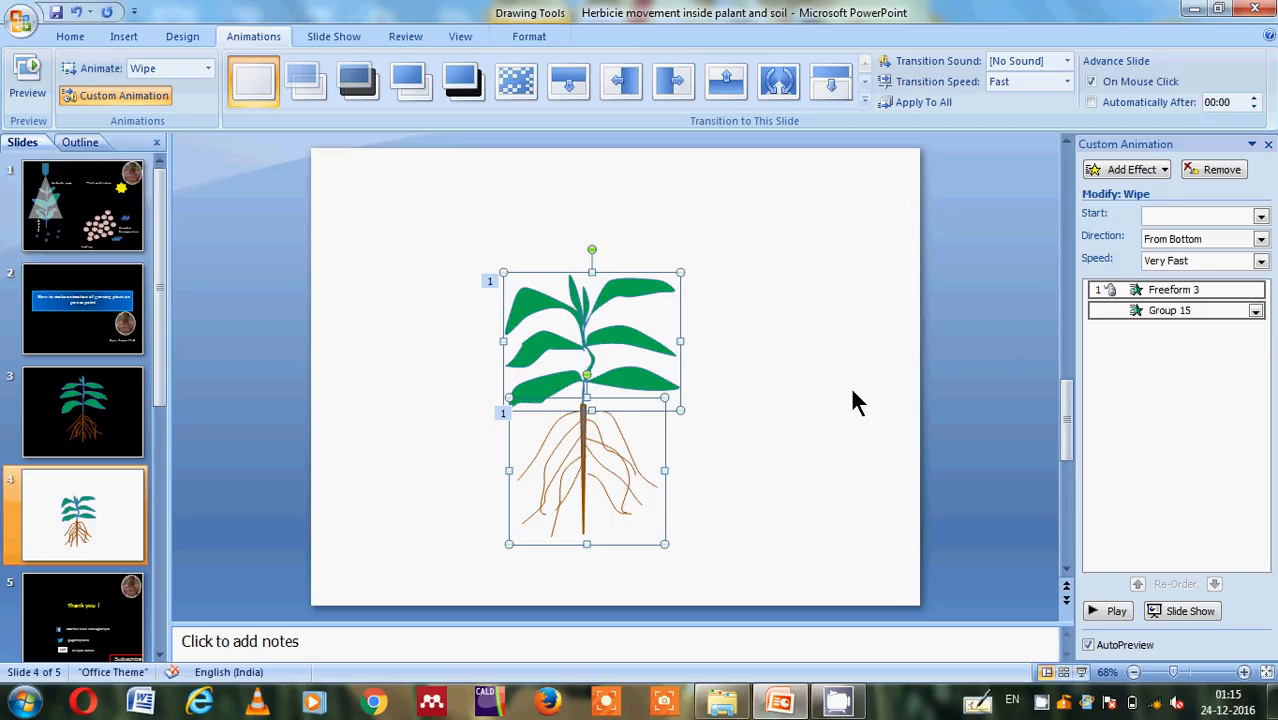
click(850, 400)
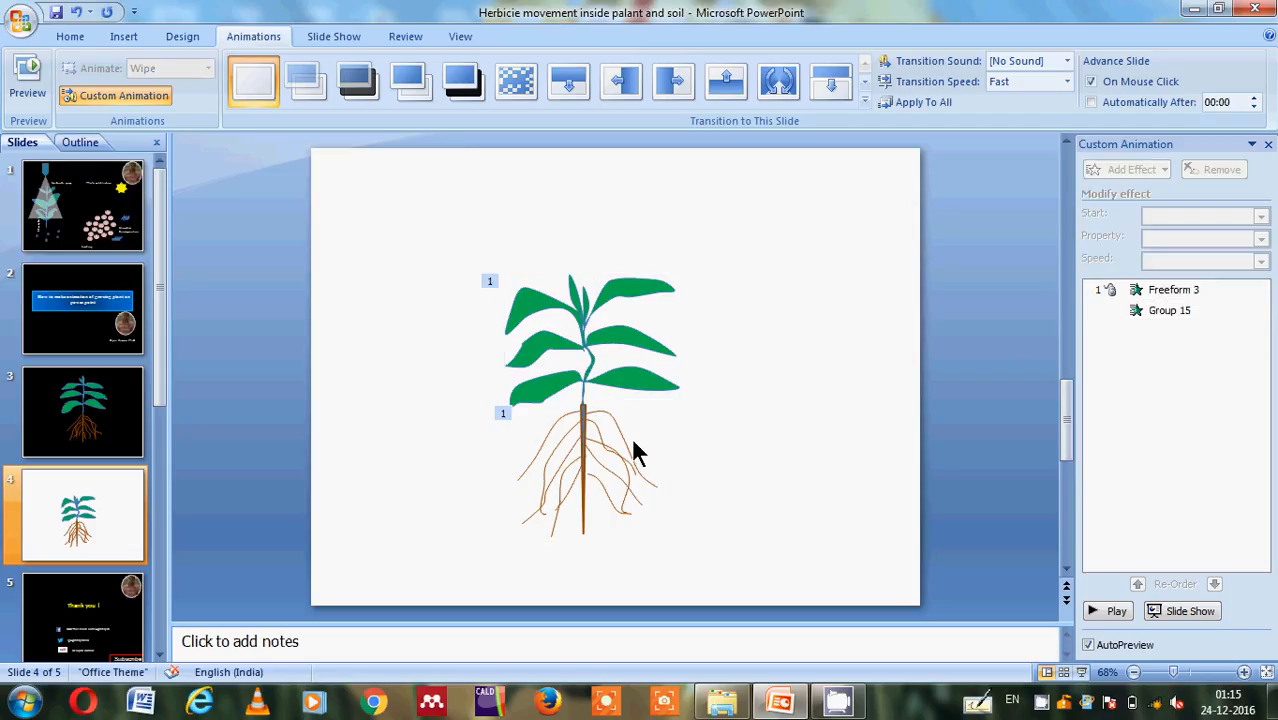
mouse_move(612, 528)
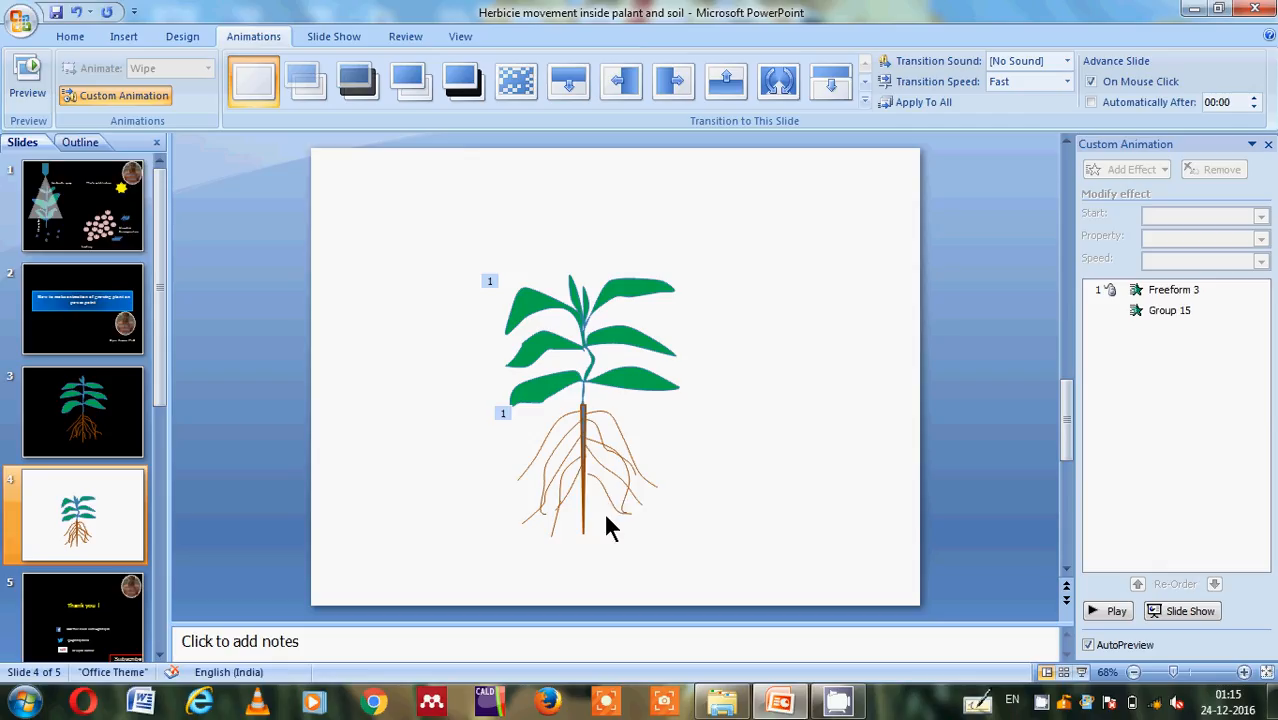
mouse_move(616, 416)
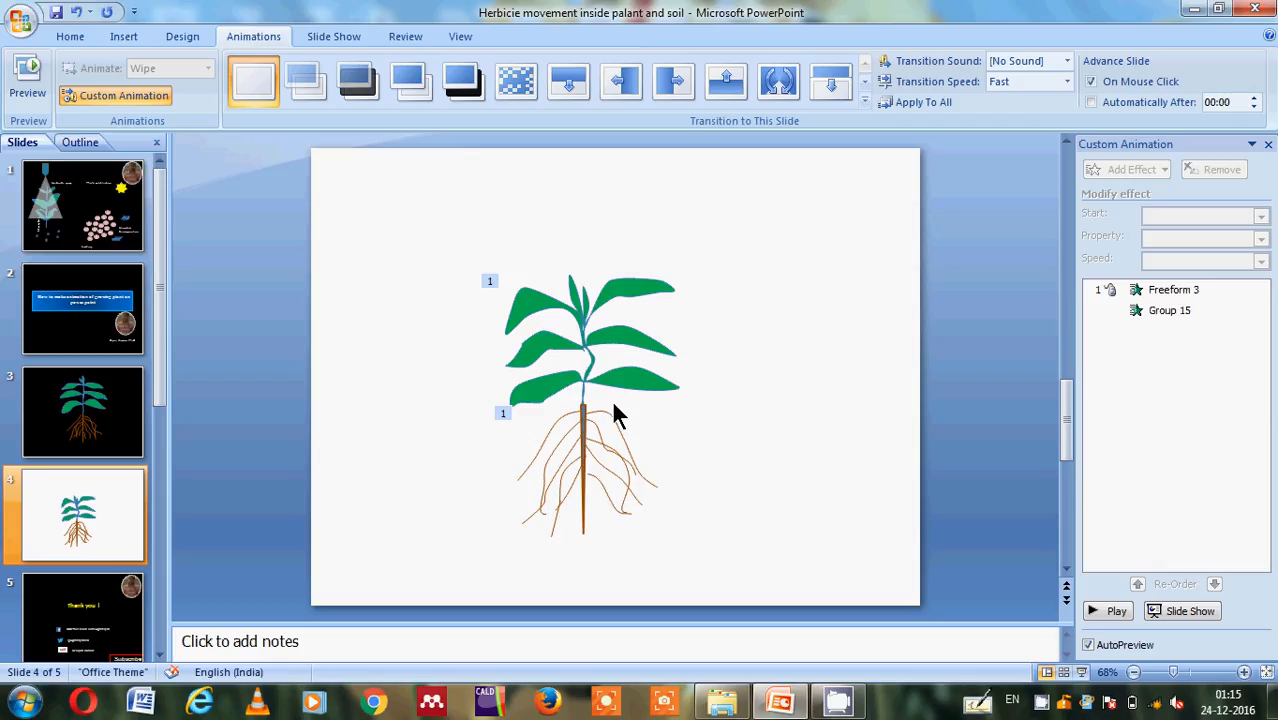
mouse_move(882, 350)
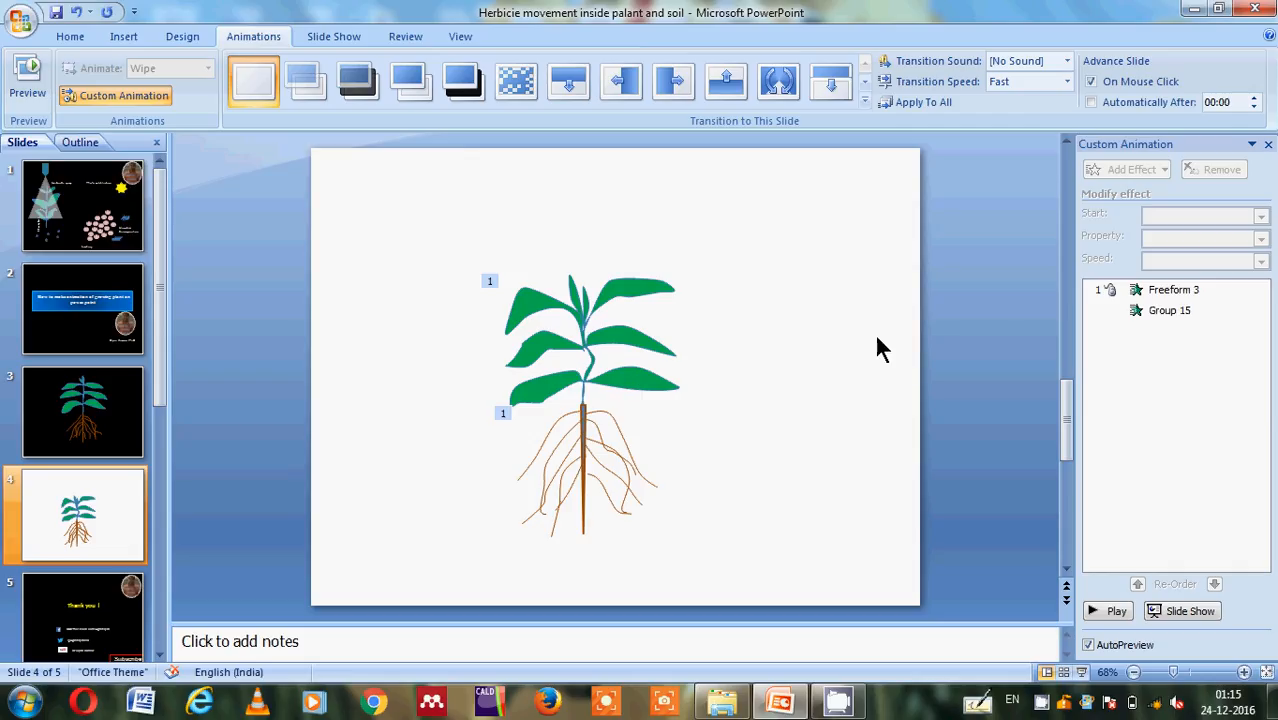
- Set Group 15 (roots) to wipe From Top and verify Freeform 3 (shoot) stays From Bottom
click(1168, 310)
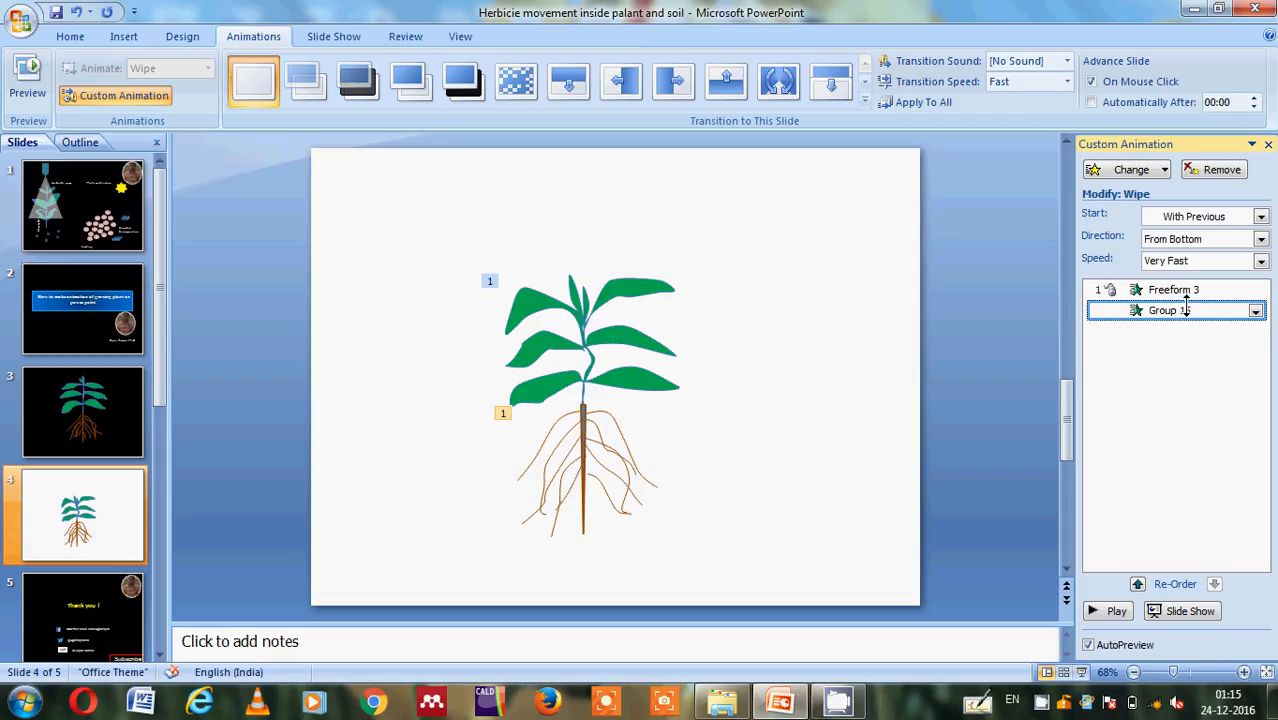
click(1260, 238)
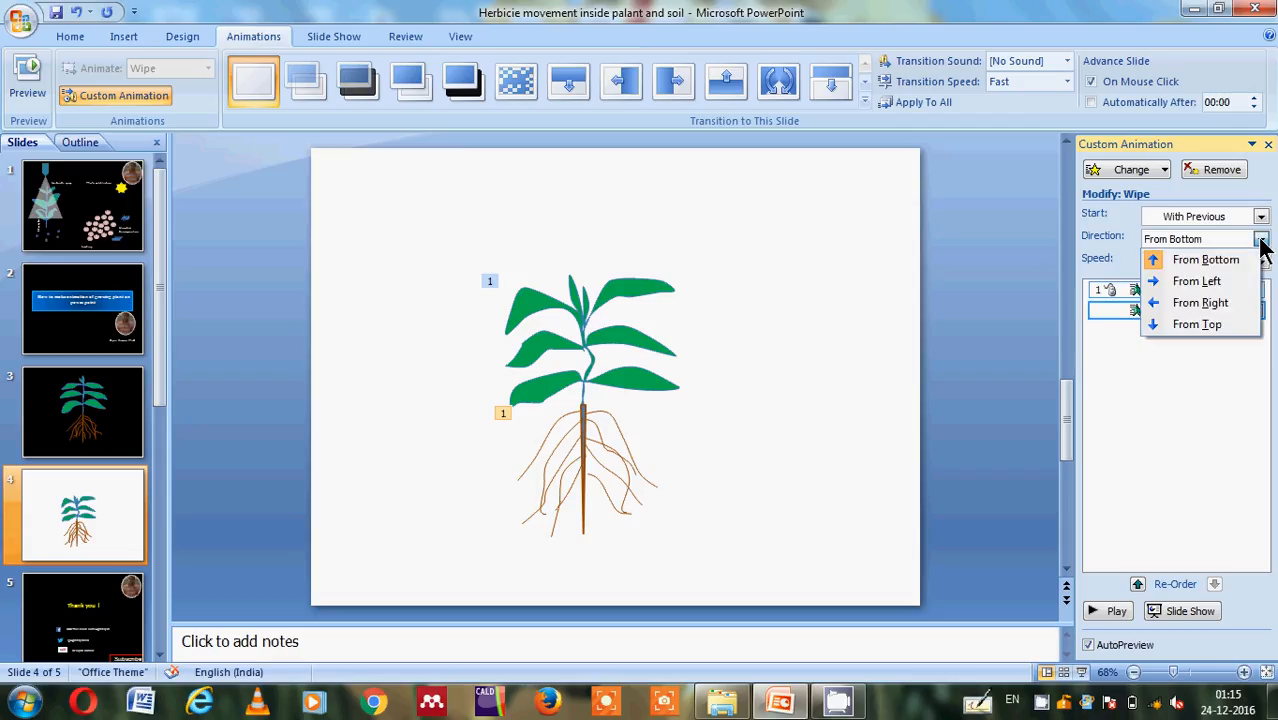
mouse_move(1196, 324)
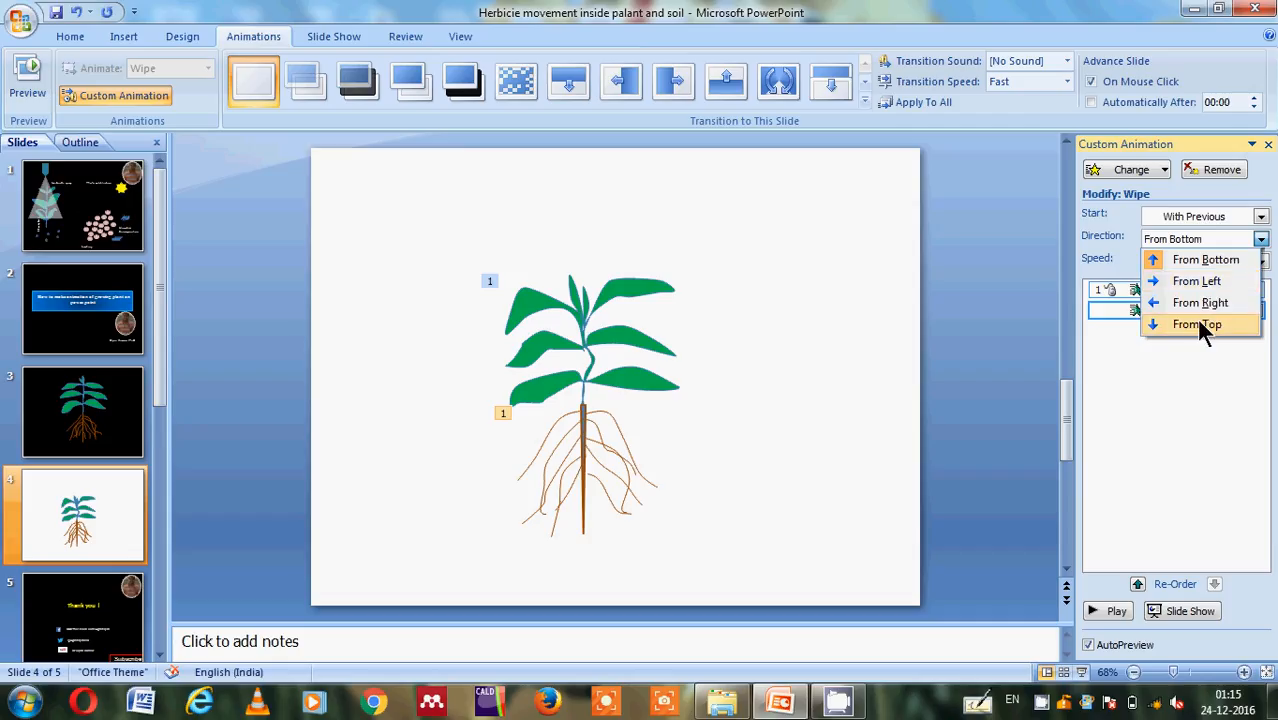
click(1198, 324)
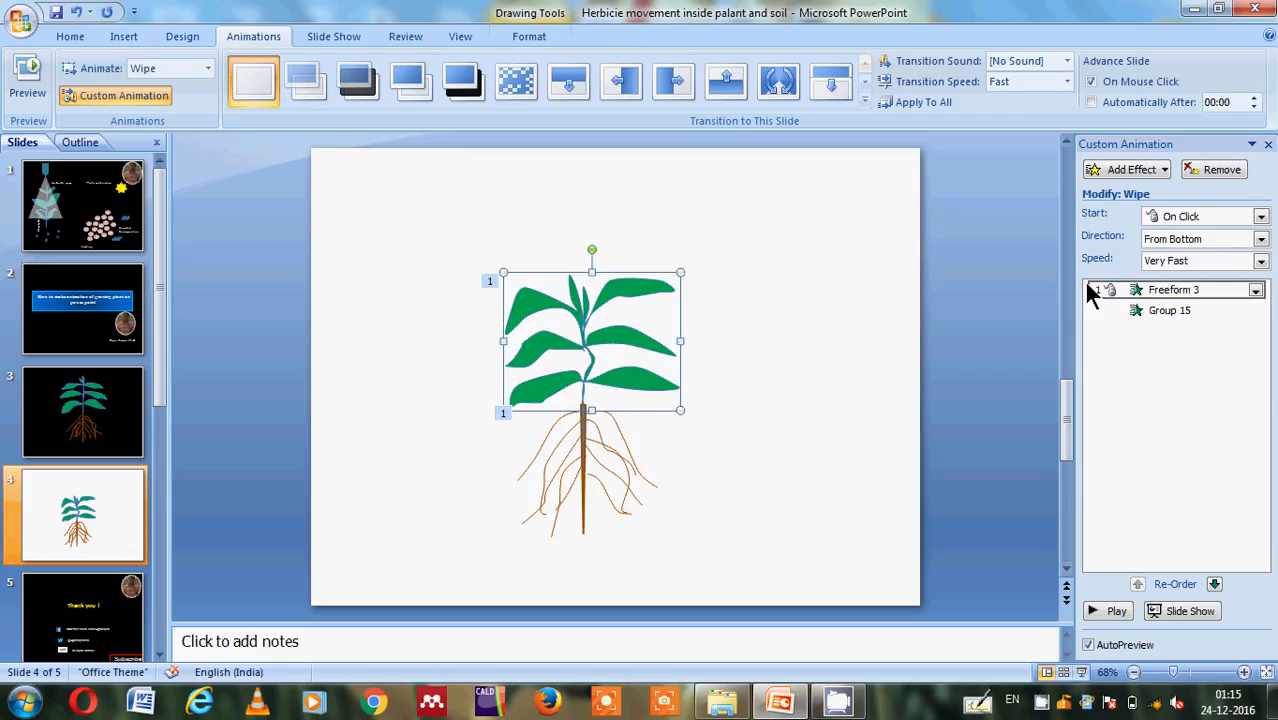
click(1260, 238)
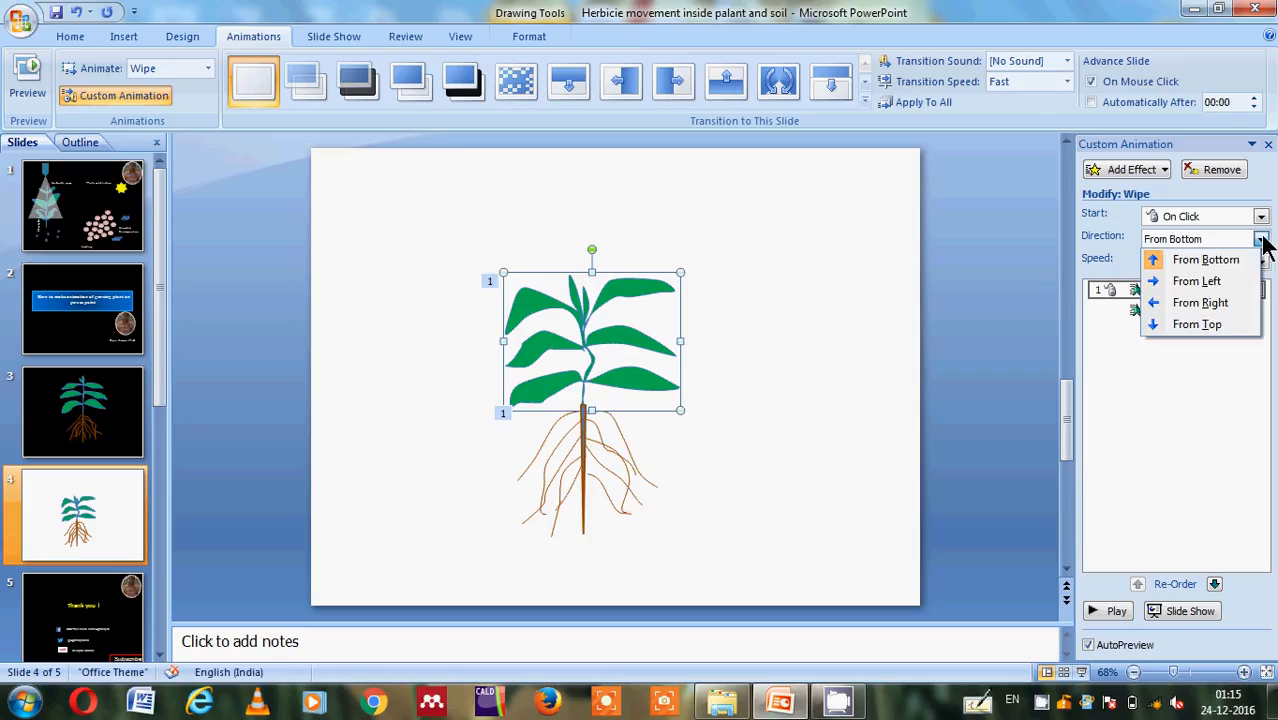
click(710, 380)
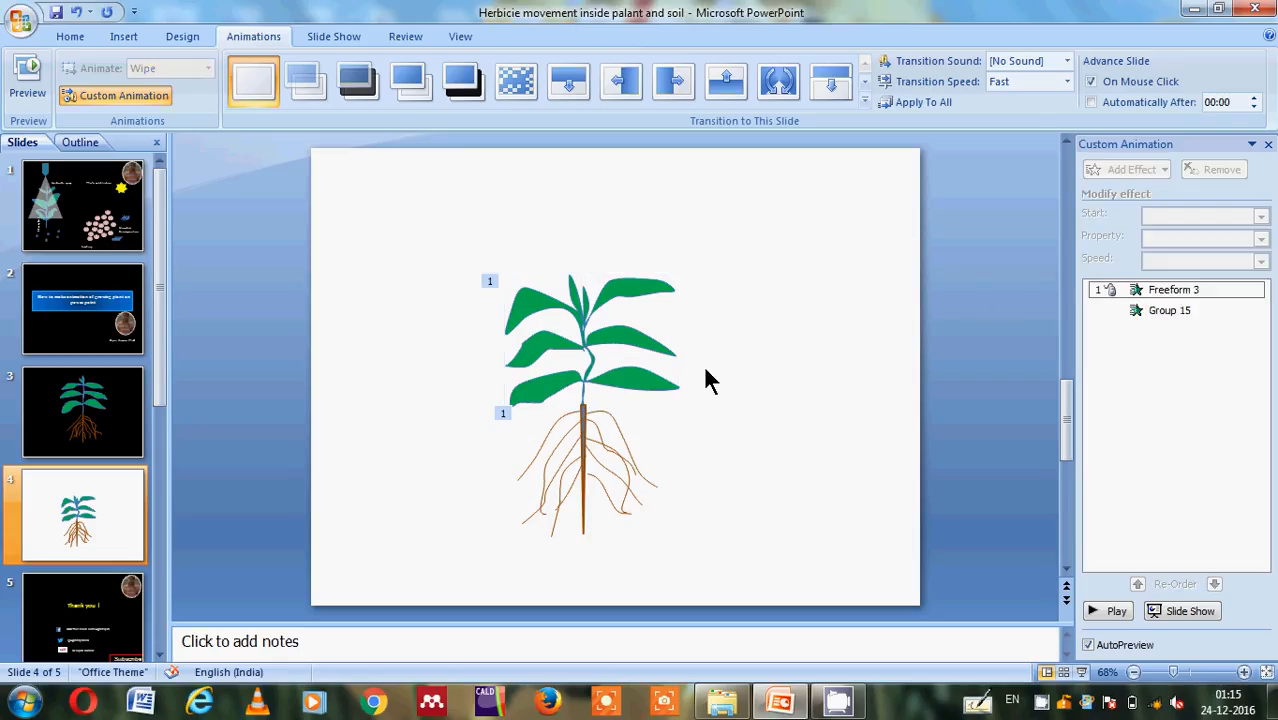
click(624, 344)
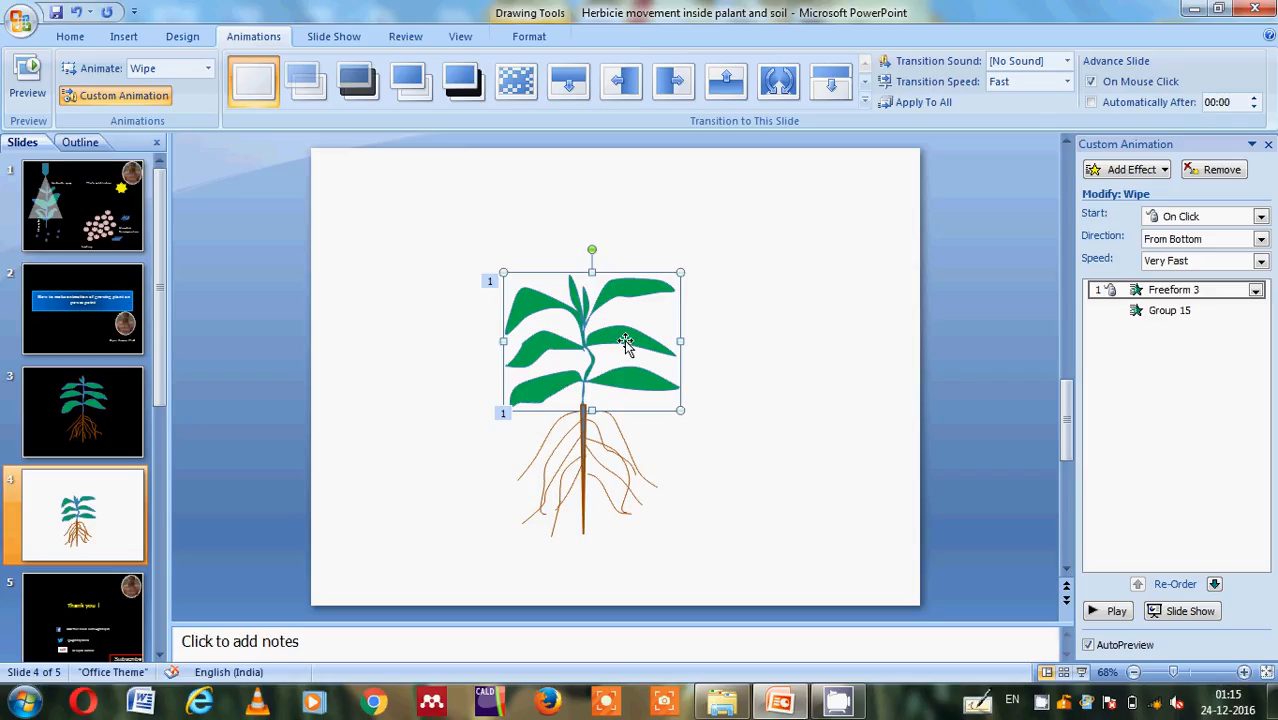
click(1170, 310)
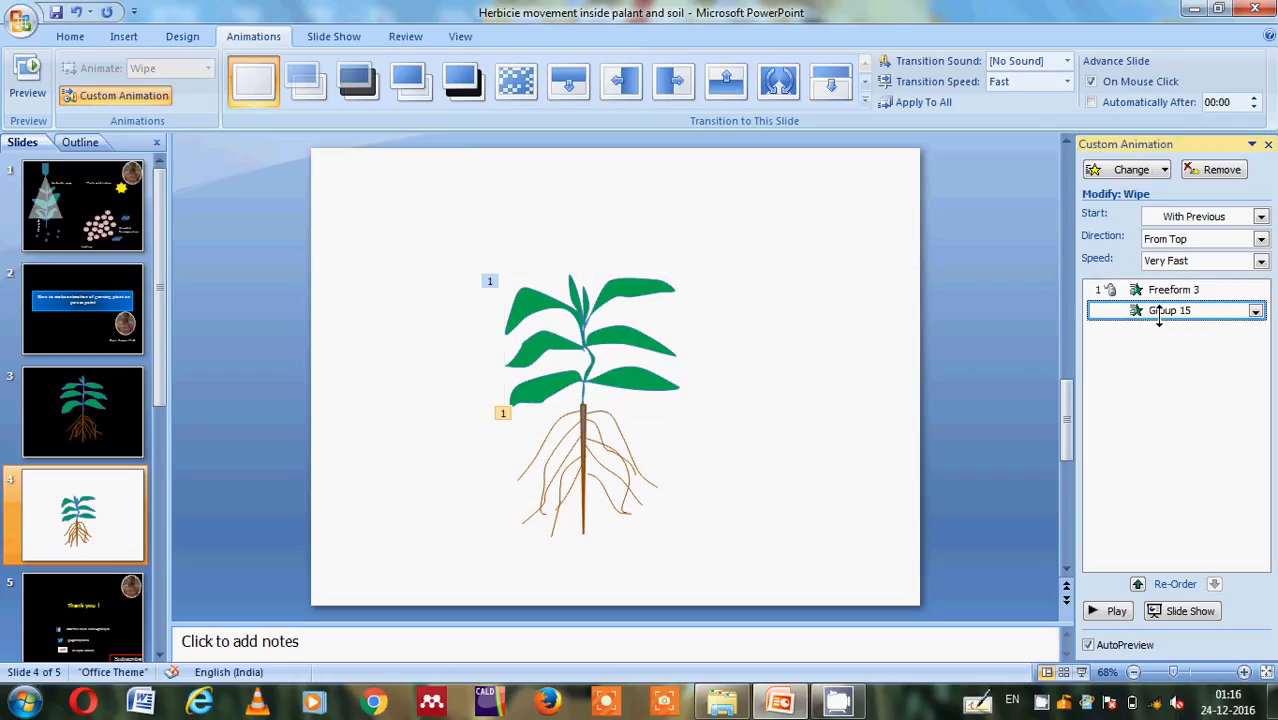
mouse_move(1176, 310)
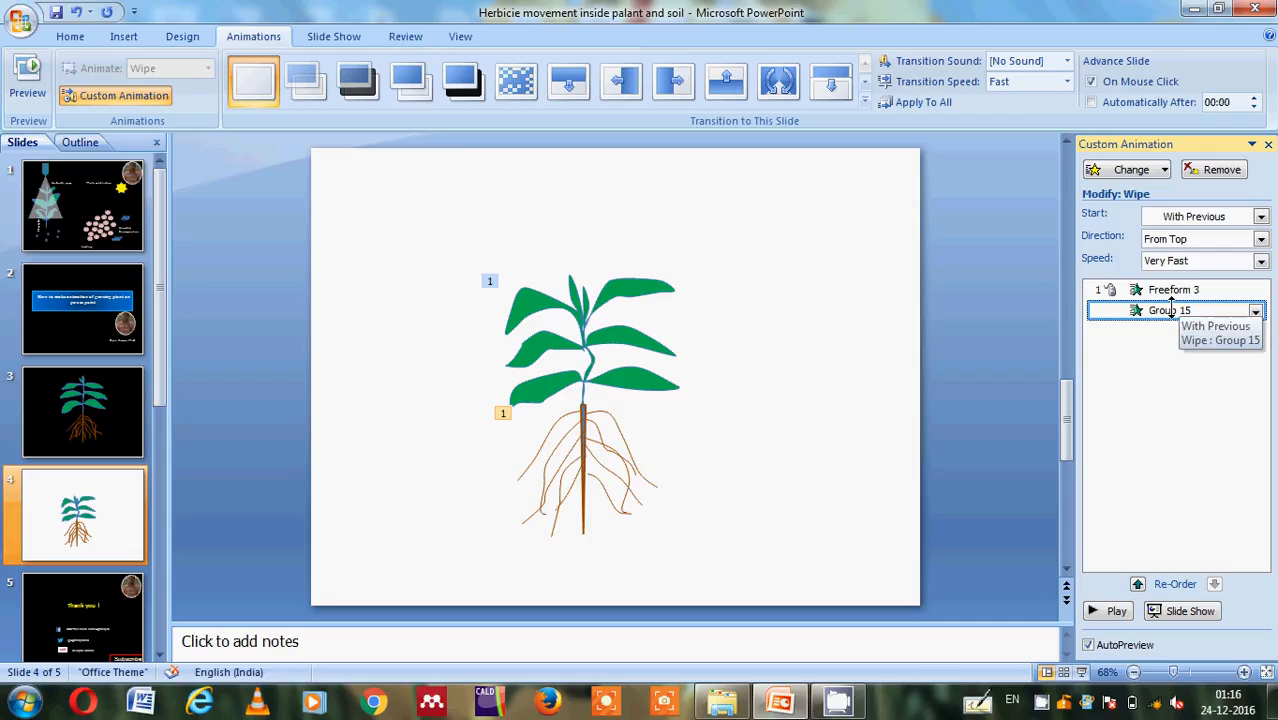
click(1172, 288)
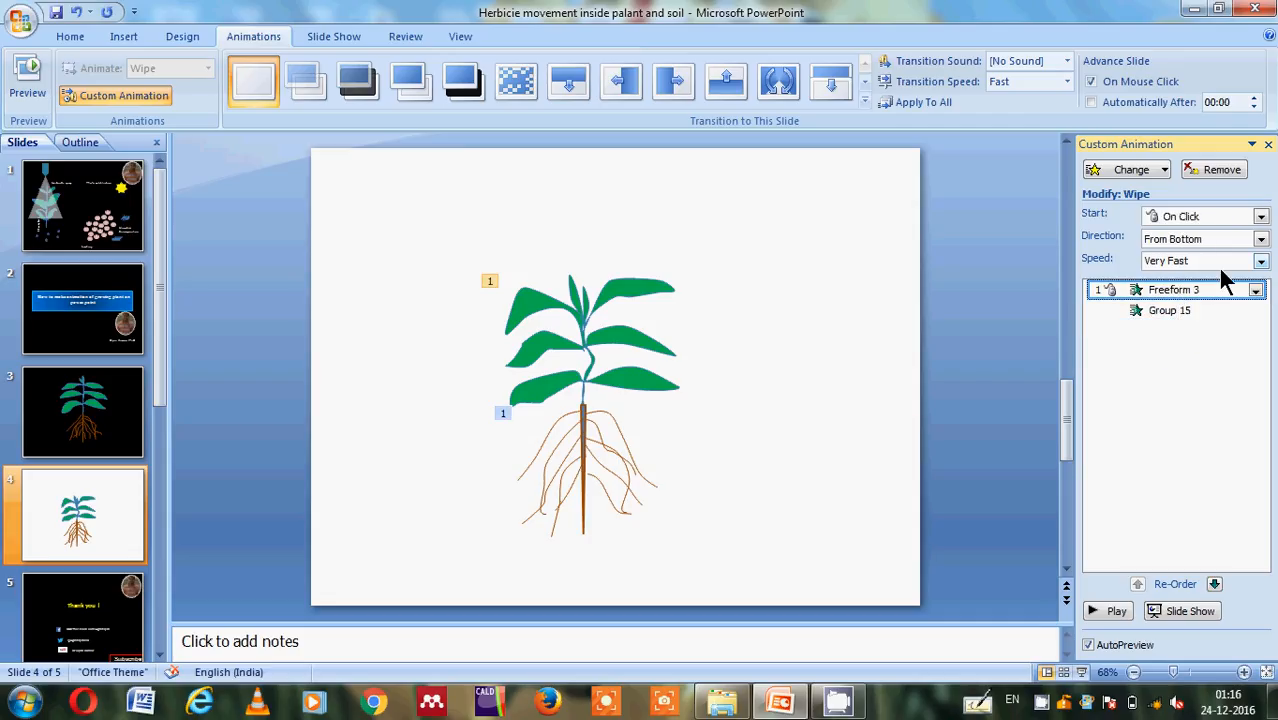
mouse_move(800, 290)
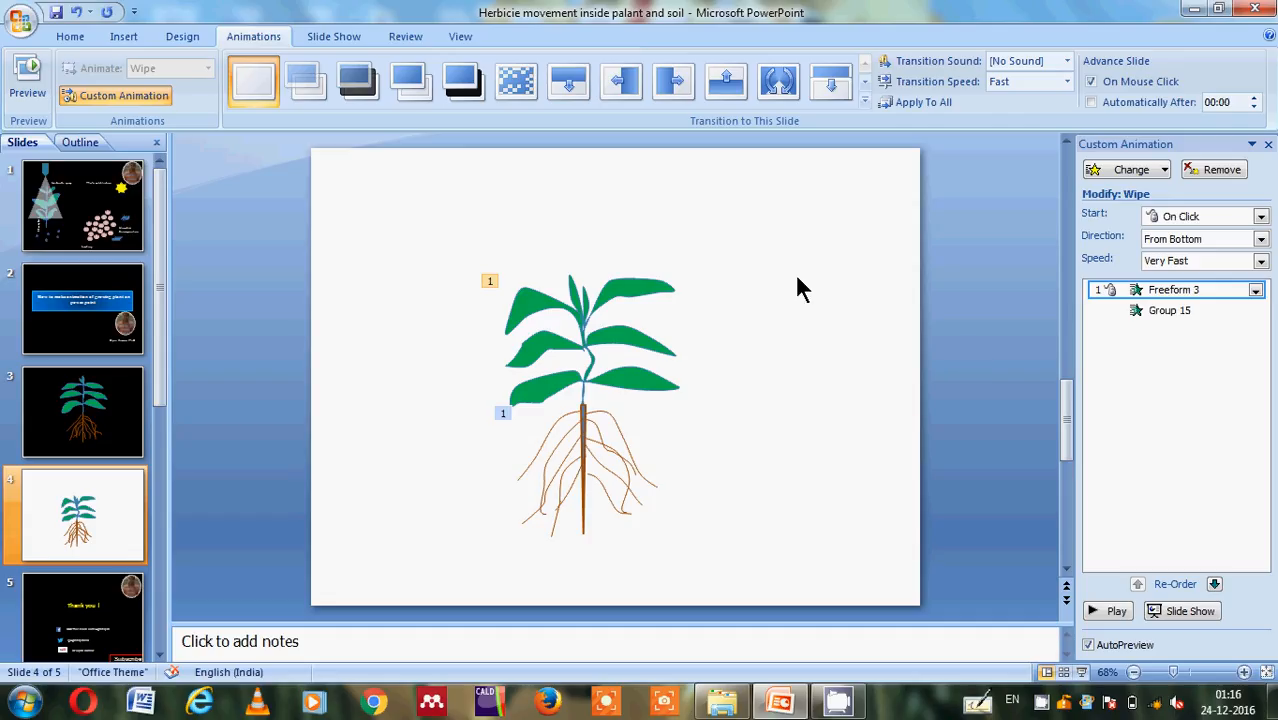
mouse_move(1004, 304)
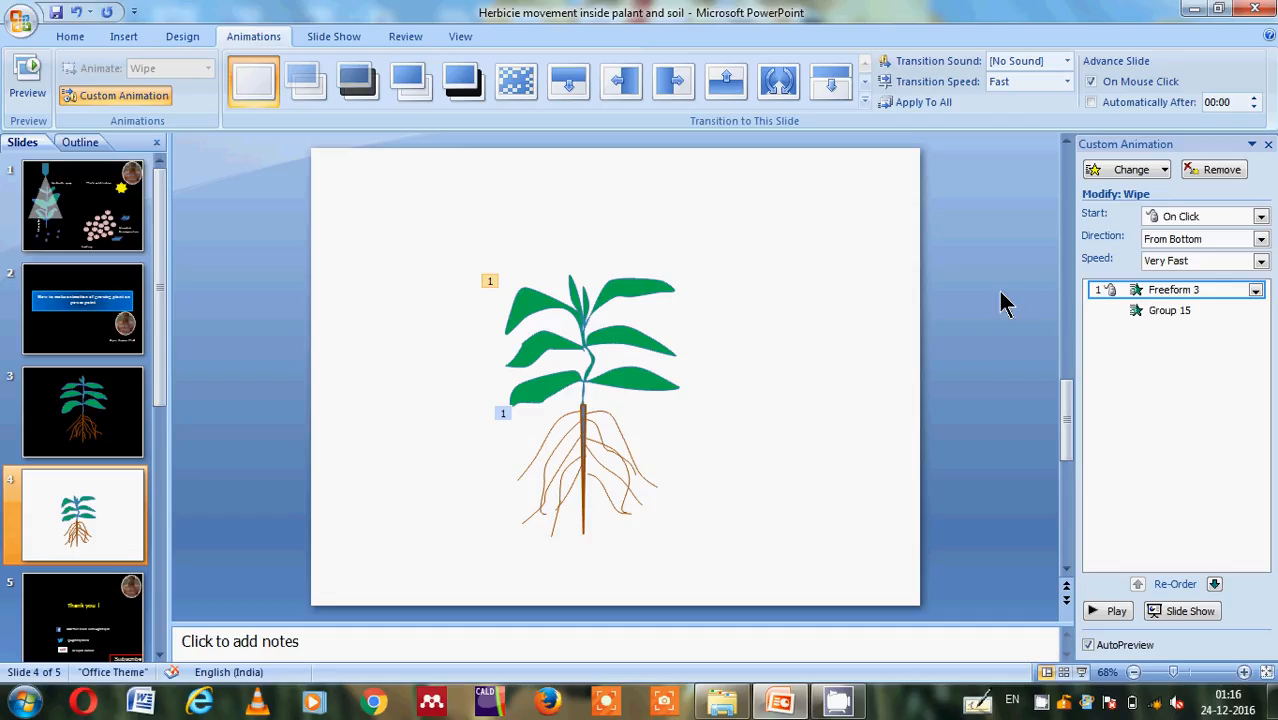
- Set Freeform 3's Wipe speed to 8 seconds in its Timing dialog
click(1256, 290)
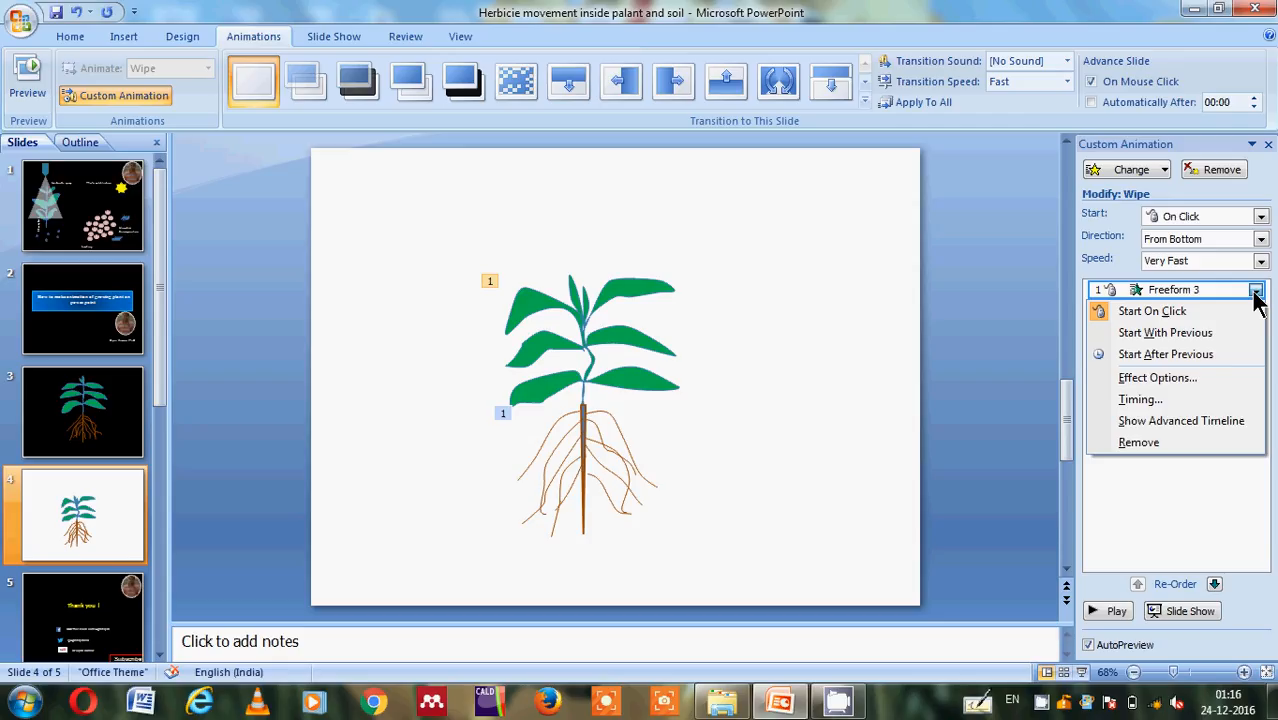
click(1140, 400)
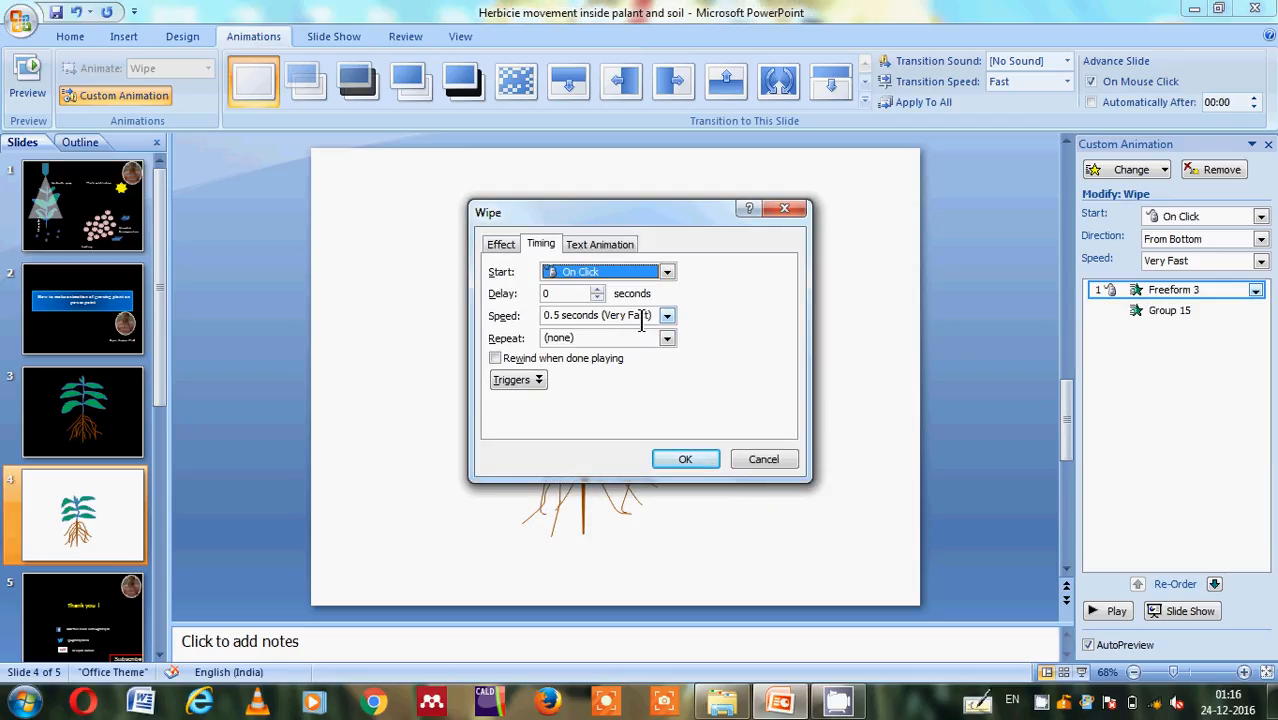
click(668, 316)
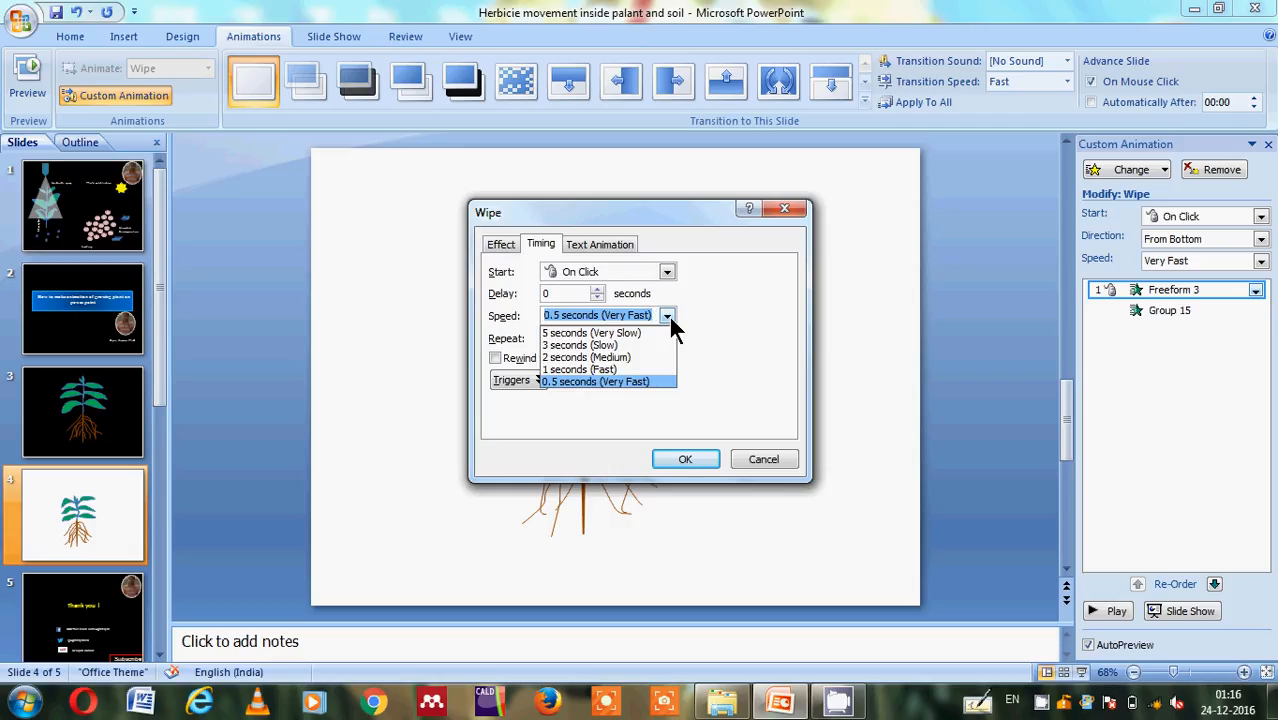
mouse_move(590, 332)
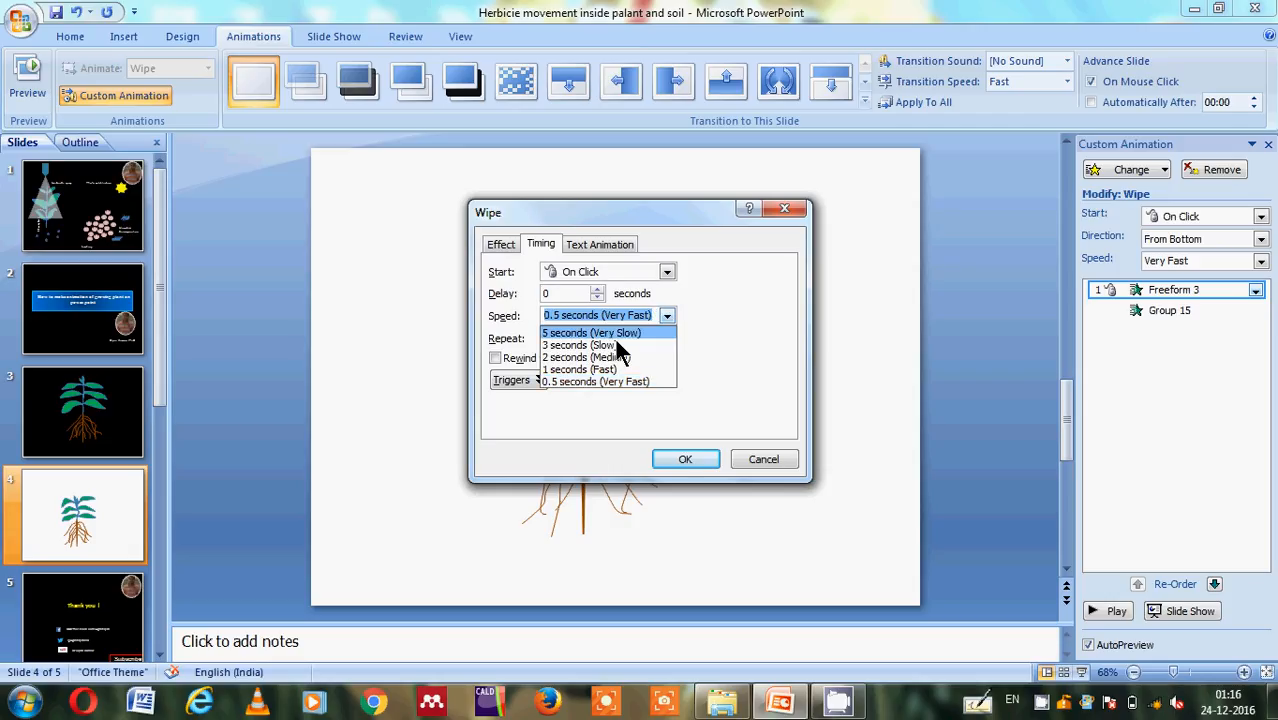
click(596, 380)
text(8)
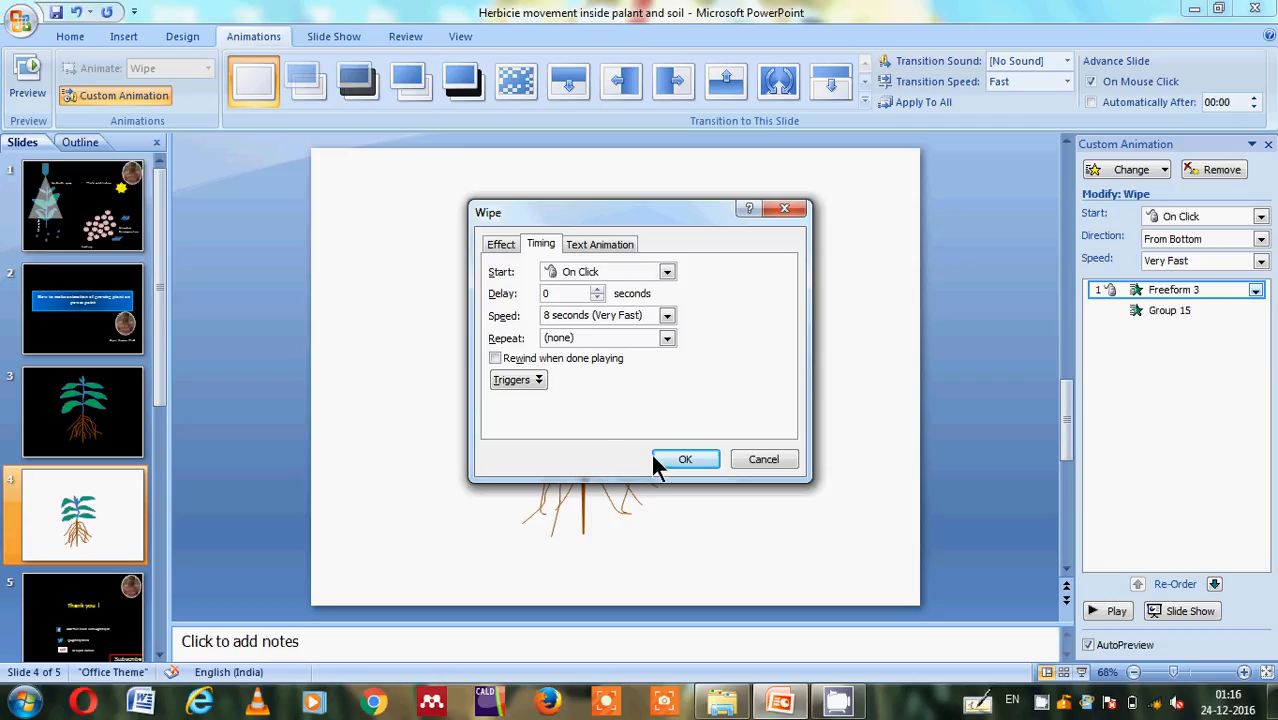
click(684, 458)
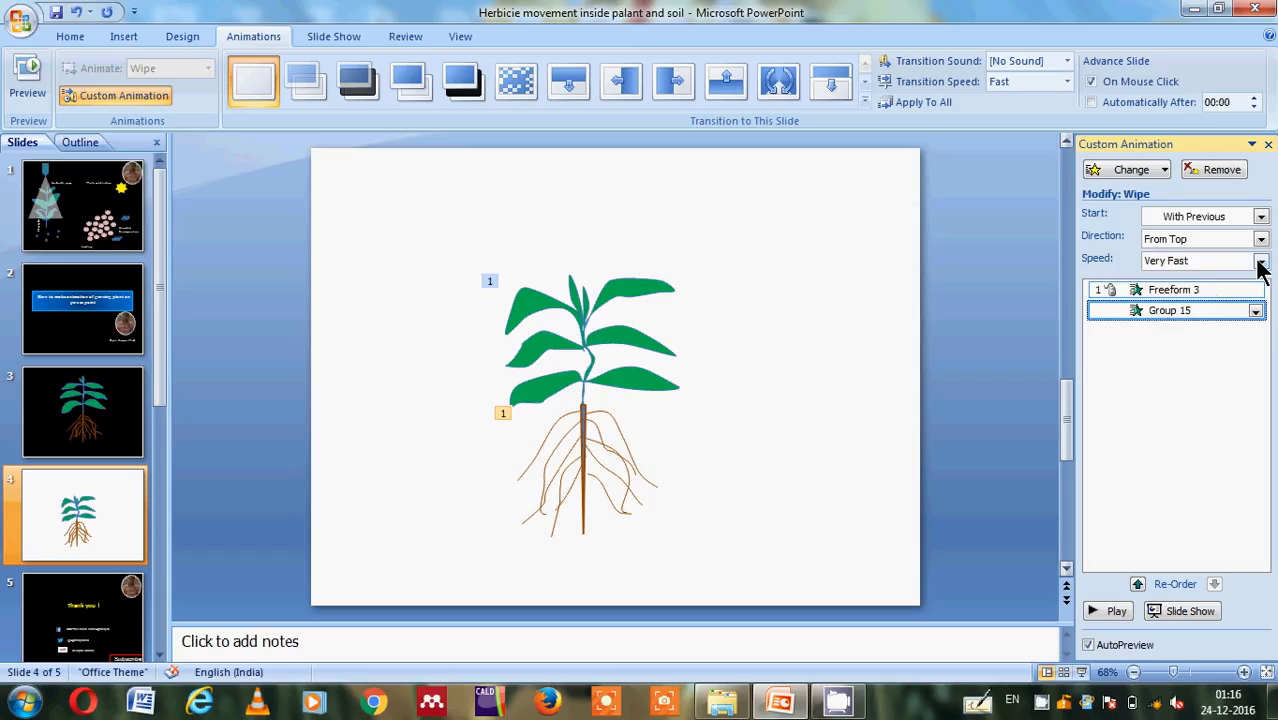
- Set Group 15's Wipe speed to 7 seconds in its Timing dialog
click(1256, 310)
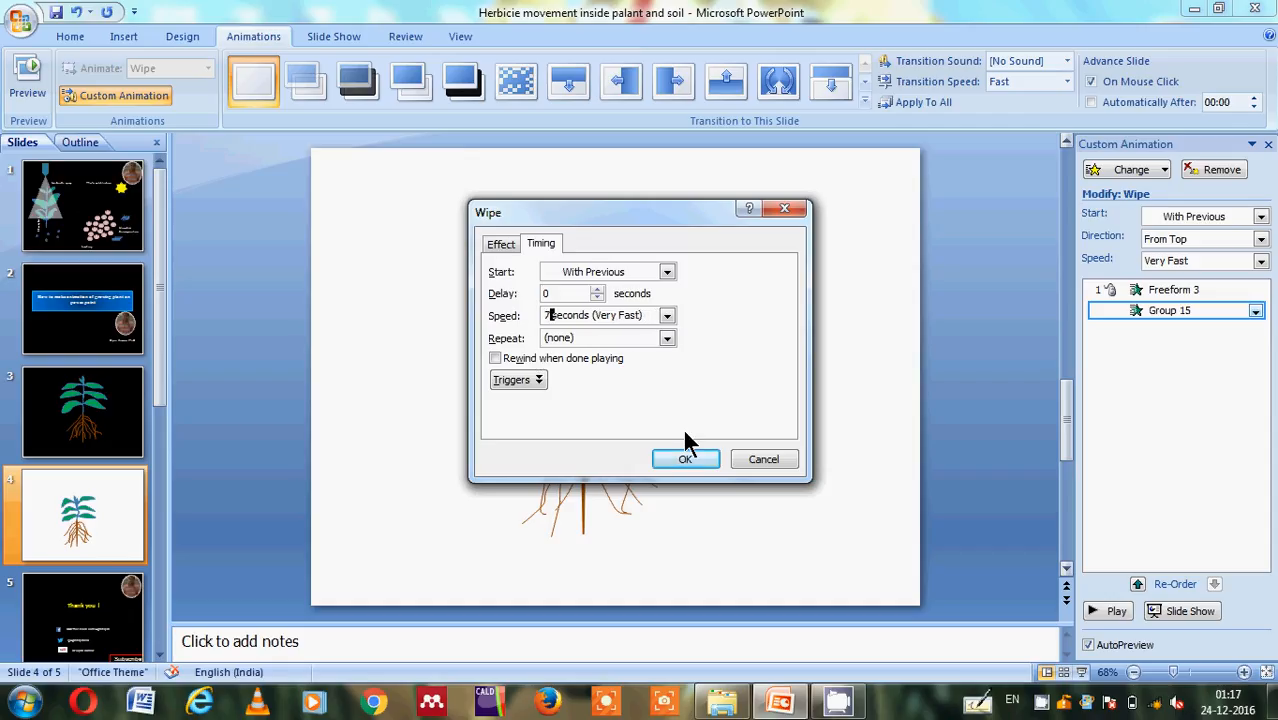
click(684, 458)
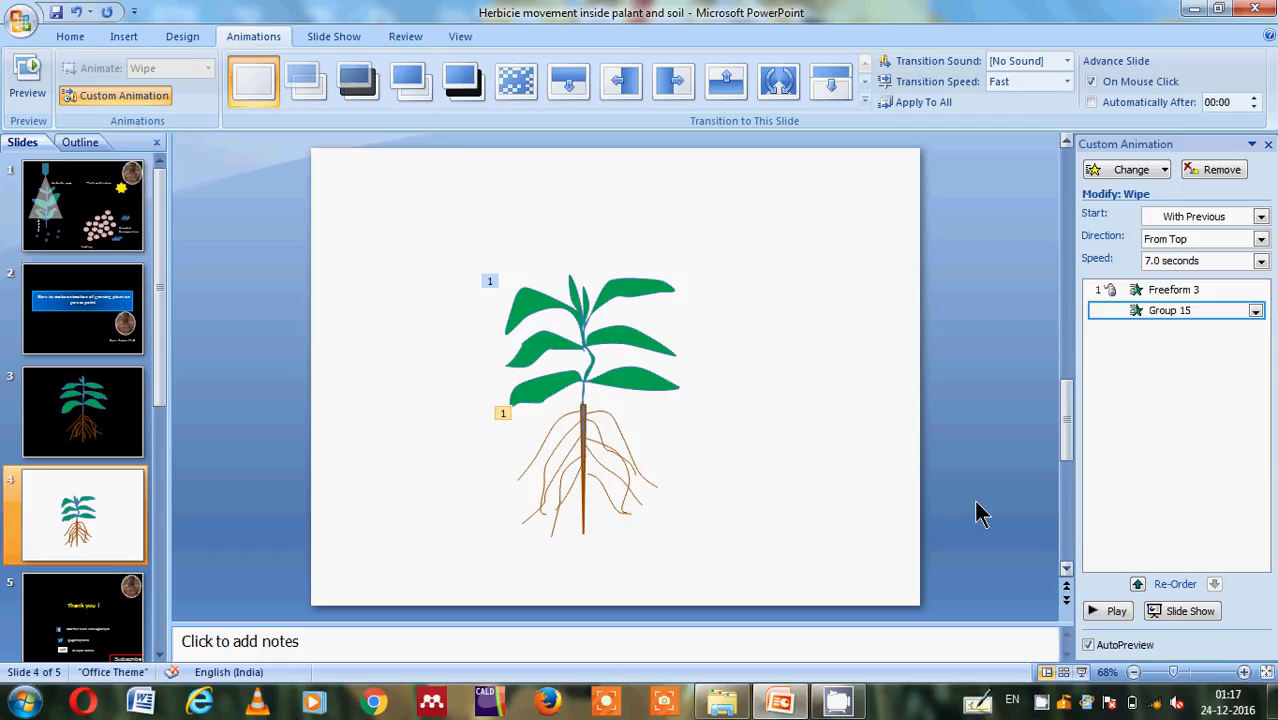
mouse_move(1016, 588)
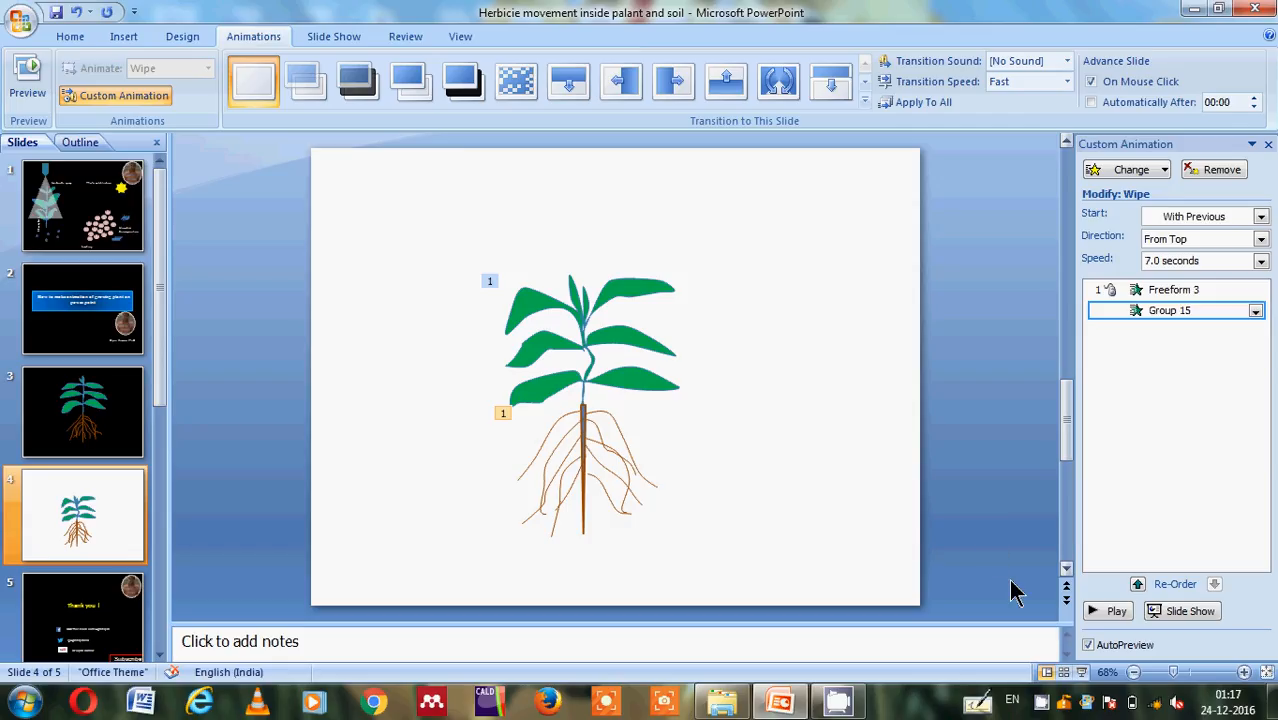
mouse_move(852, 436)
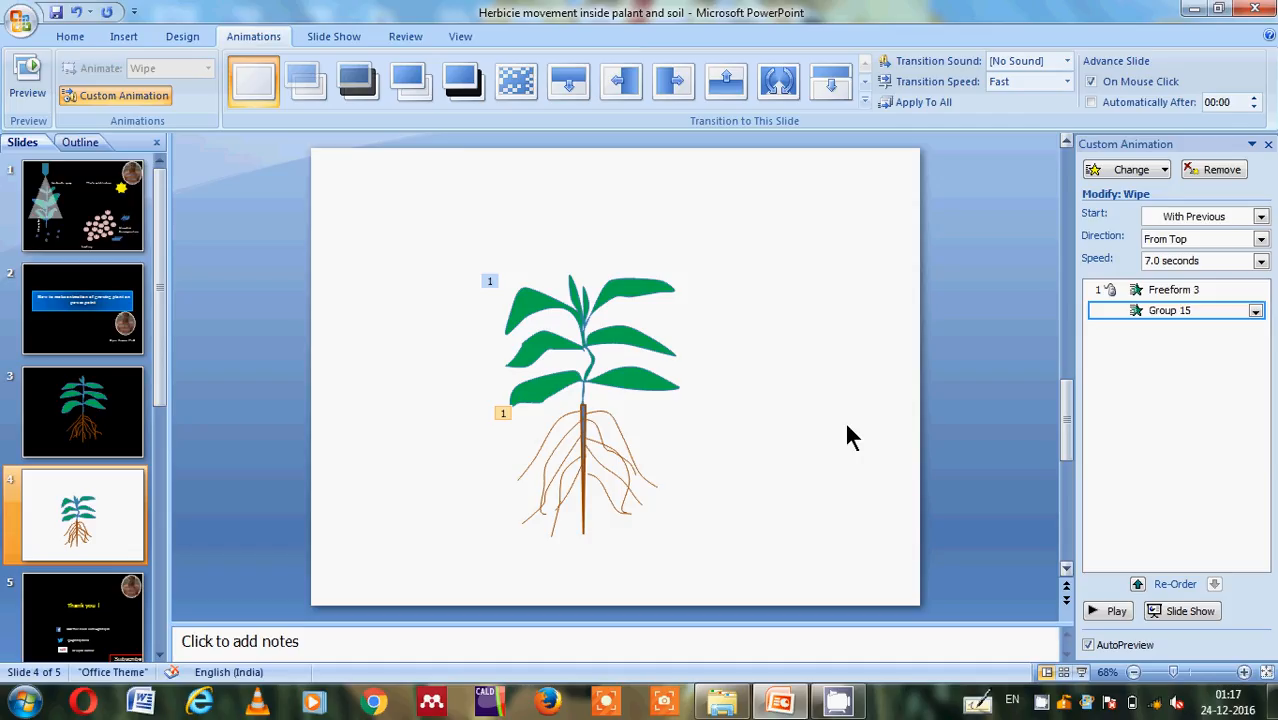
- Set the slide background to a solid black fill via Format Background
right_click(850, 432)
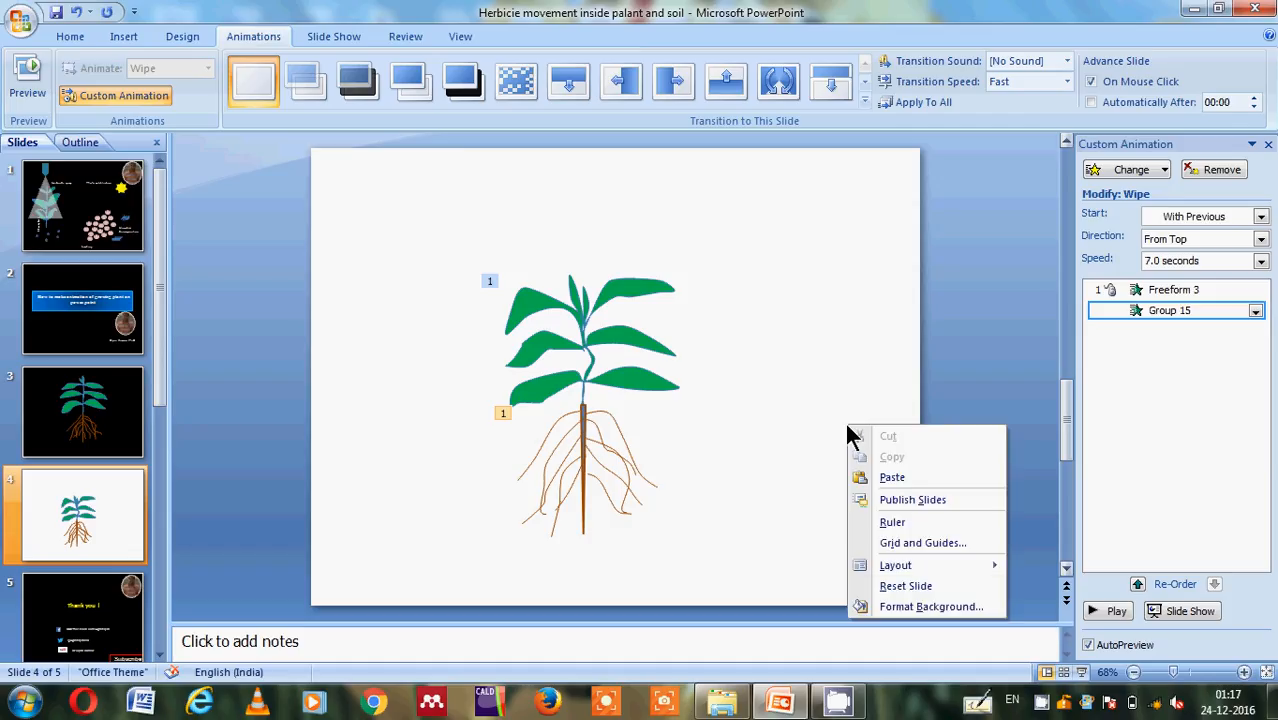
click(932, 606)
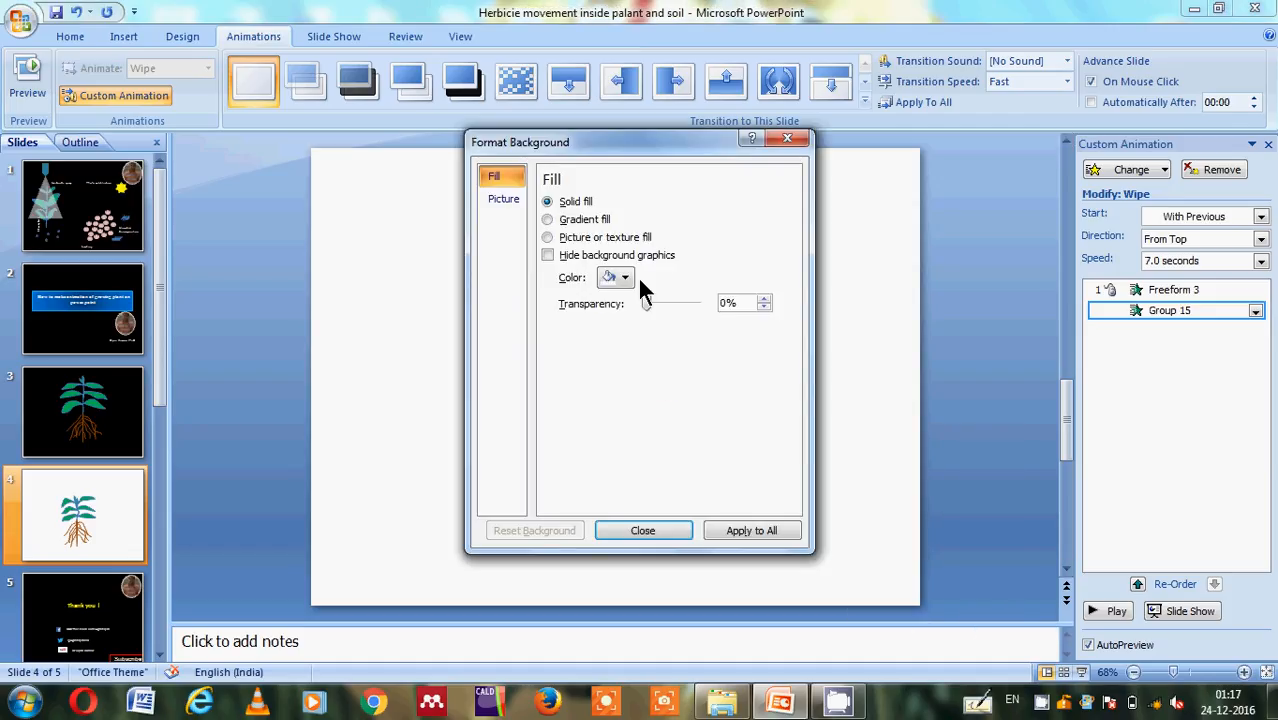
click(624, 276)
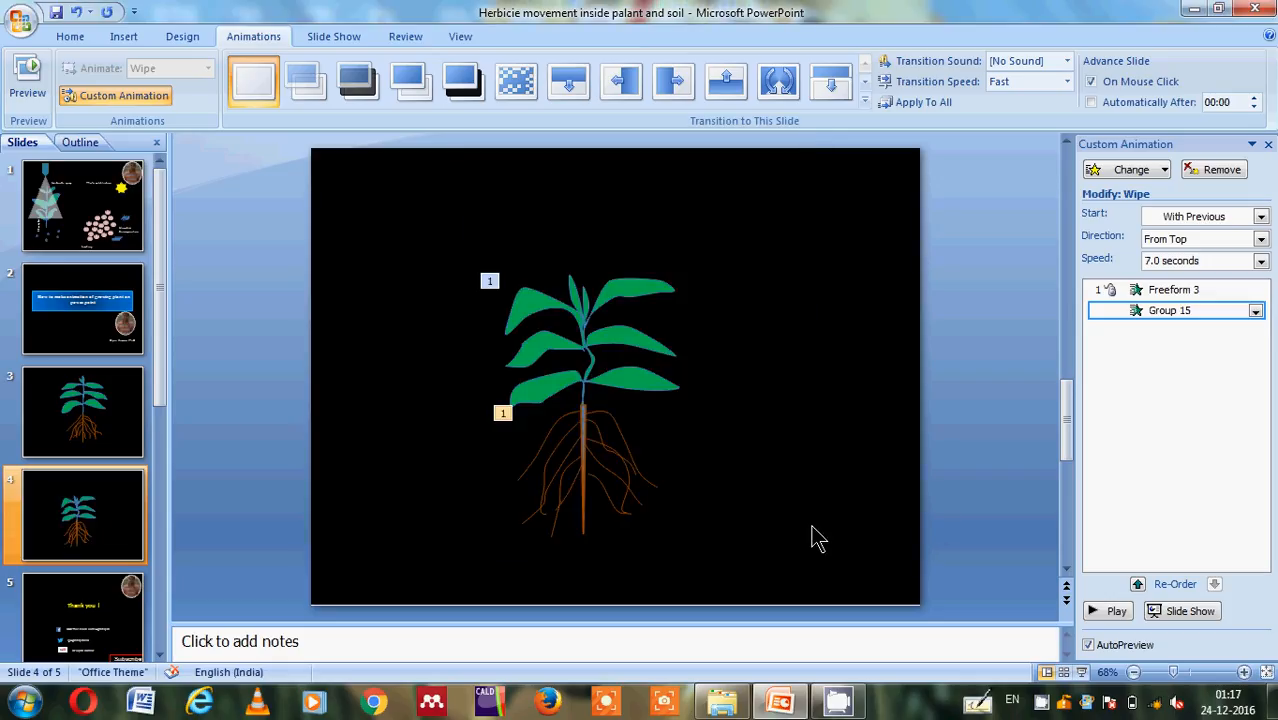
mouse_move(1010, 588)
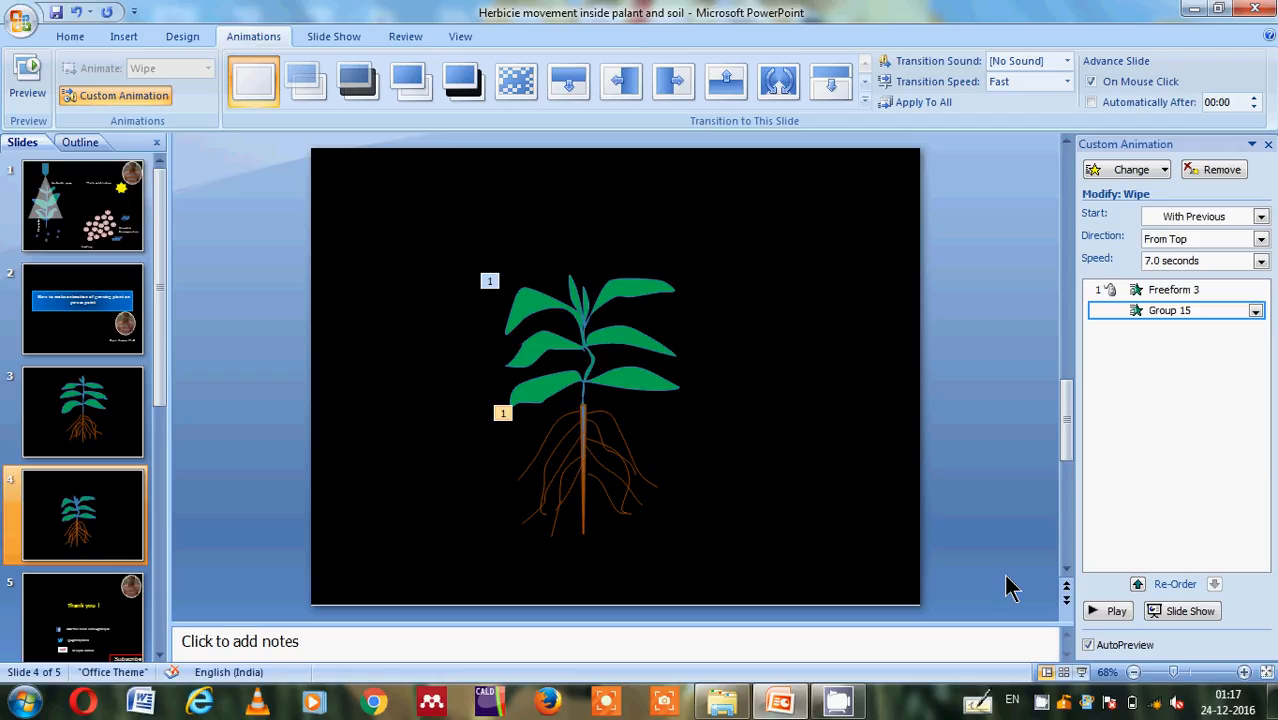